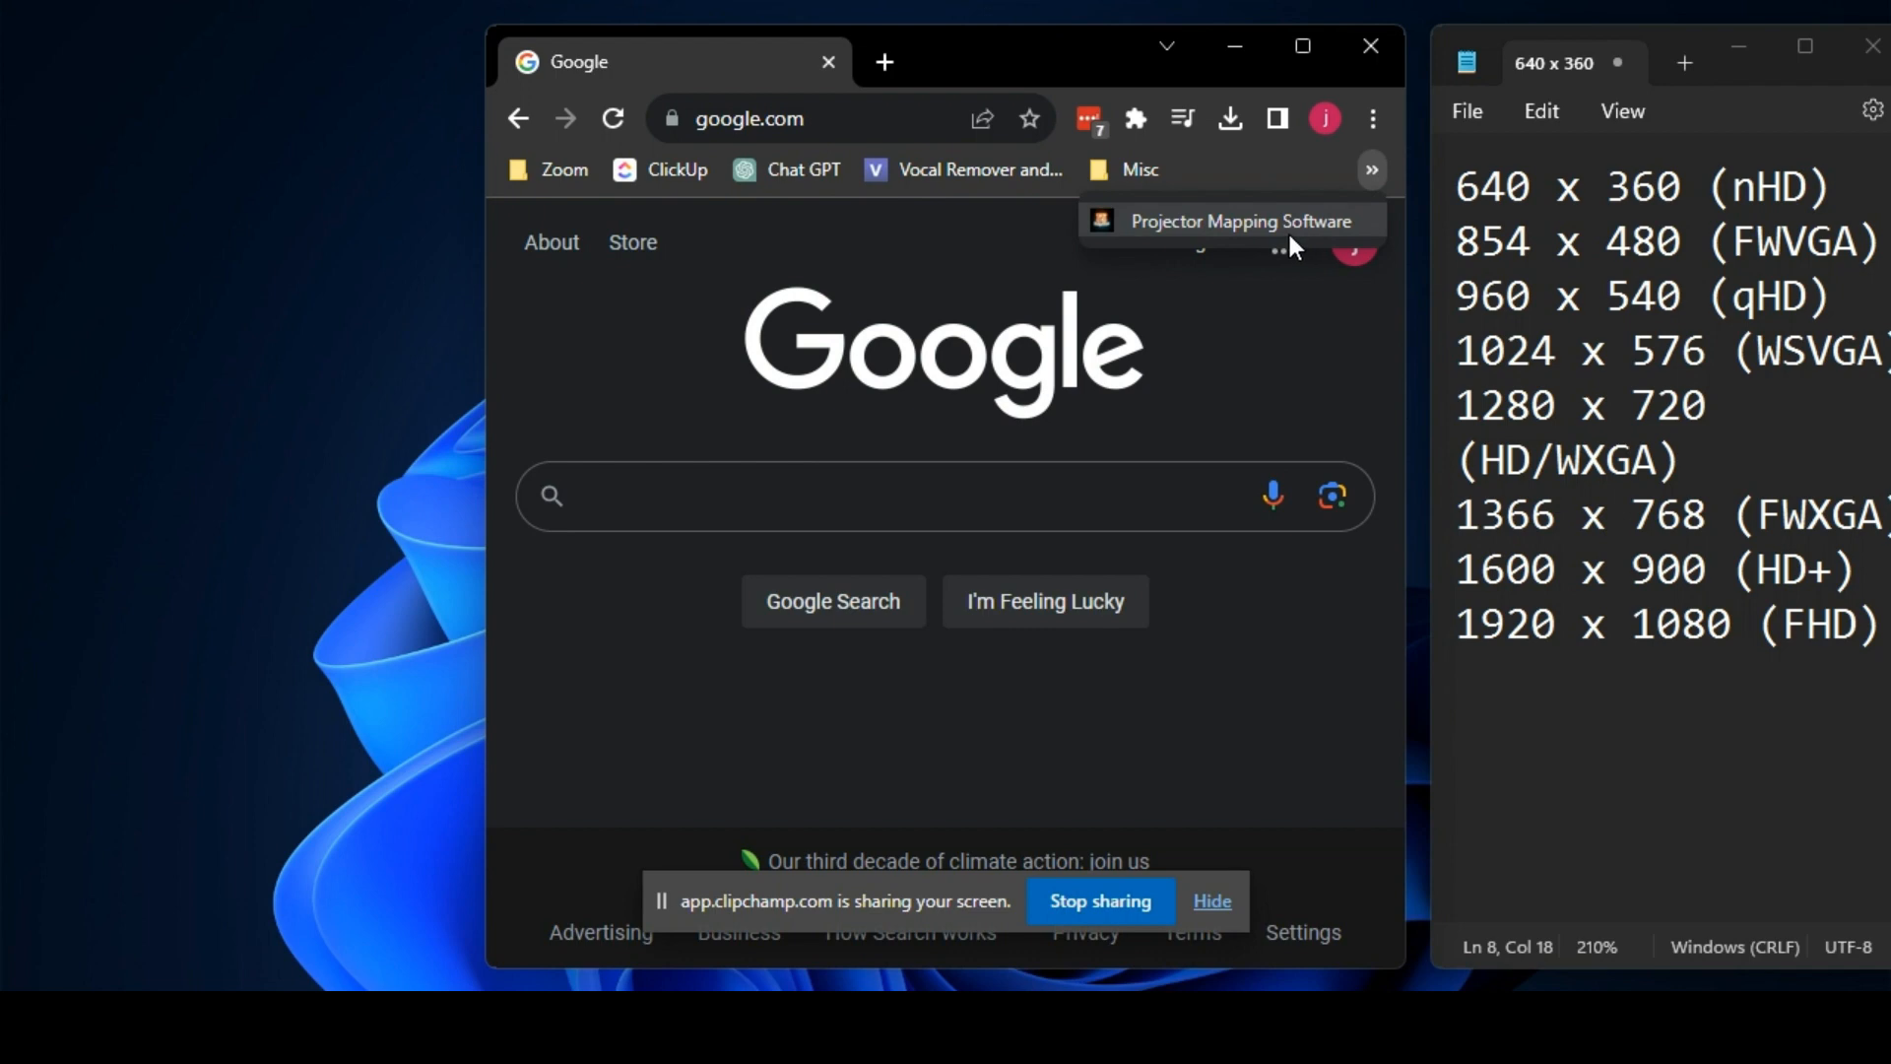
# Step: Reach the House mapper.zip download offer on the bookmarked Fx Projections outliner page
pyautogui.click(1237, 221)
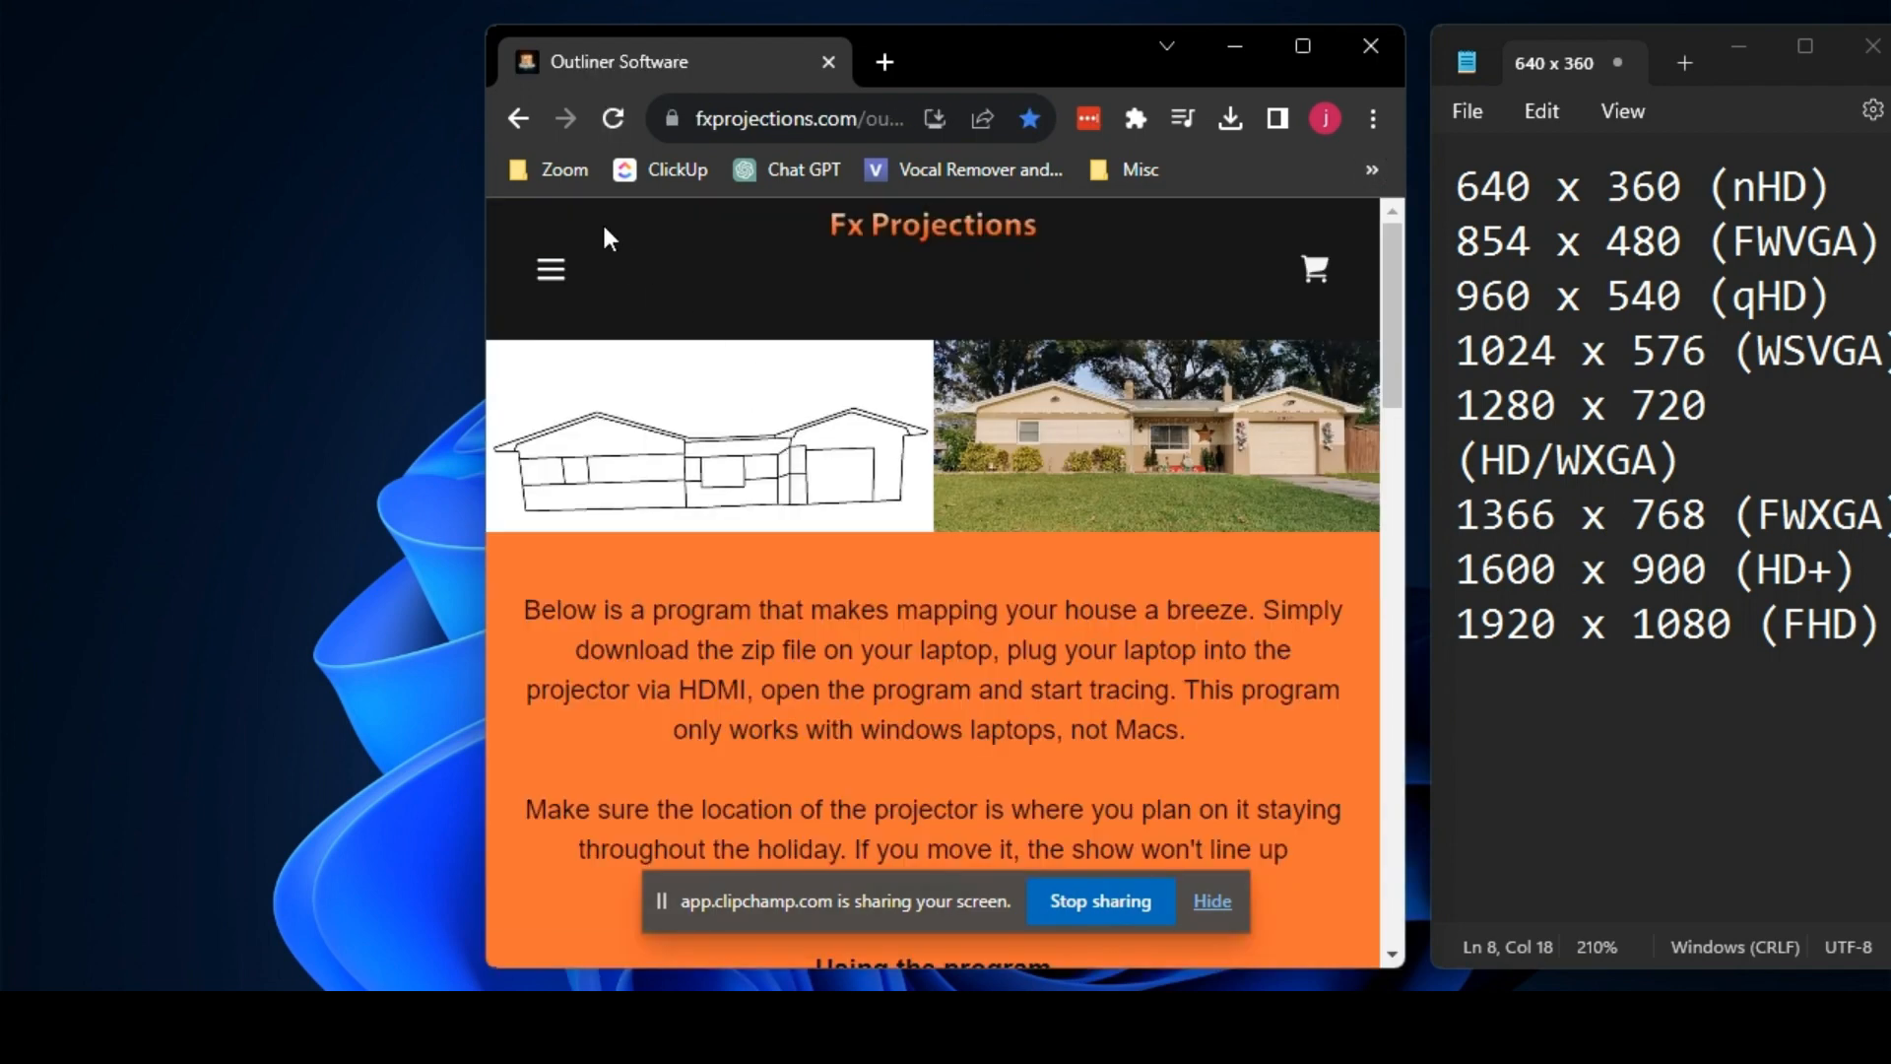
pyautogui.moveTo(803, 169)
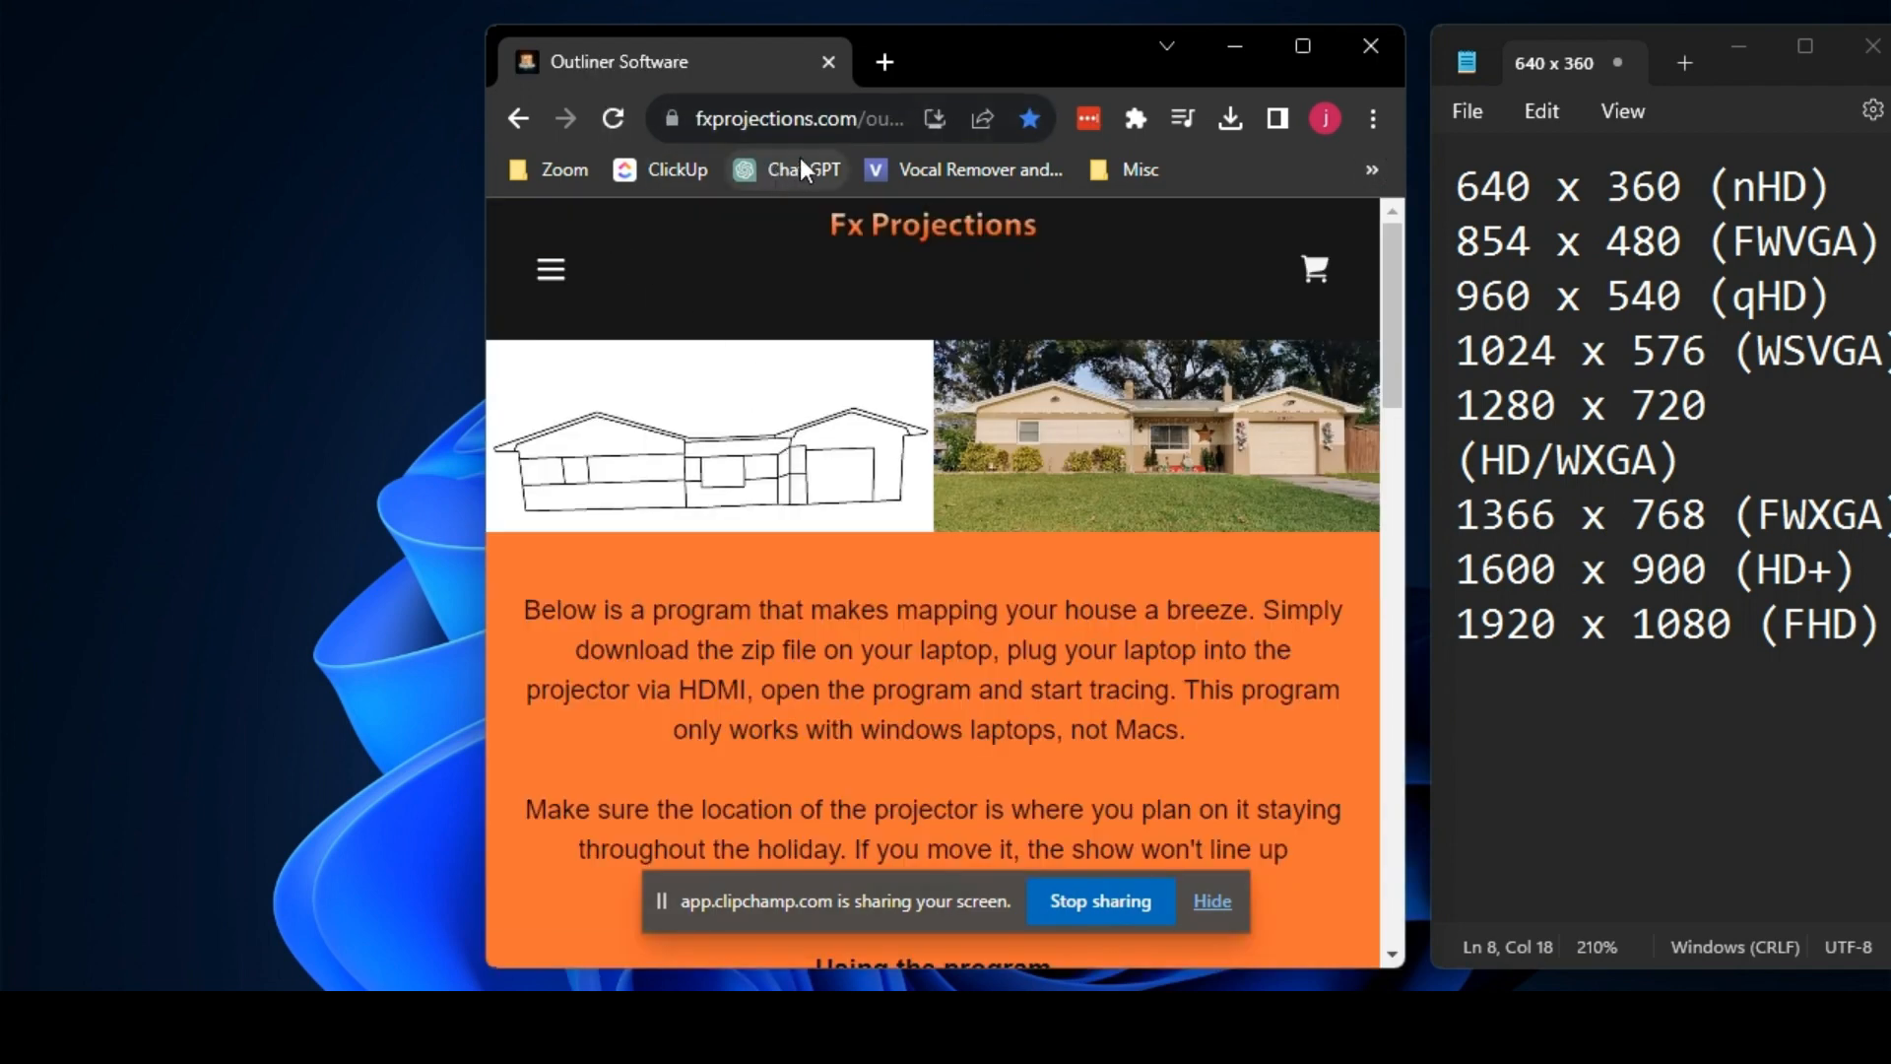
pyautogui.moveTo(969, 498)
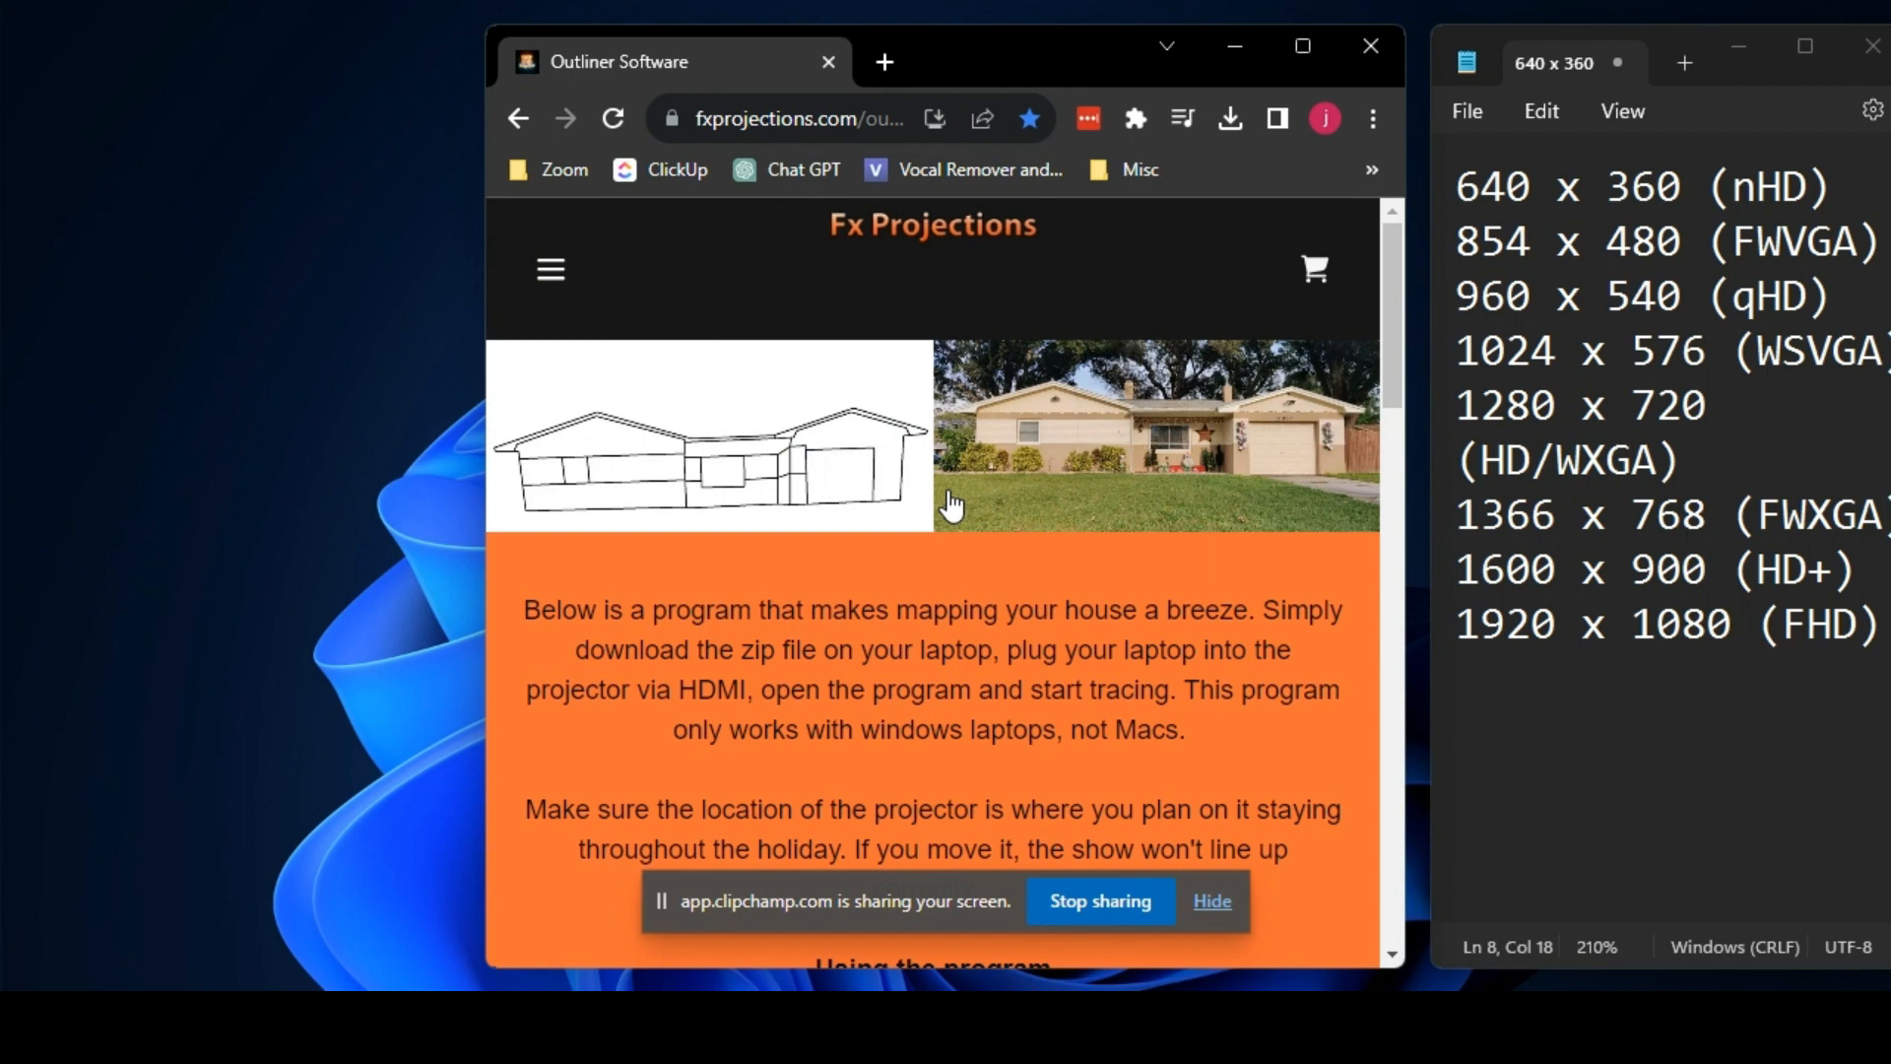
pyautogui.scroll(-3)
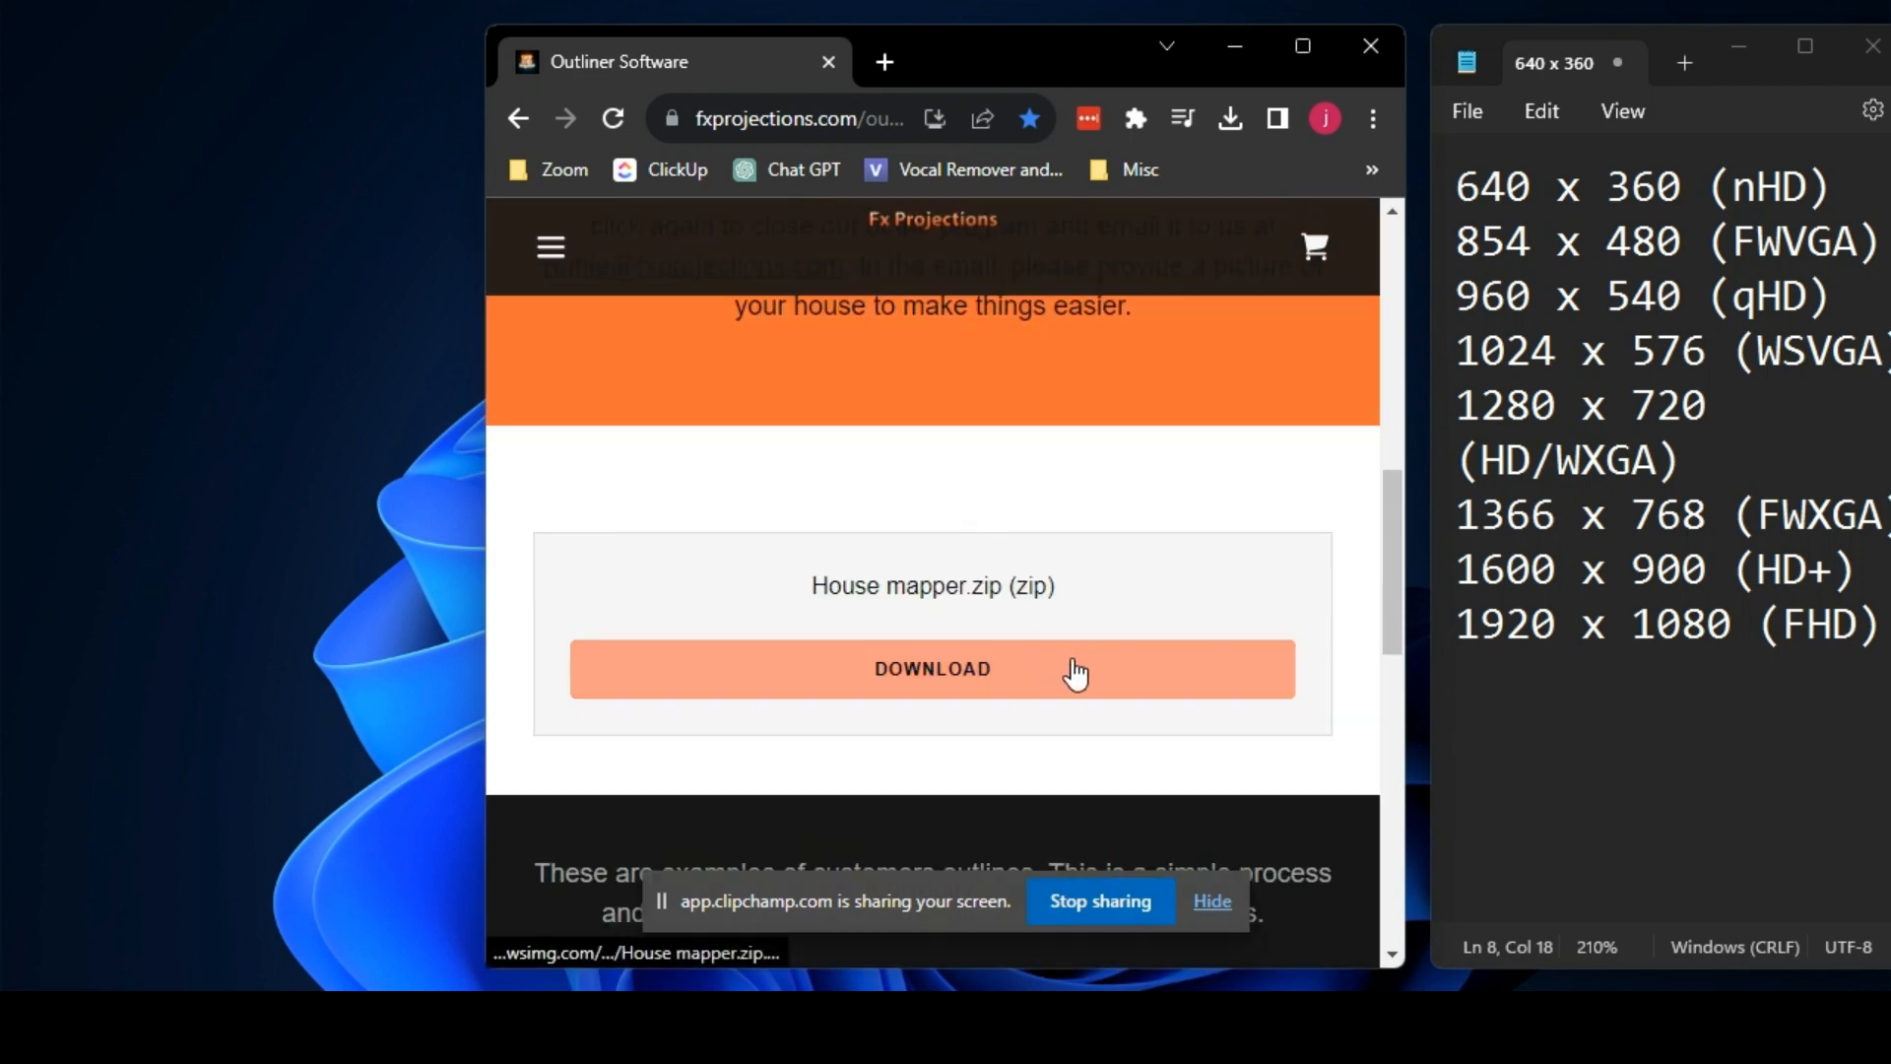
pyautogui.moveTo(1086, 721)
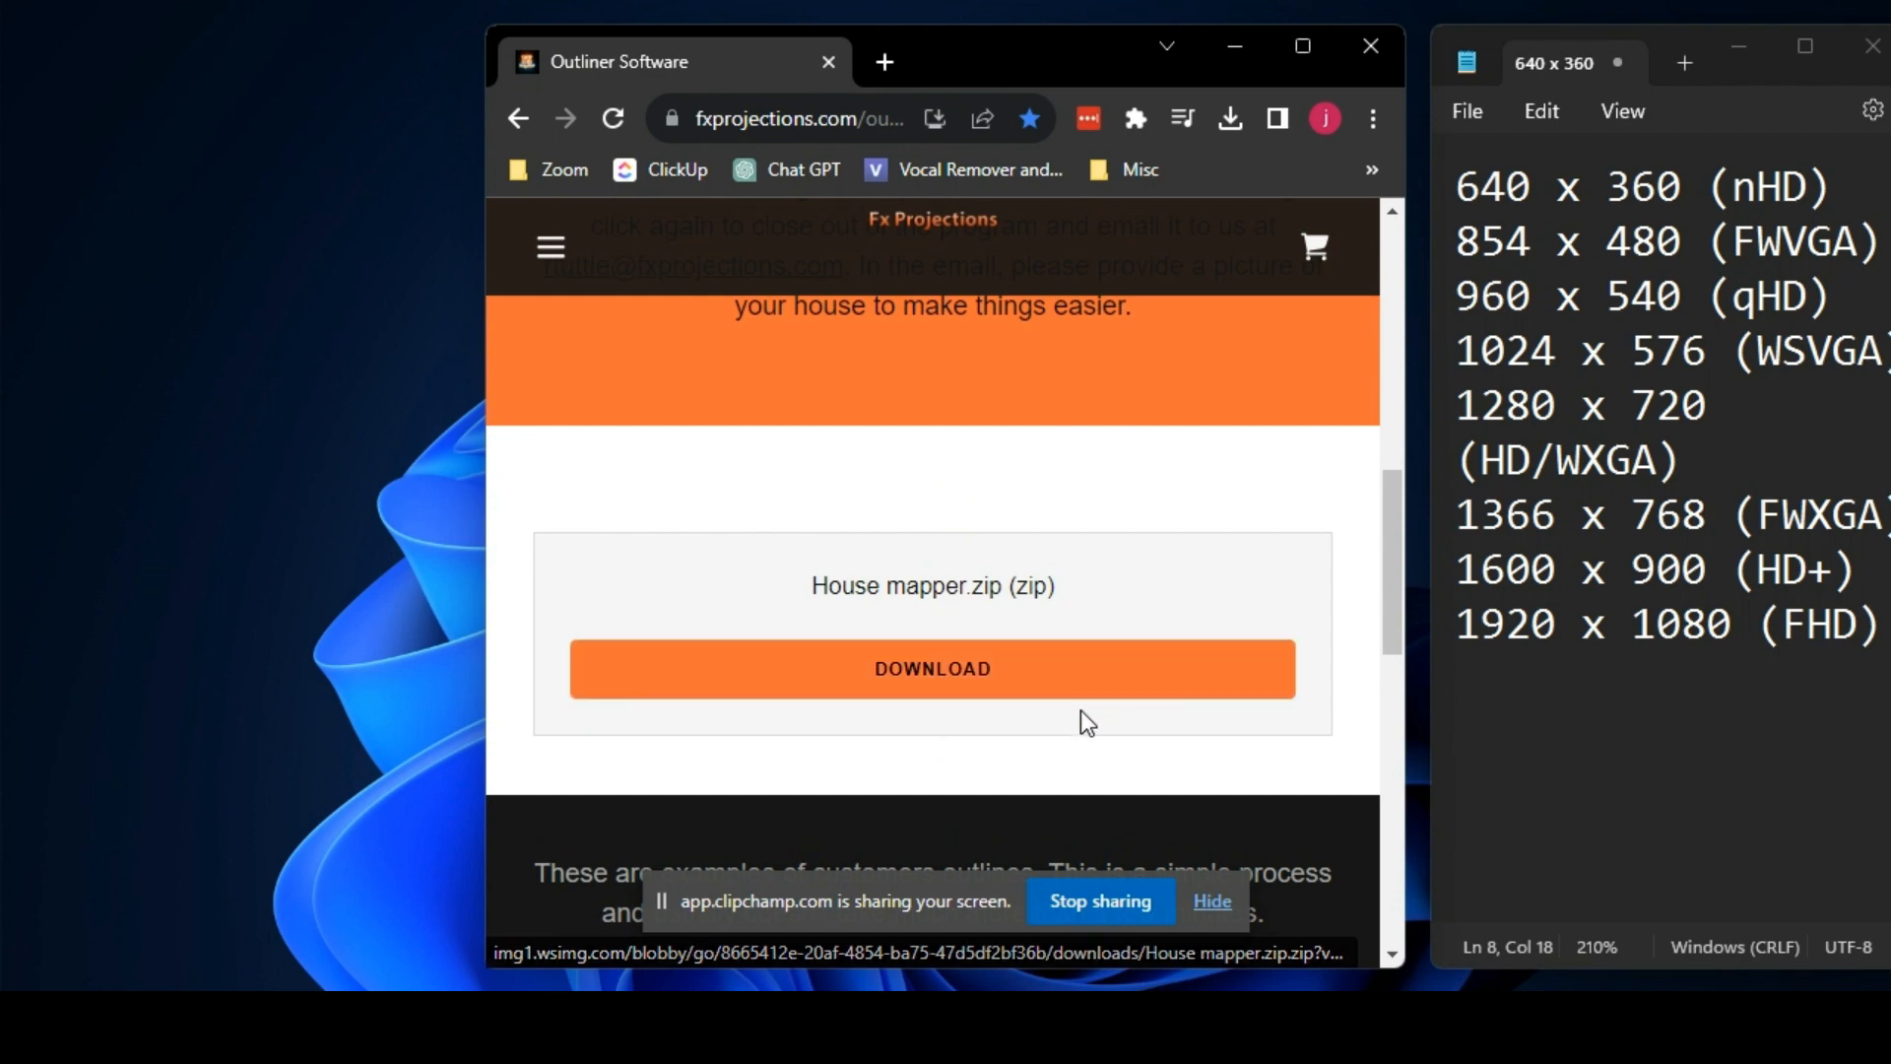
pyautogui.moveTo(1013, 782)
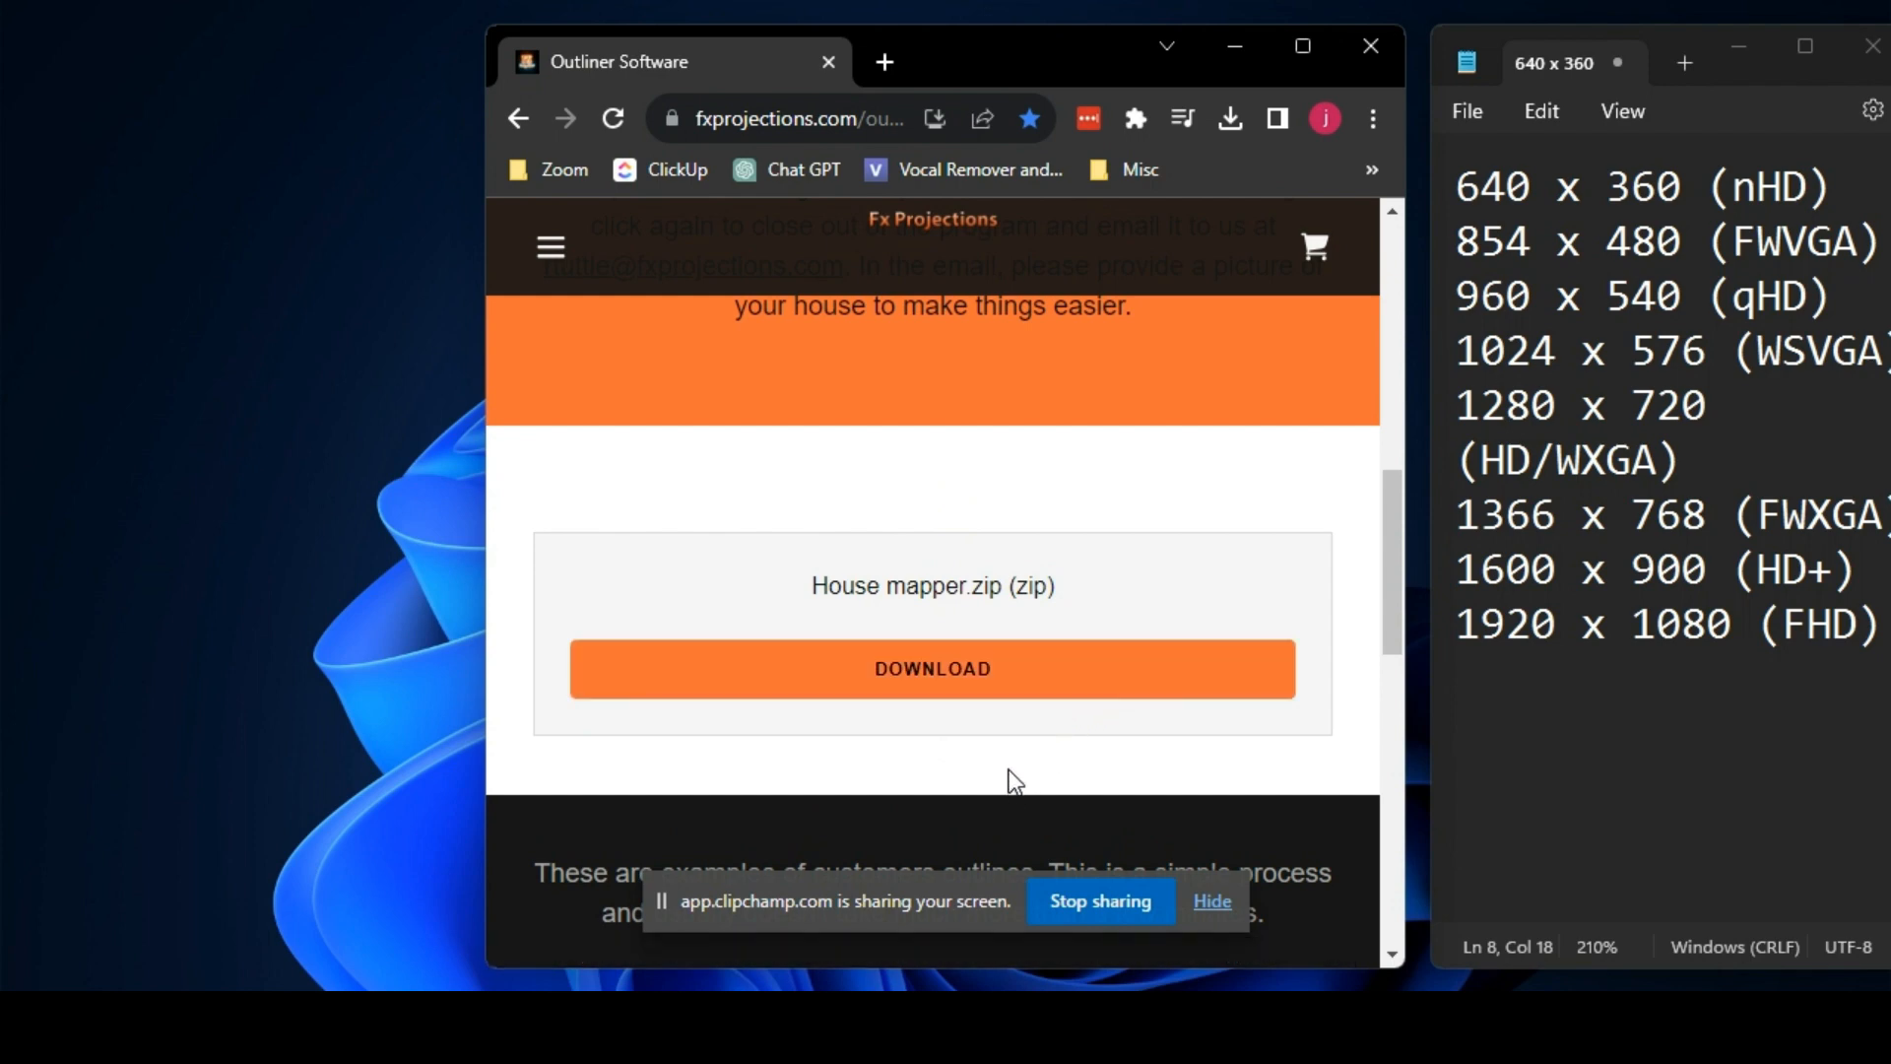
pyautogui.scroll(3)
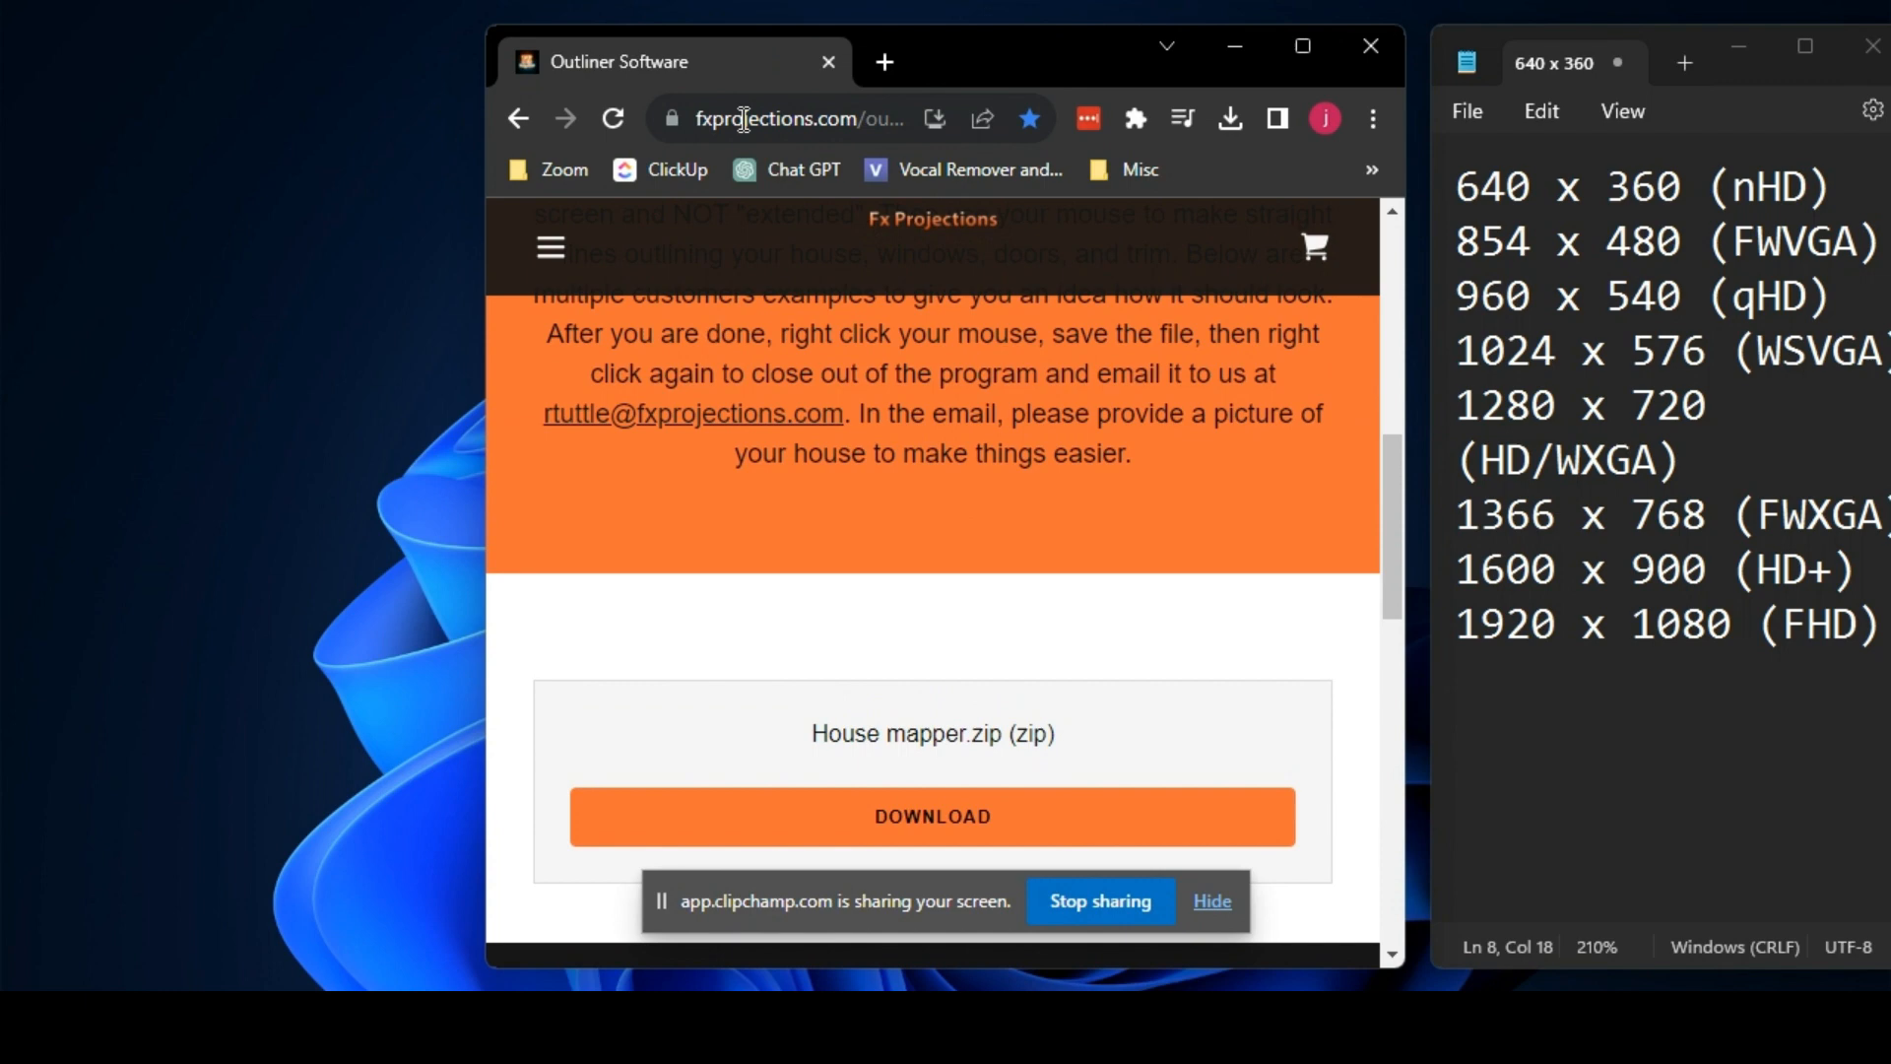
pyautogui.moveTo(888, 567)
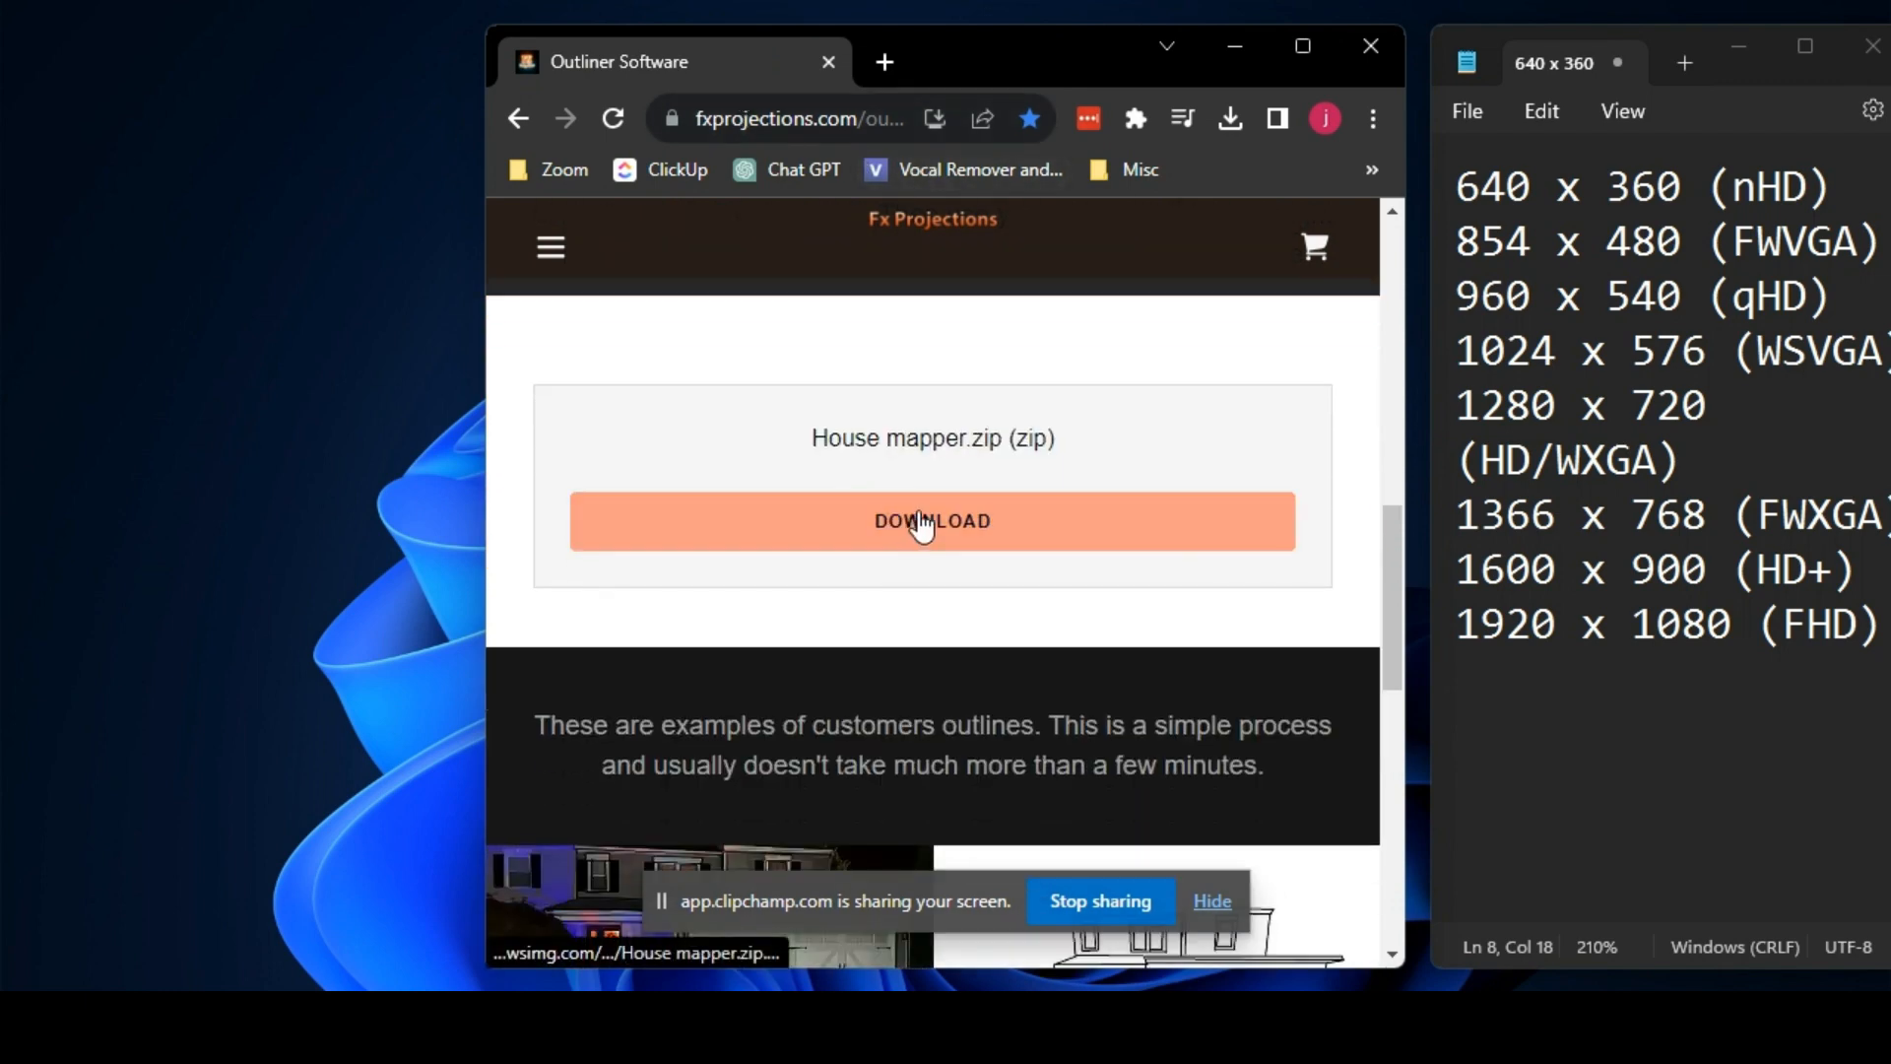
# Step: Download House mapper.zip and launch the ProjectionMapperSetup file placed on the desktop
pyautogui.click(932, 520)
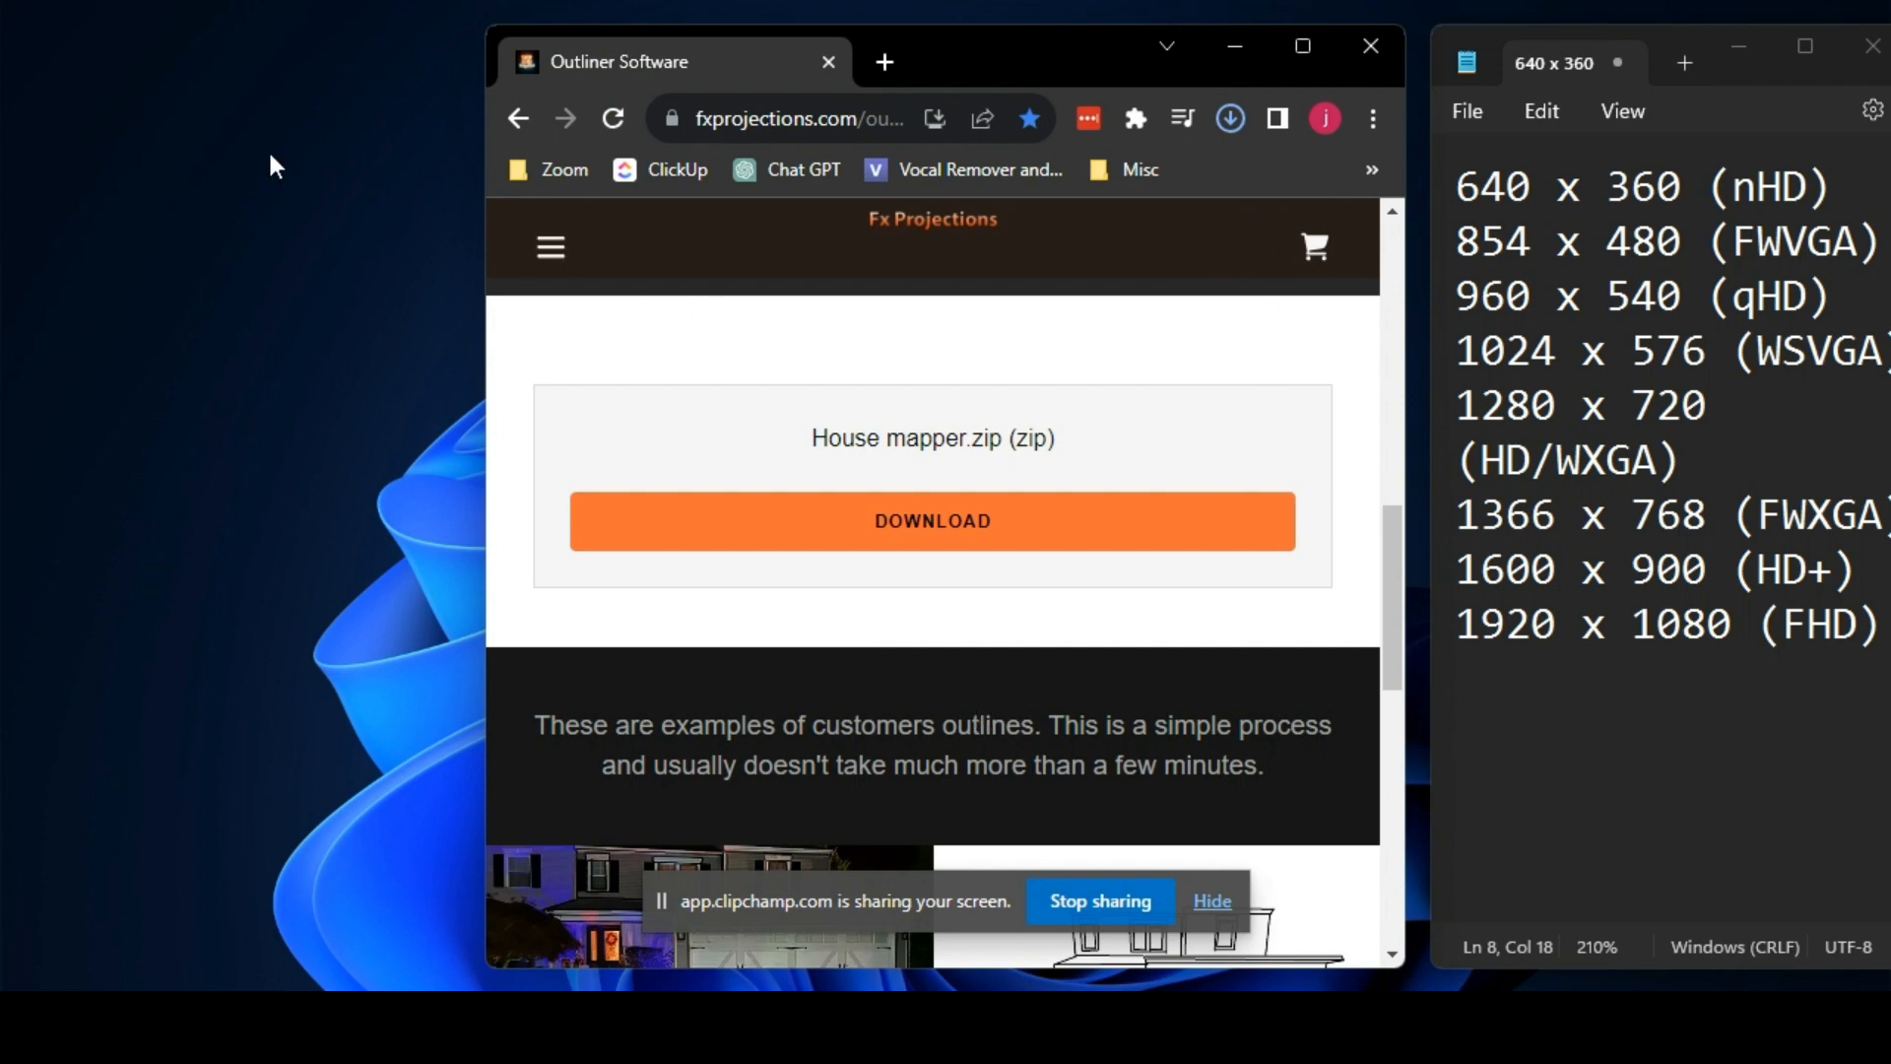
pyautogui.click(1229, 118)
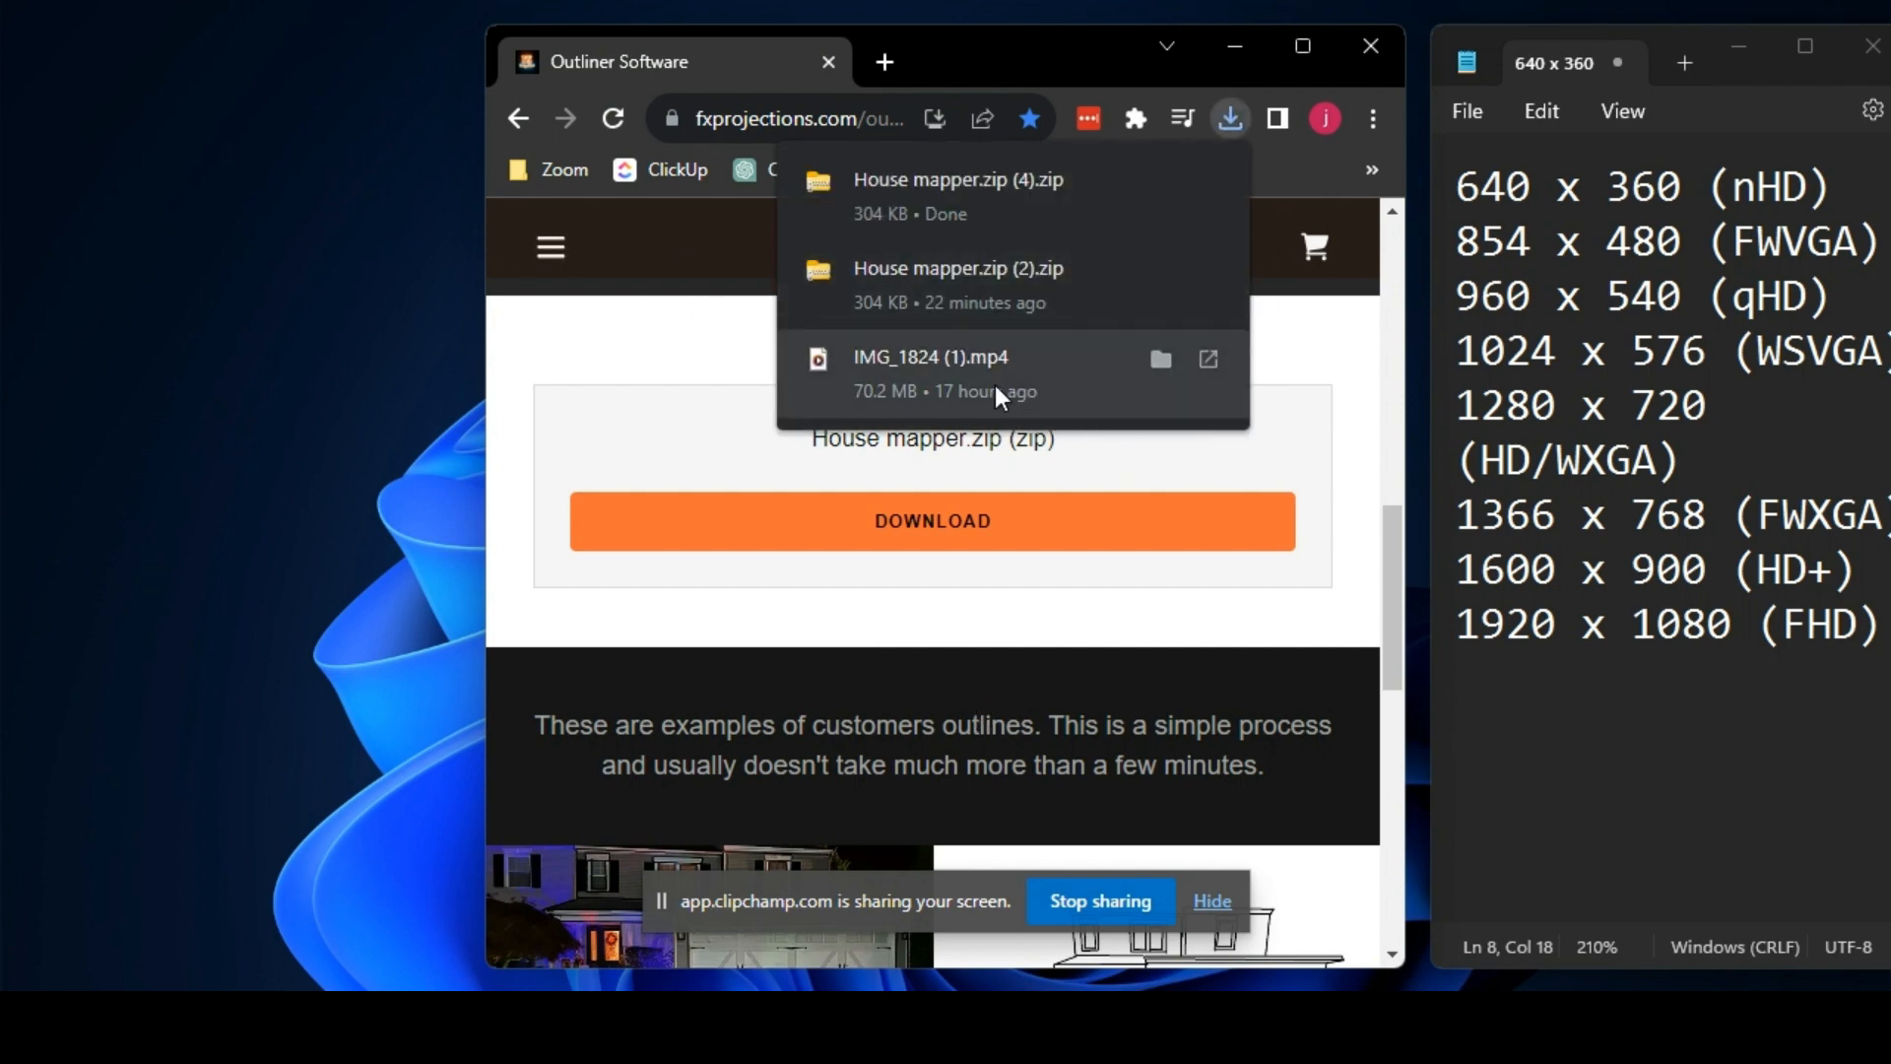
pyautogui.moveTo(1121, 408)
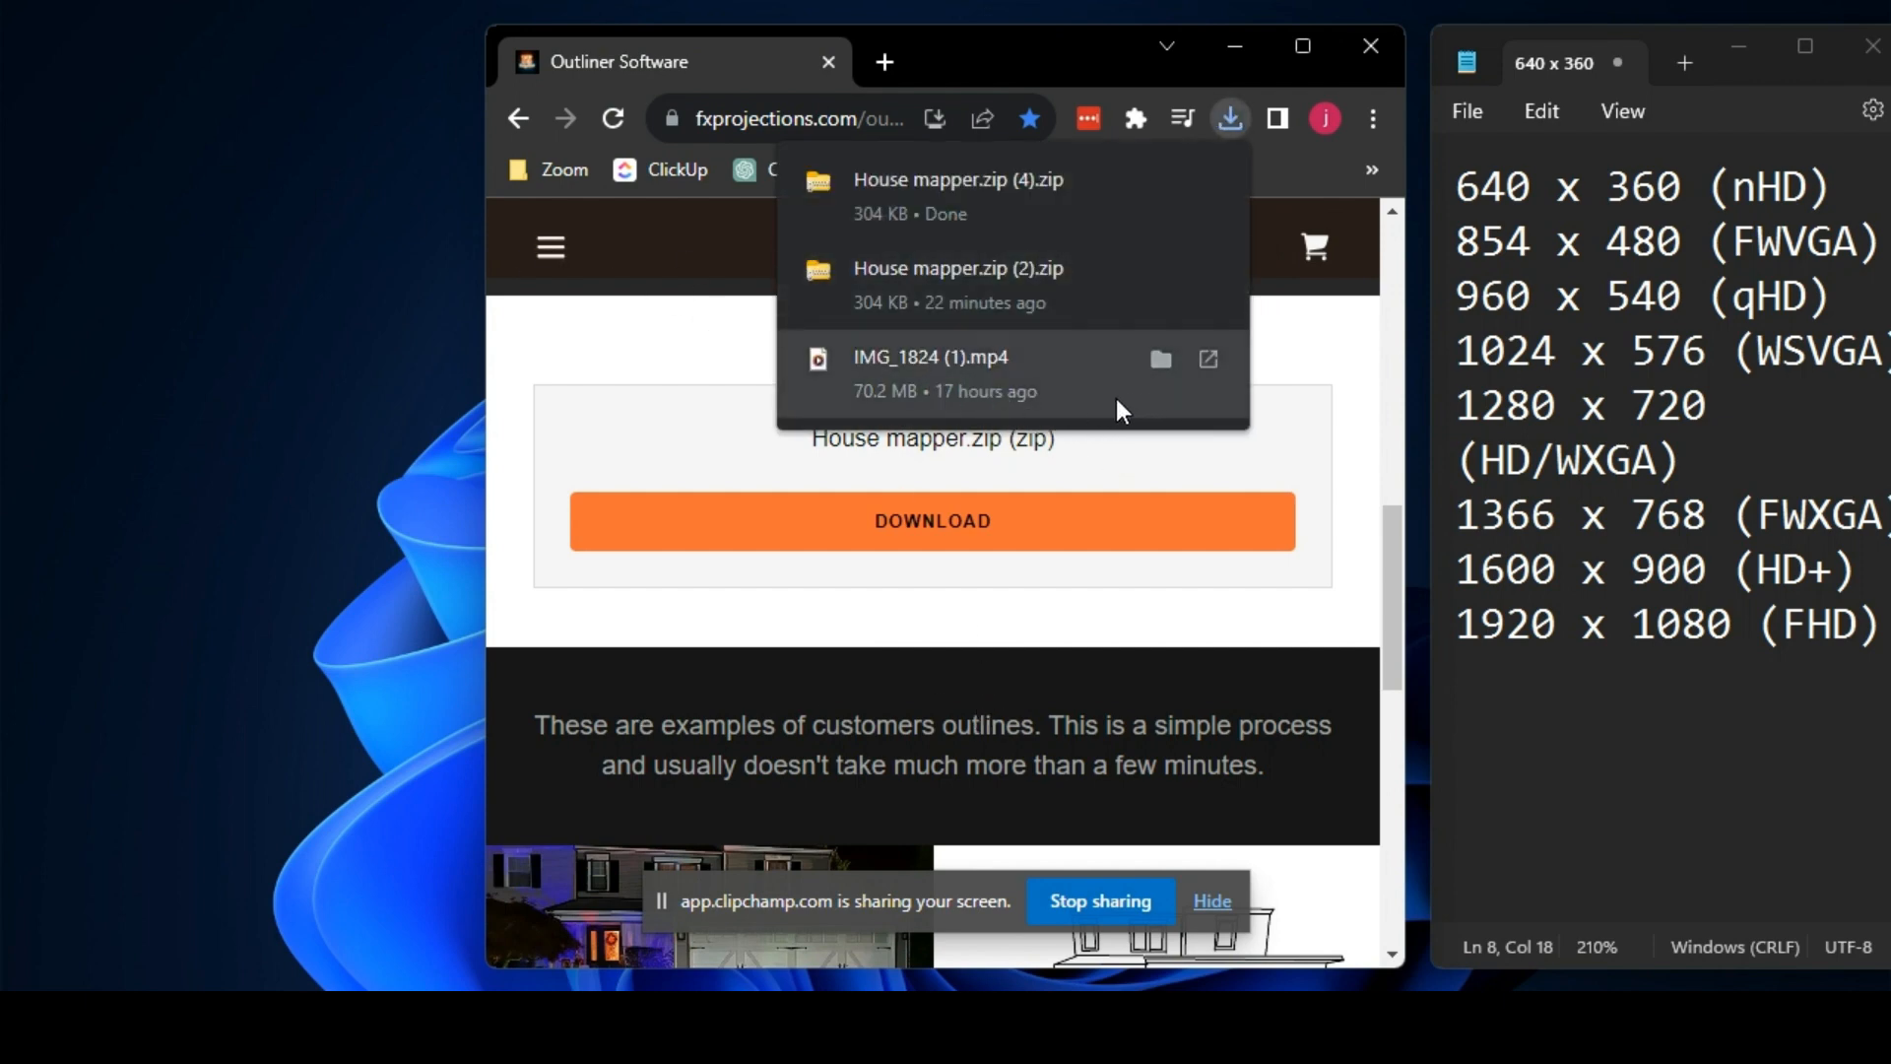
pyautogui.moveTo(954, 199)
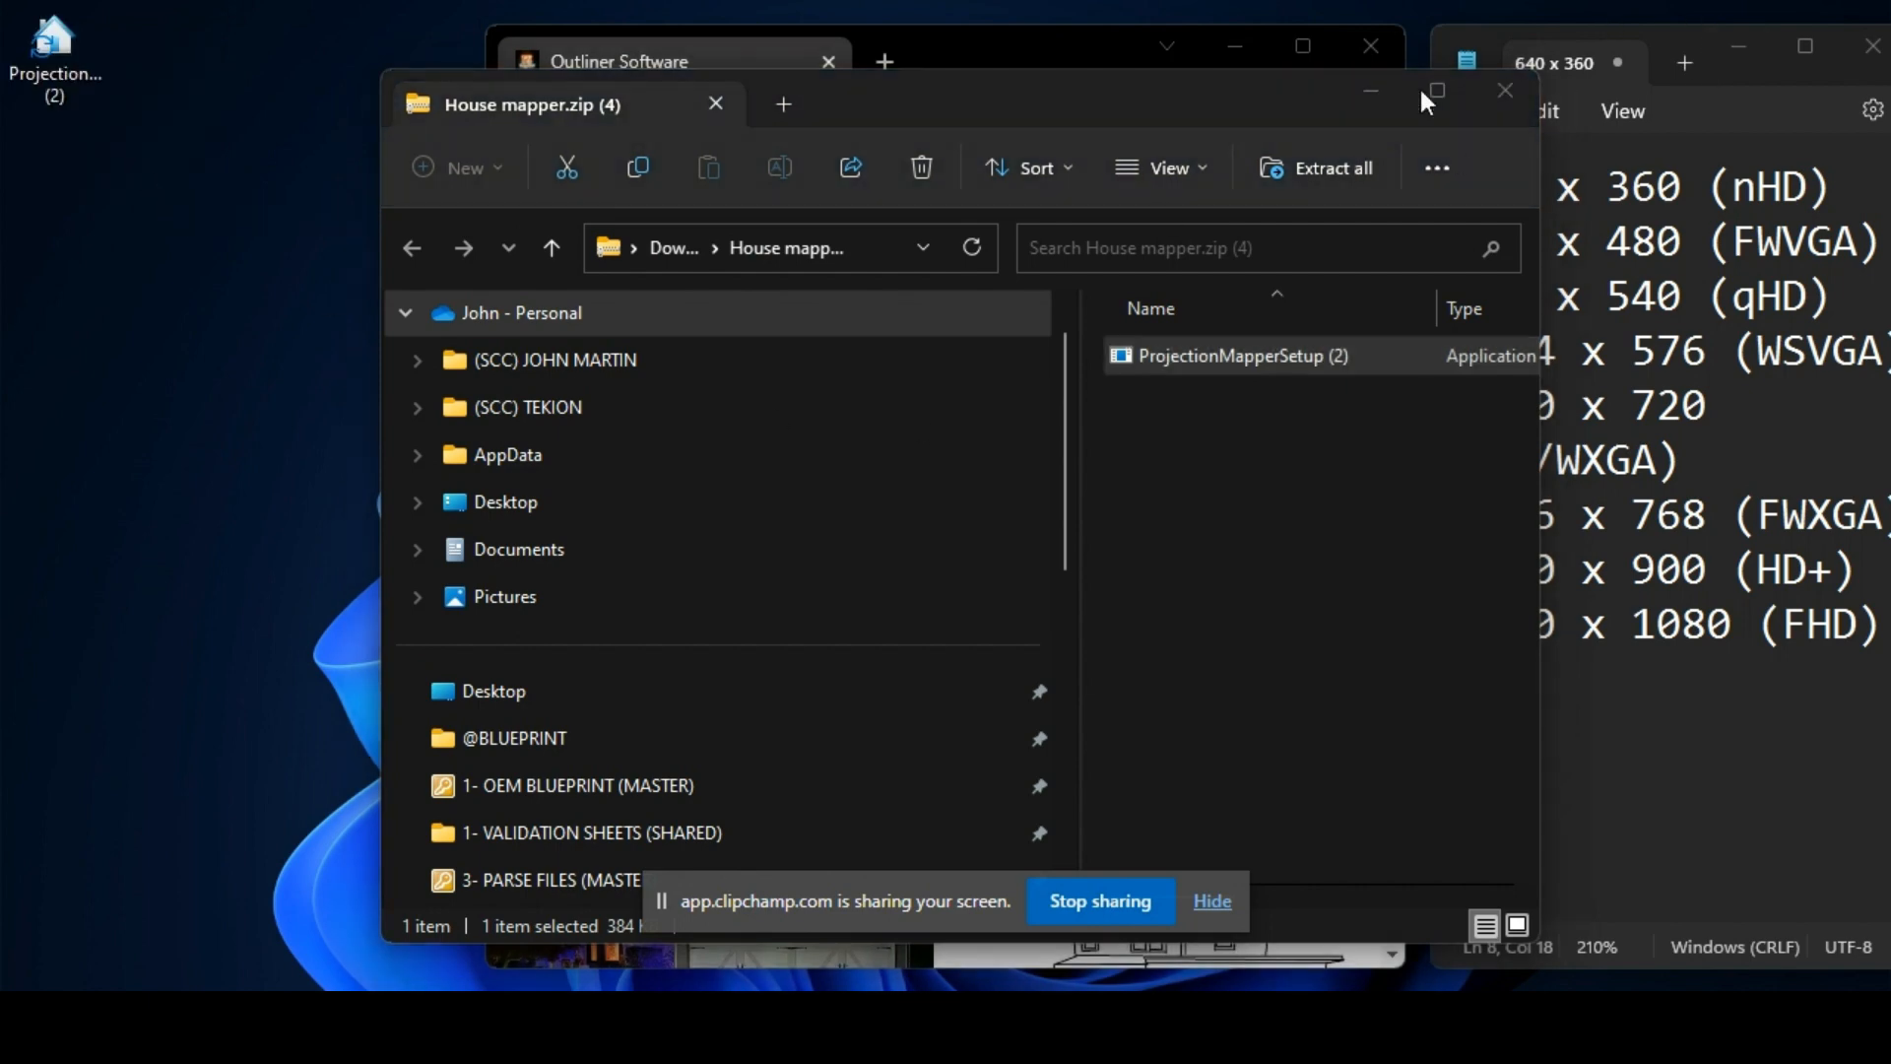
pyautogui.moveTo(1371, 94)
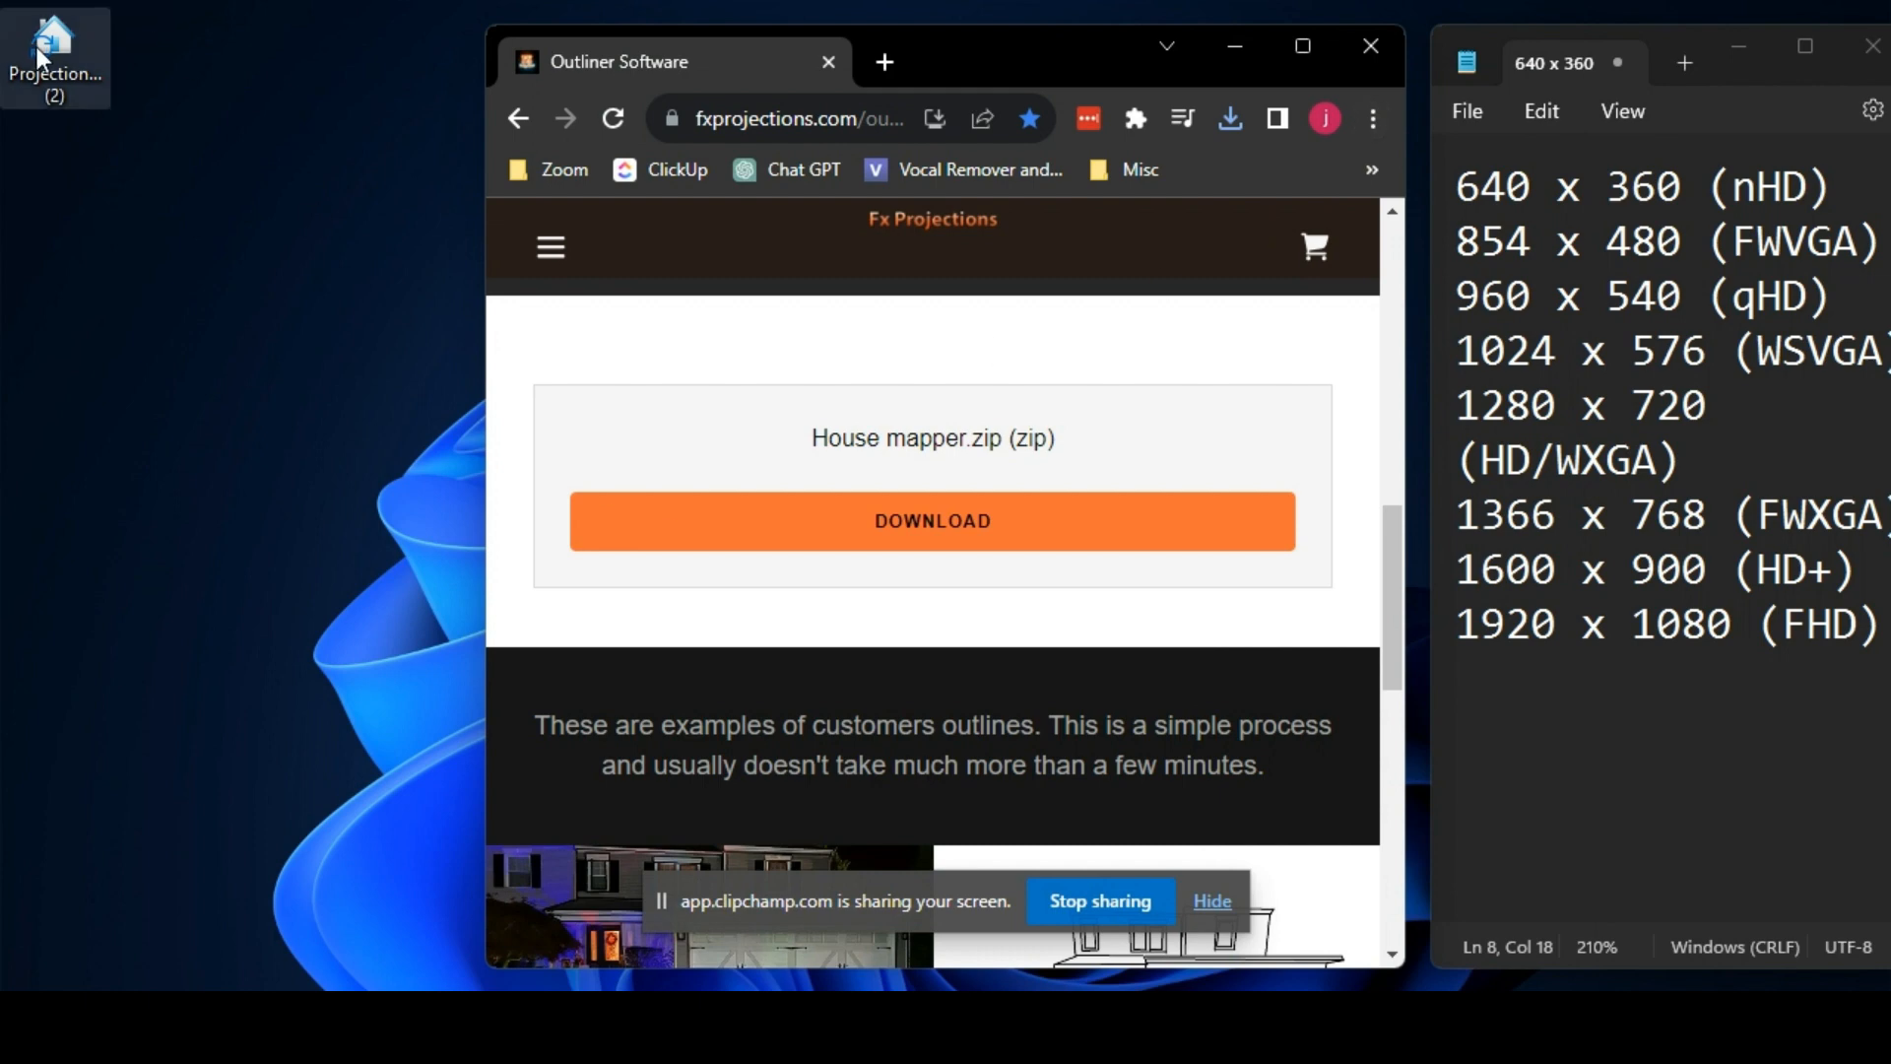
pyautogui.click(932, 520)
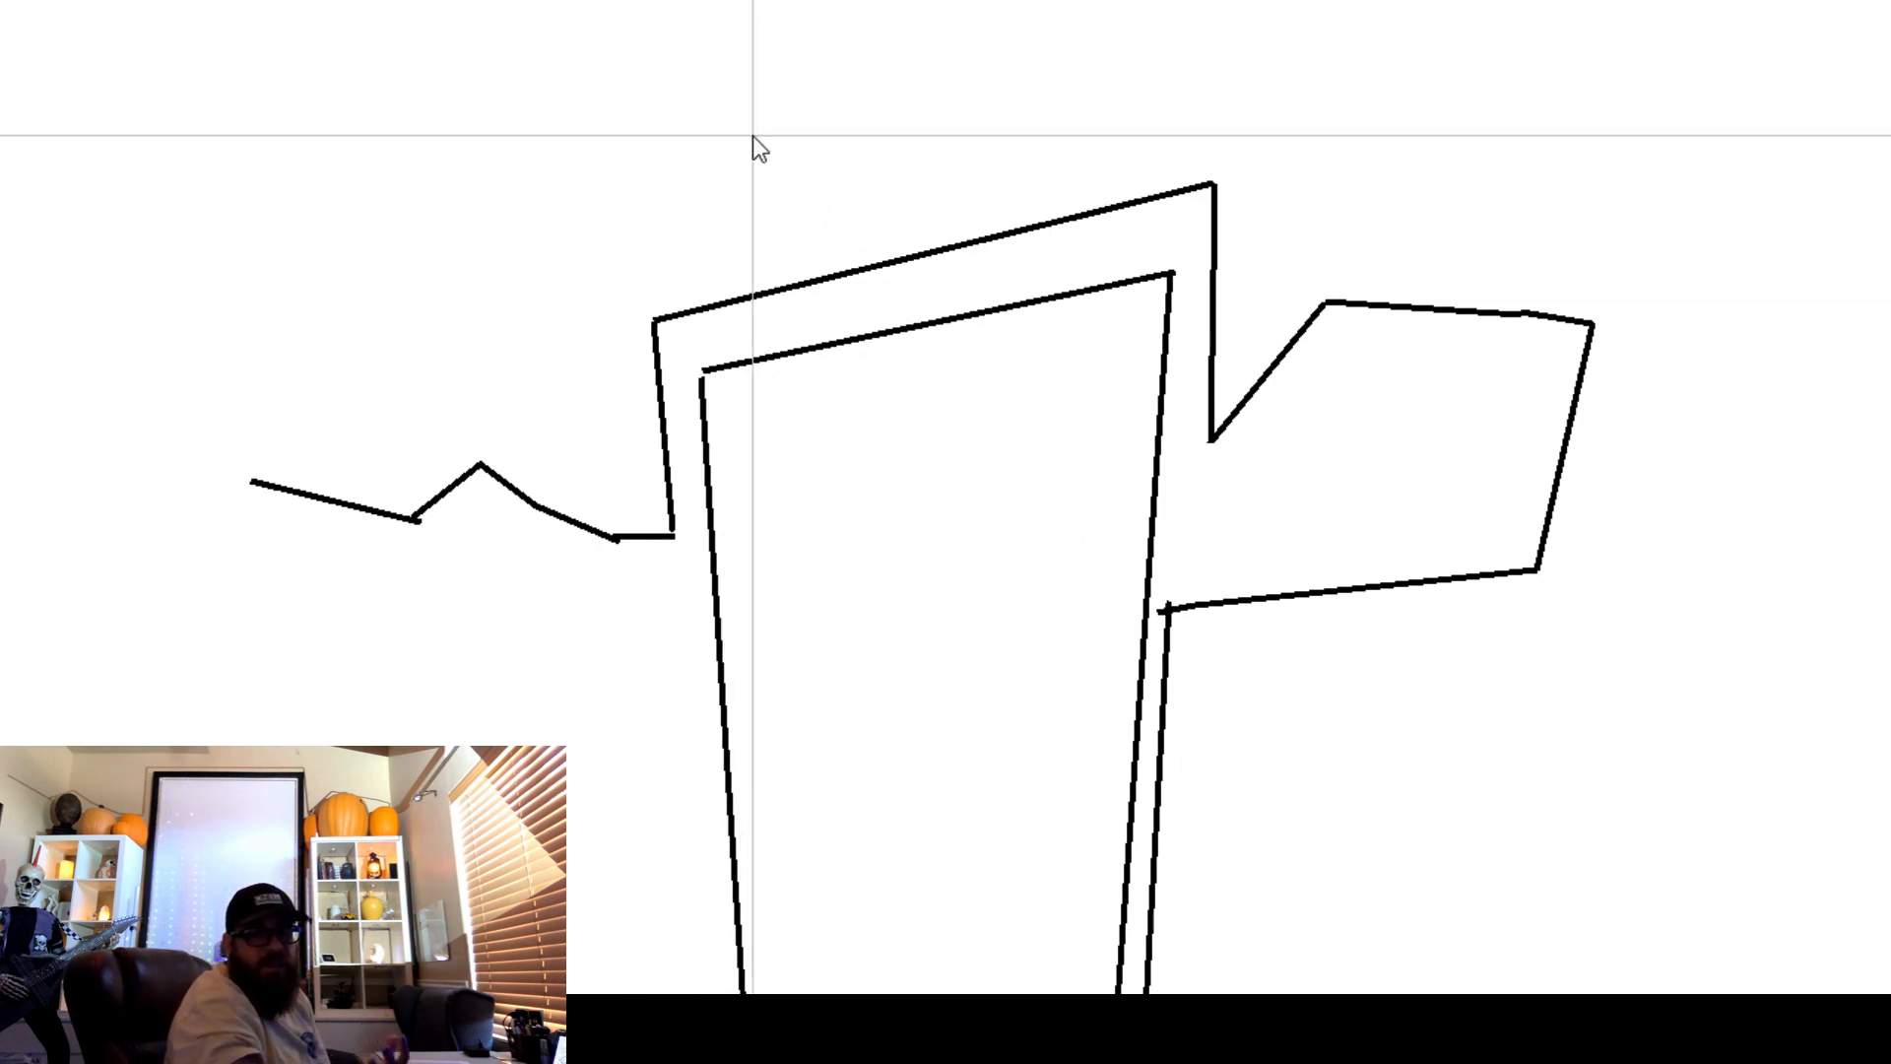
pyautogui.moveTo(1193, 89)
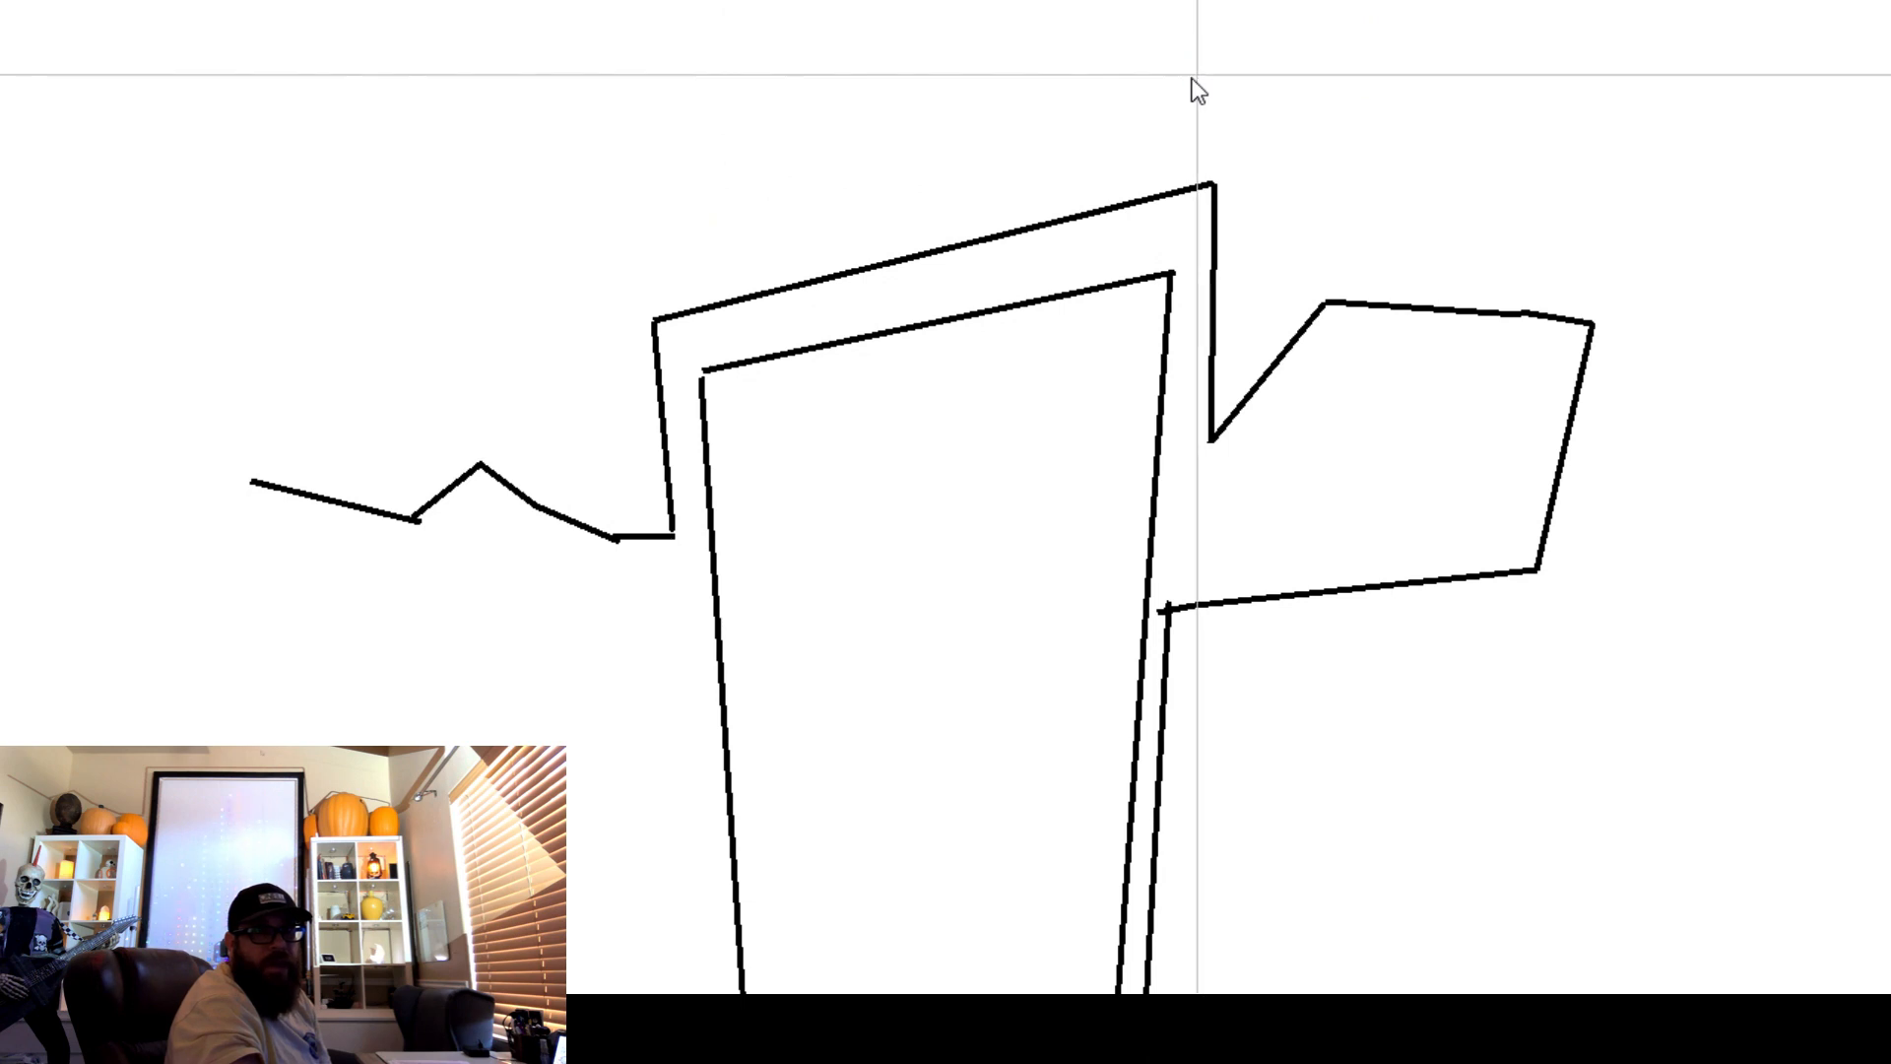
pyautogui.moveTo(1040, 136)
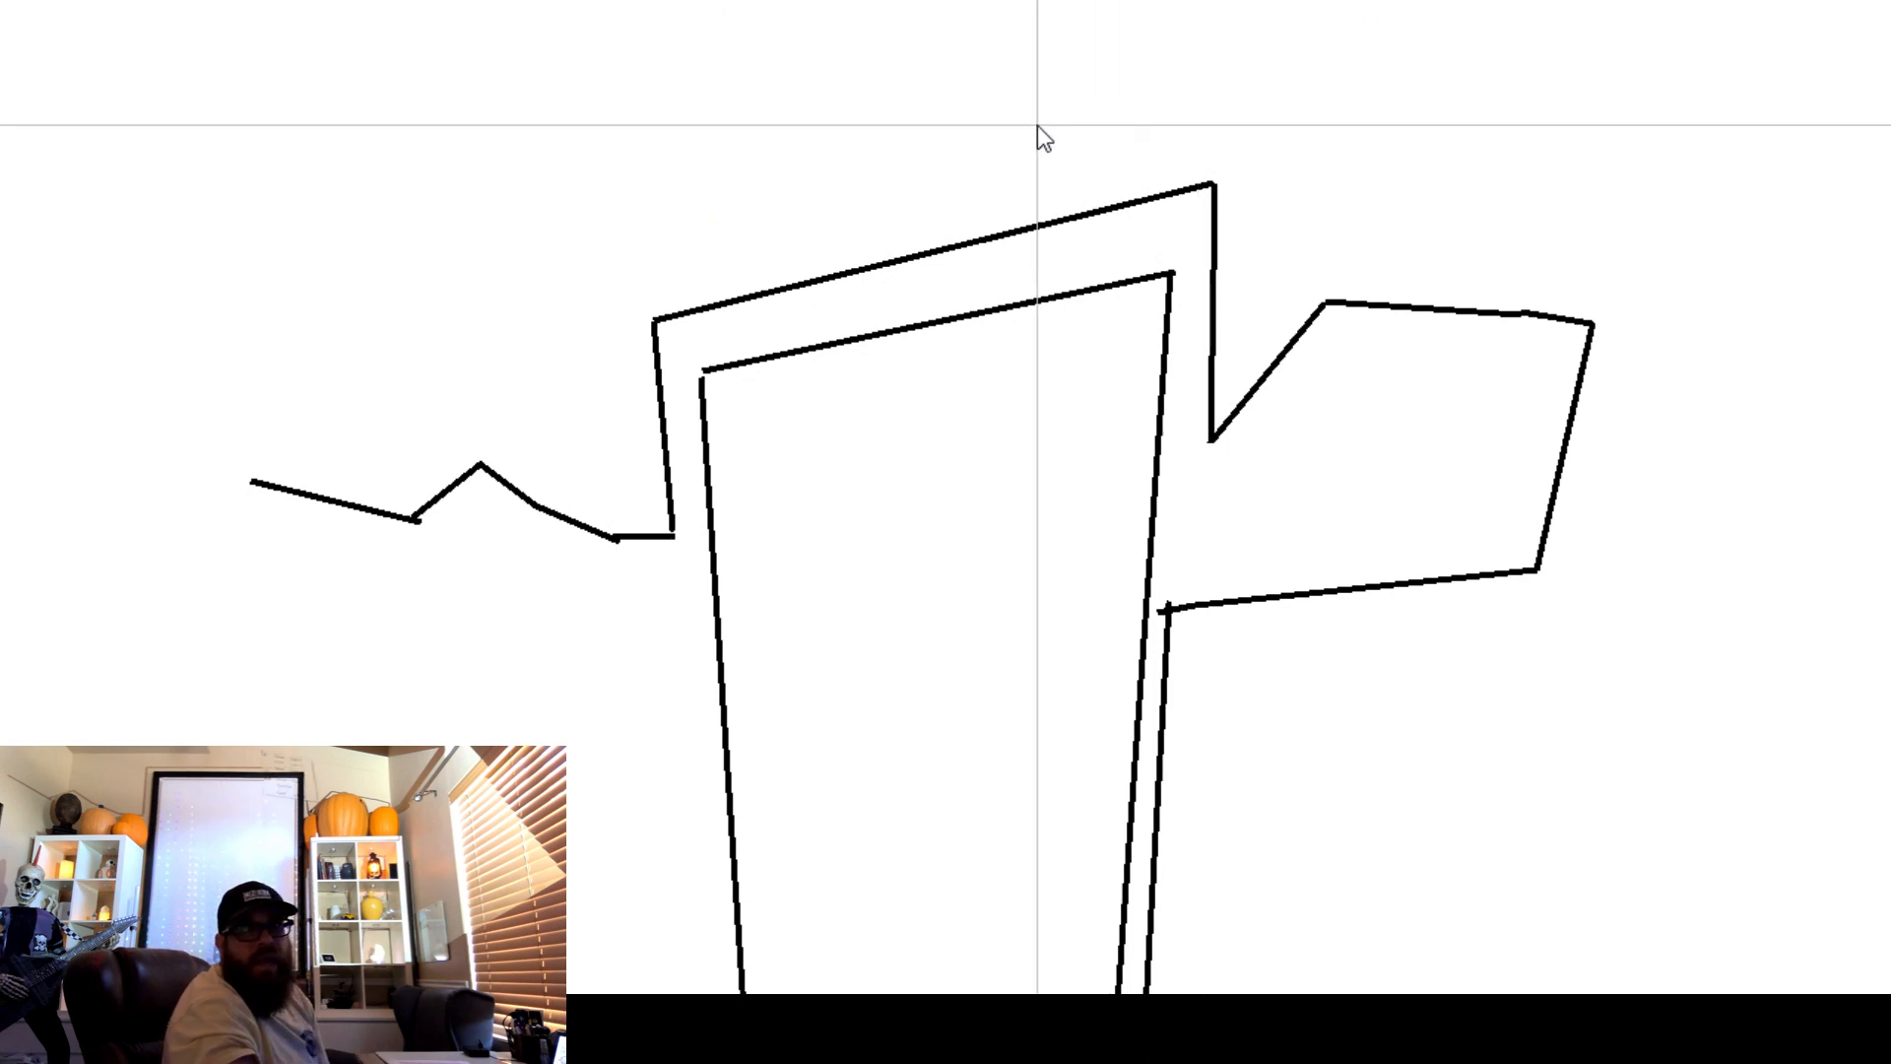
# Step: Quit Projection Mapper from the File menu with the room outline saved
pyautogui.rightClick(1040, 136)
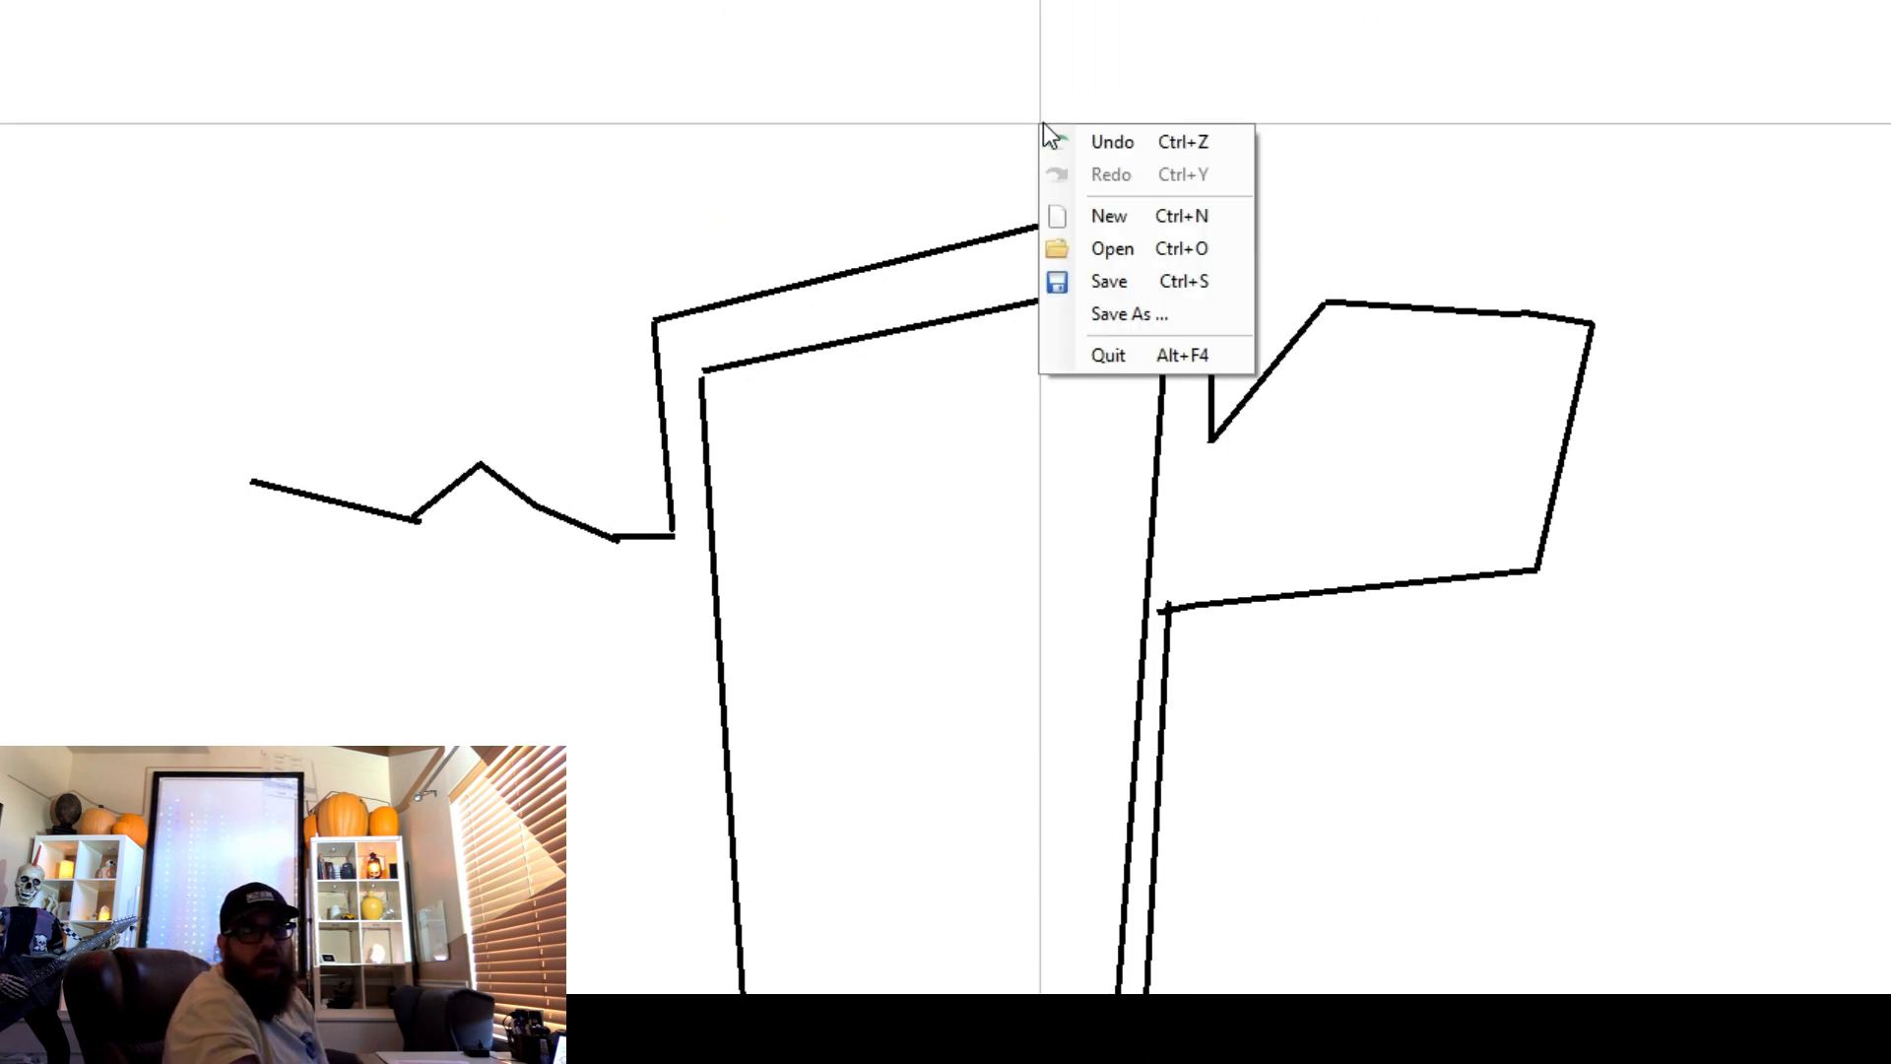
pyautogui.moveTo(1168, 313)
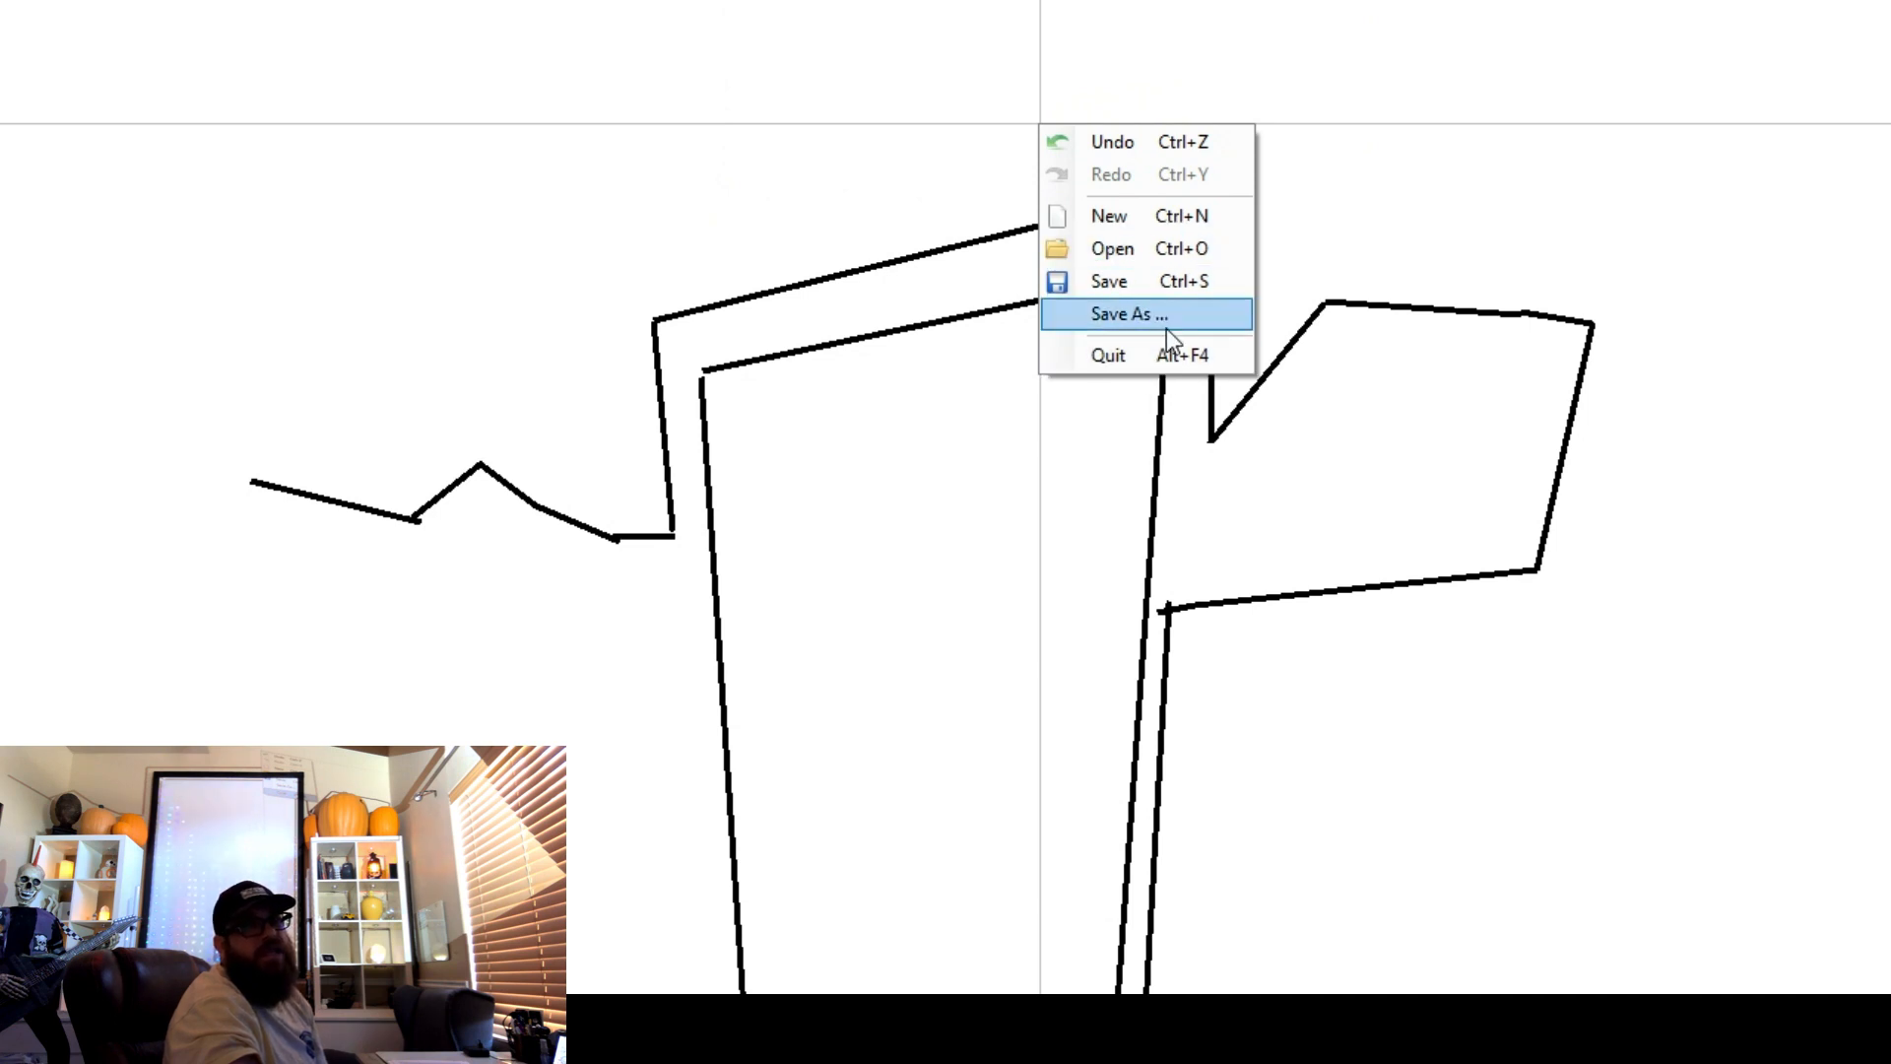
pyautogui.moveTo(1168, 355)
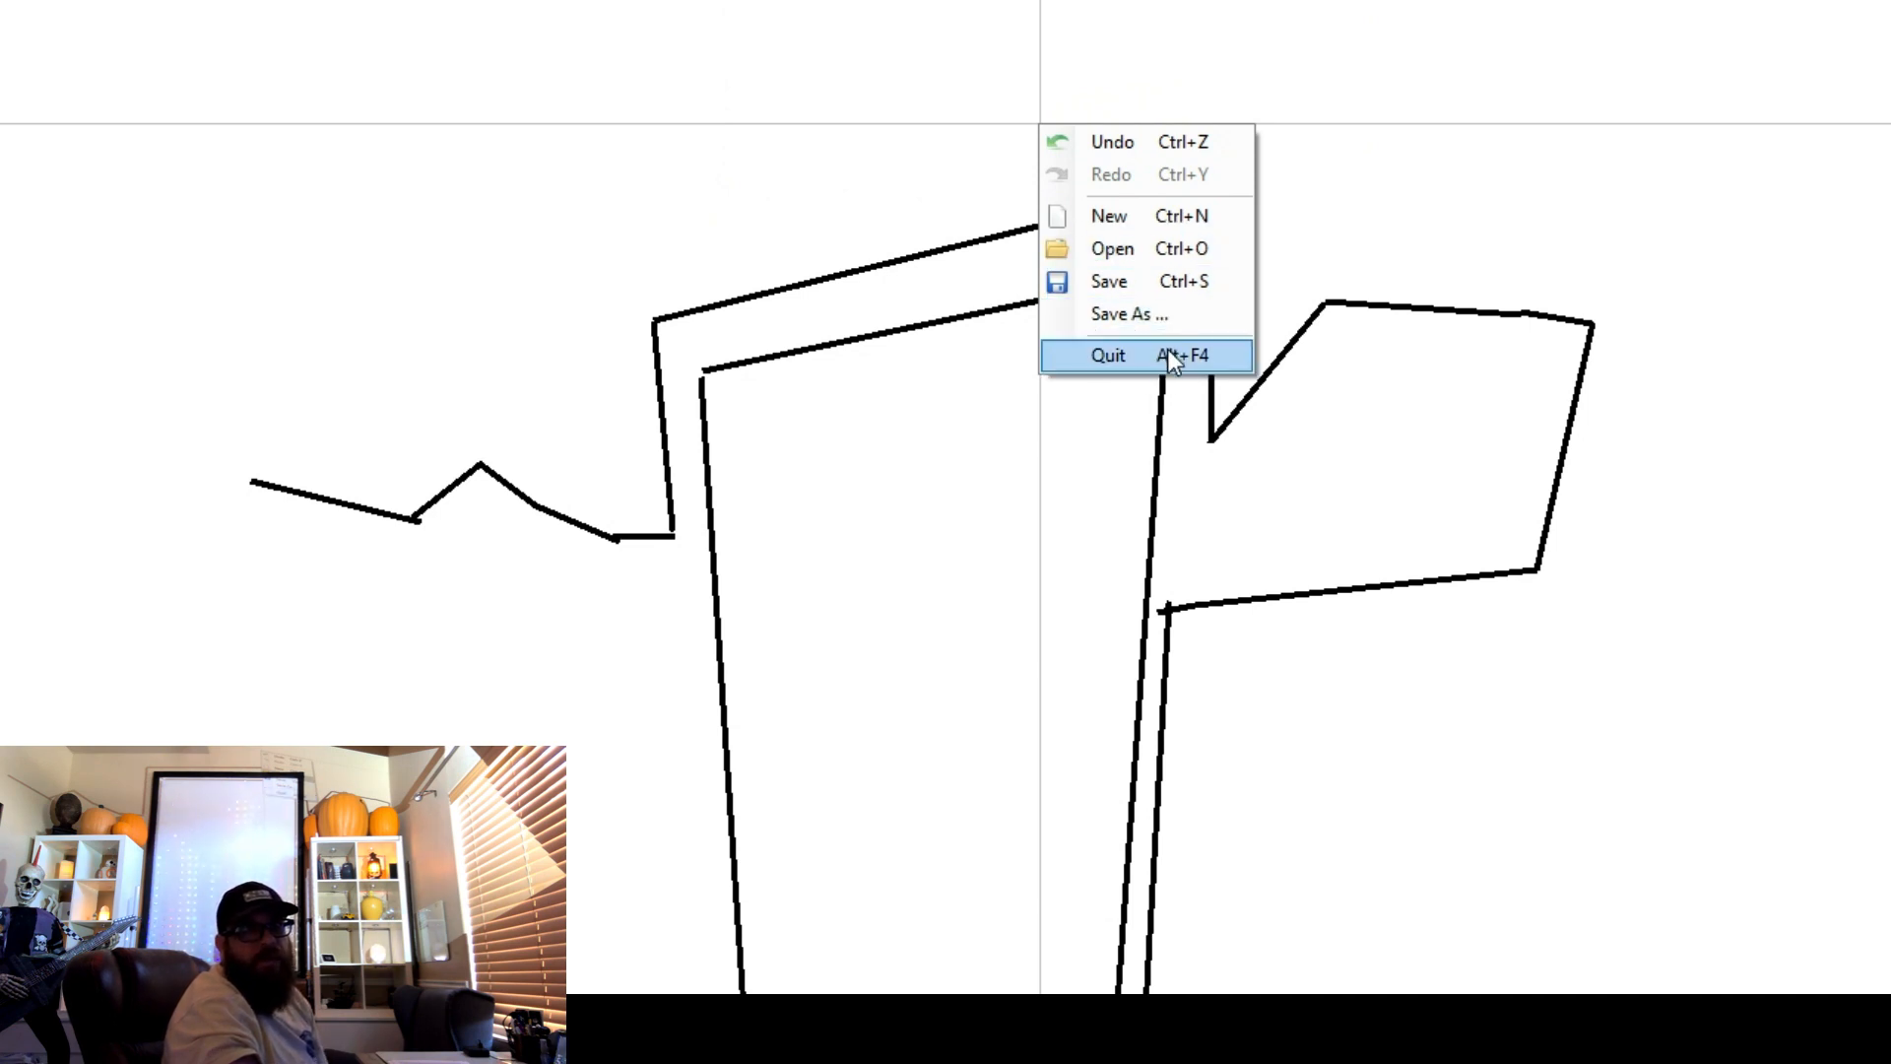
pyautogui.moveTo(1158, 249)
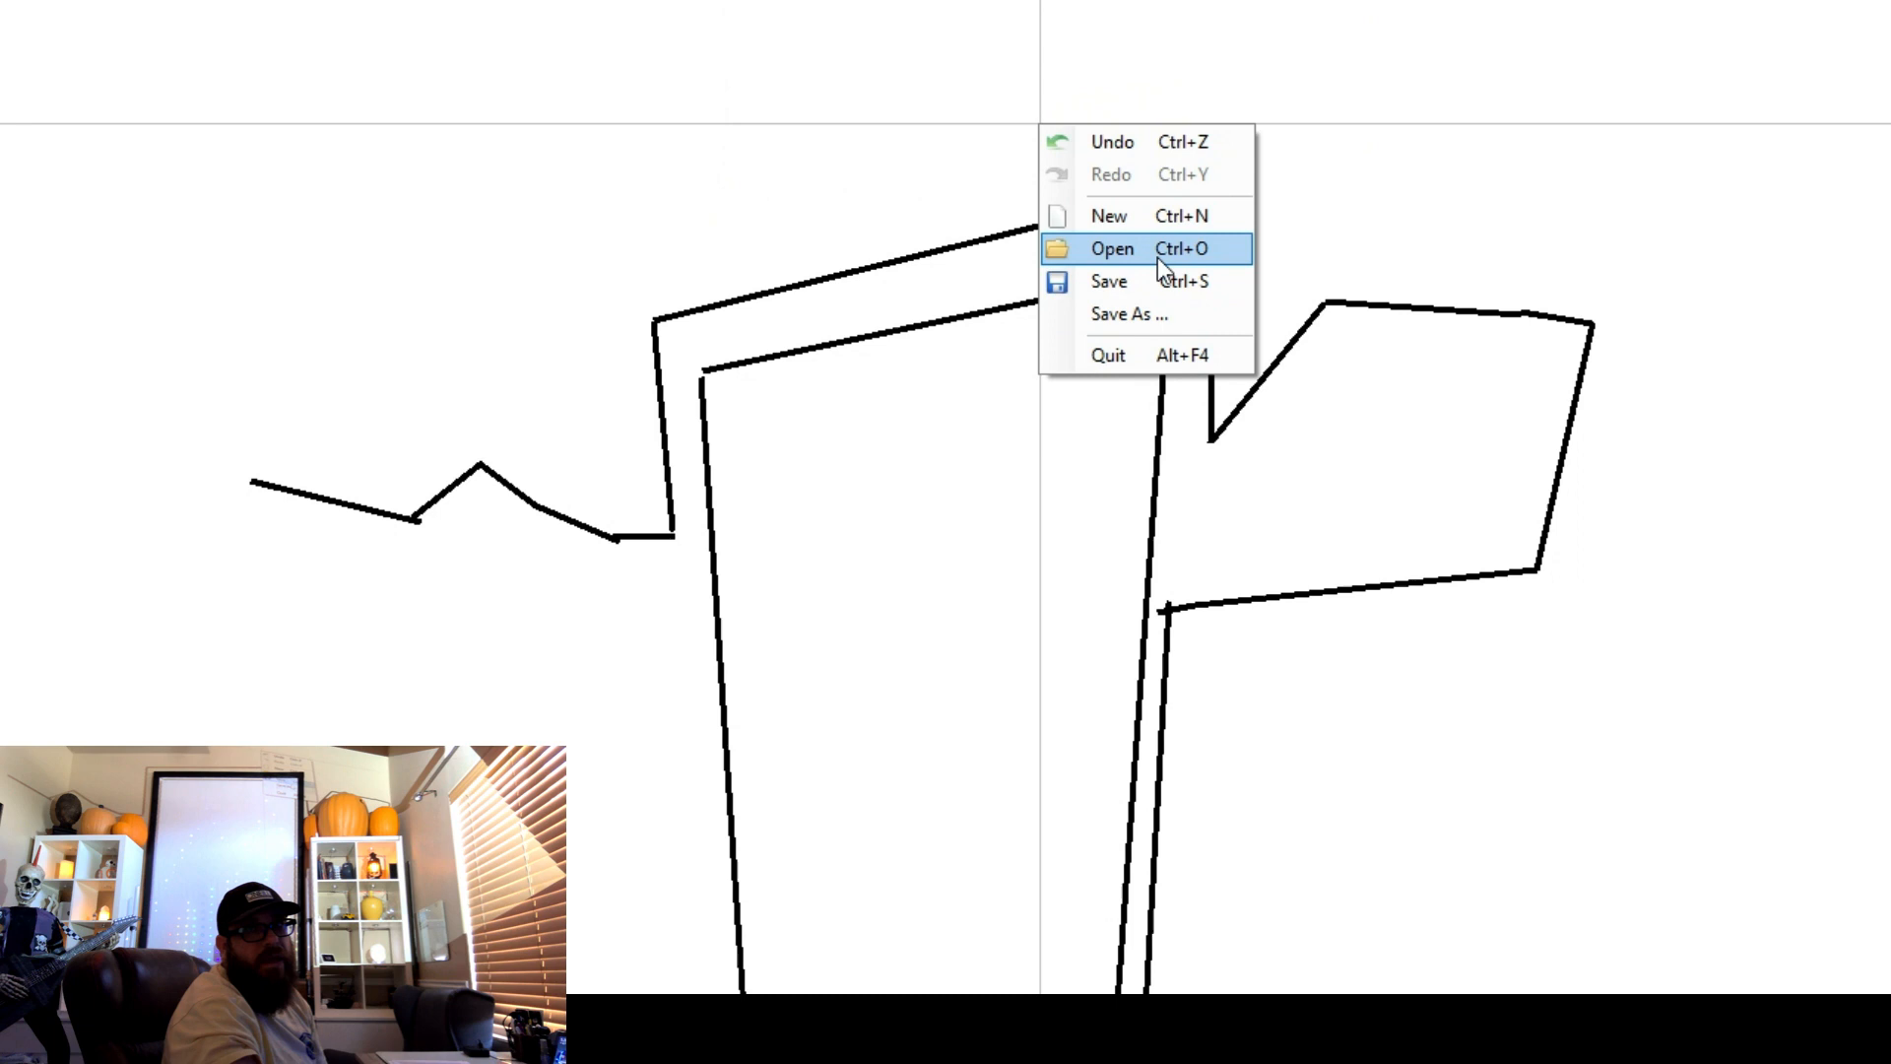
pyautogui.moveTo(1148, 279)
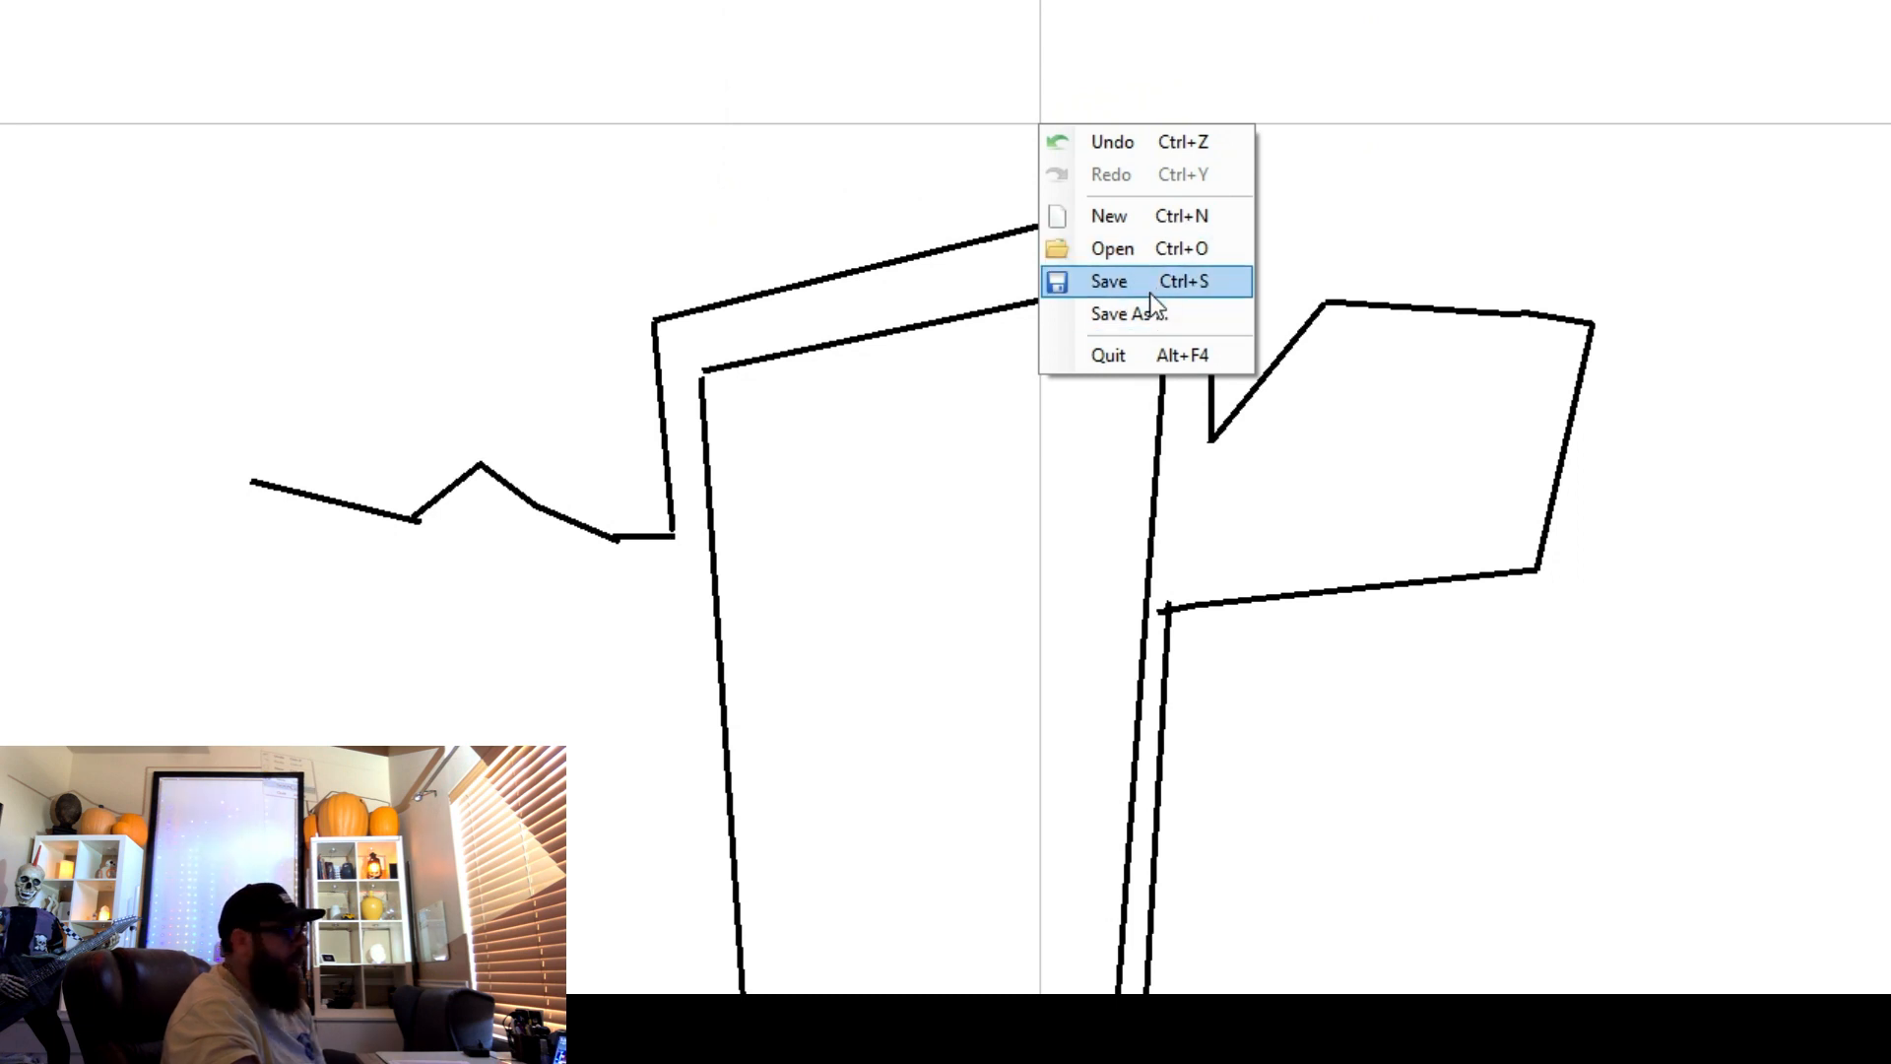
pyautogui.moveTo(1127, 313)
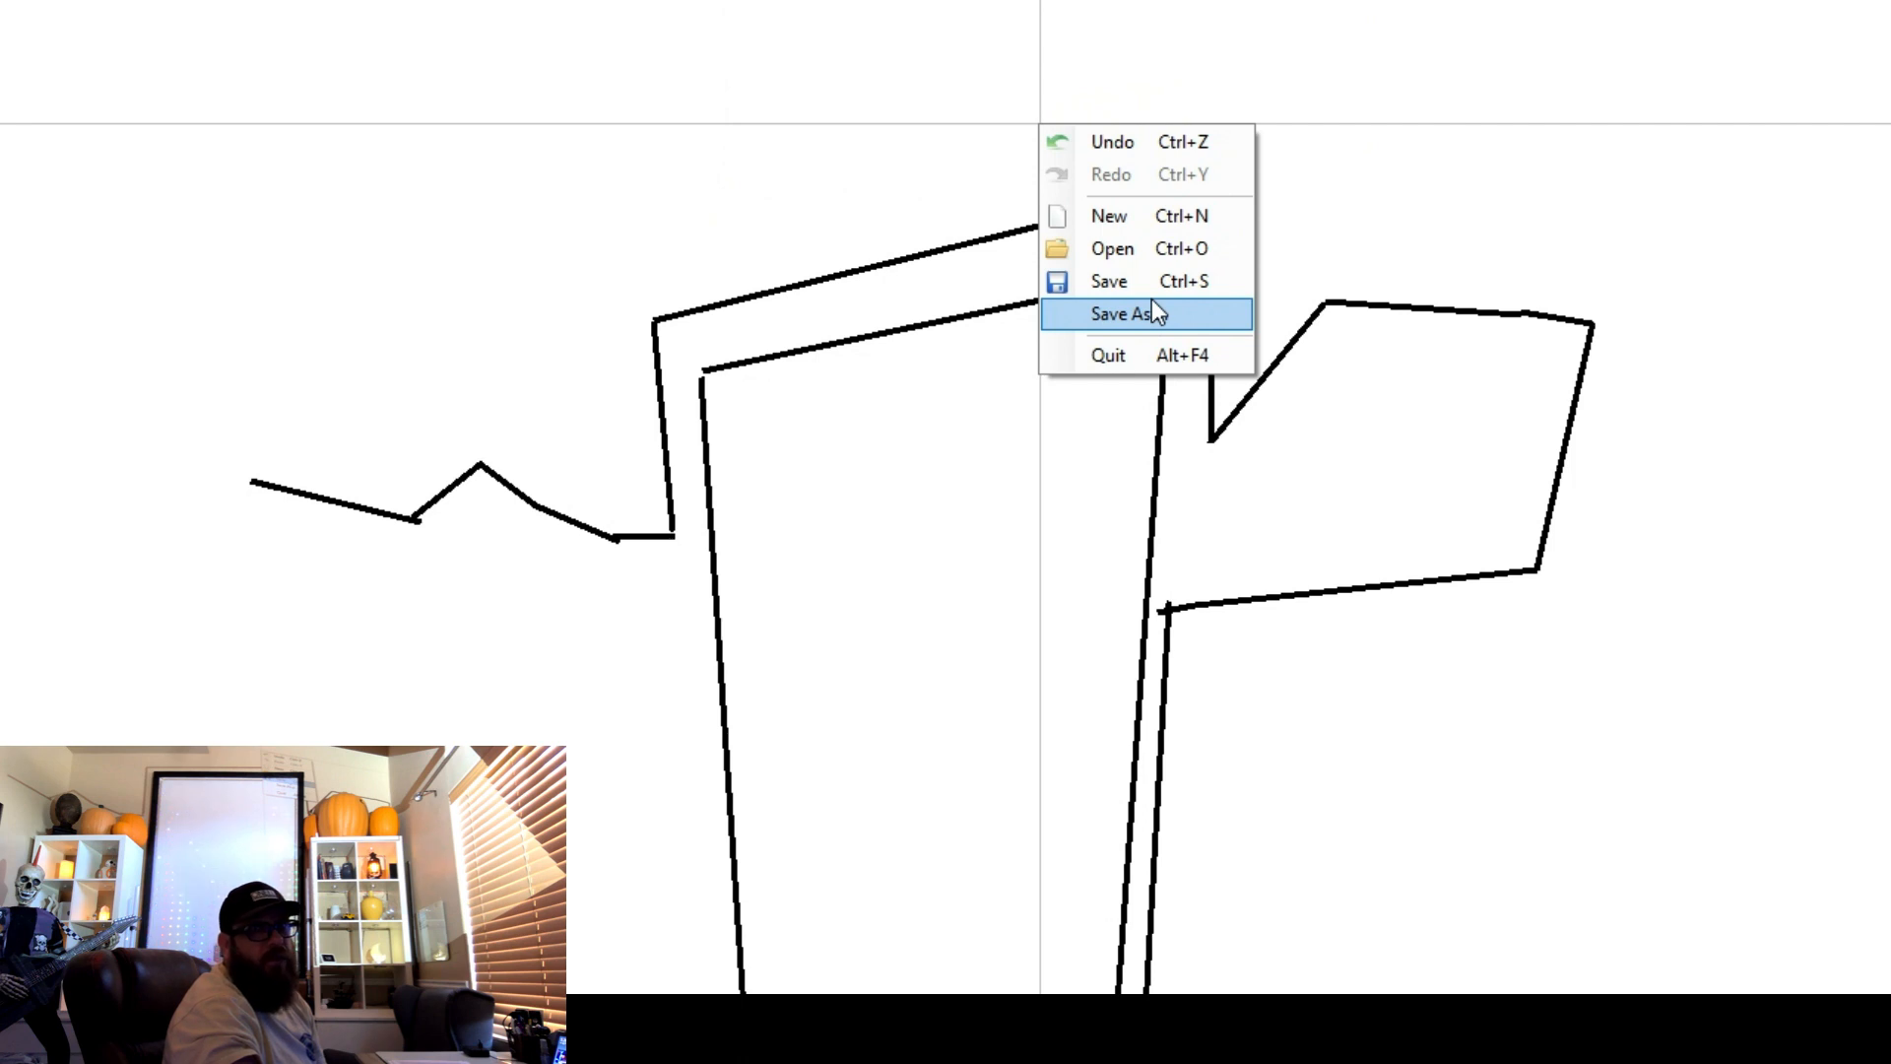
pyautogui.moveTo(1109, 280)
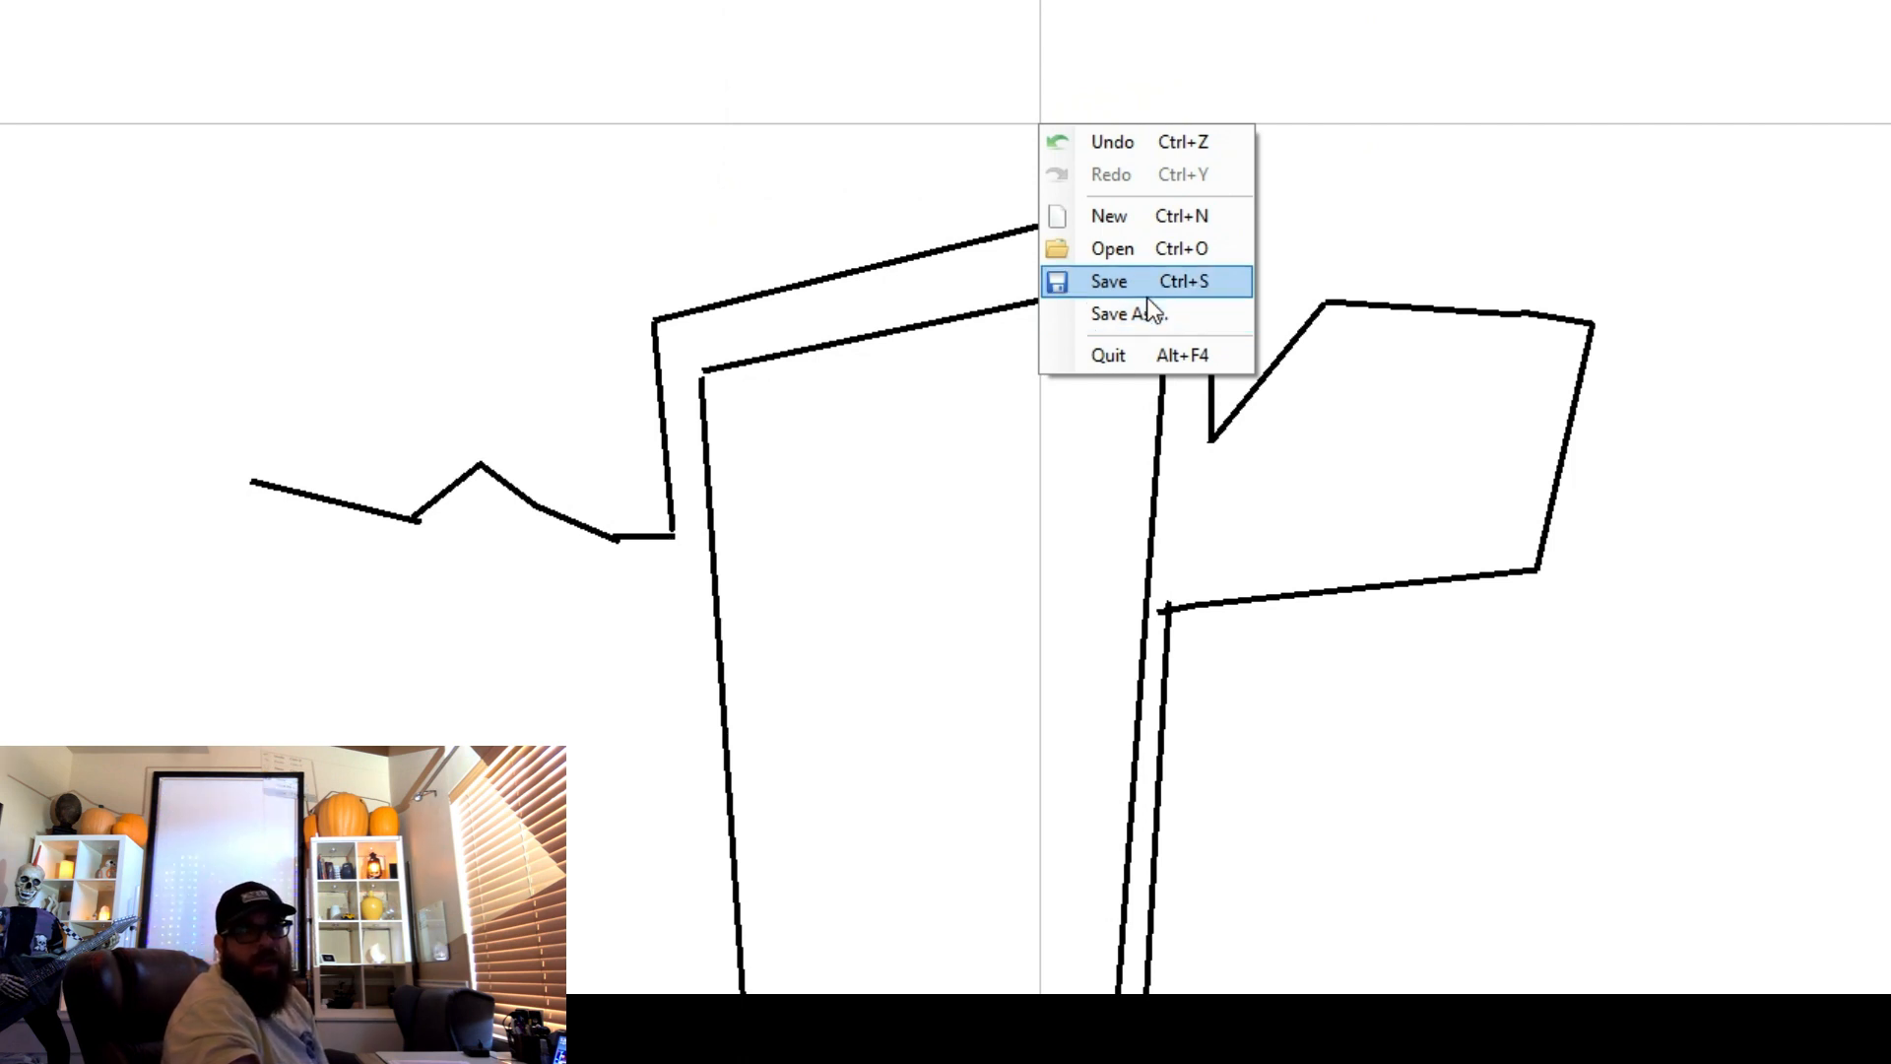
pyautogui.moveTo(1156, 354)
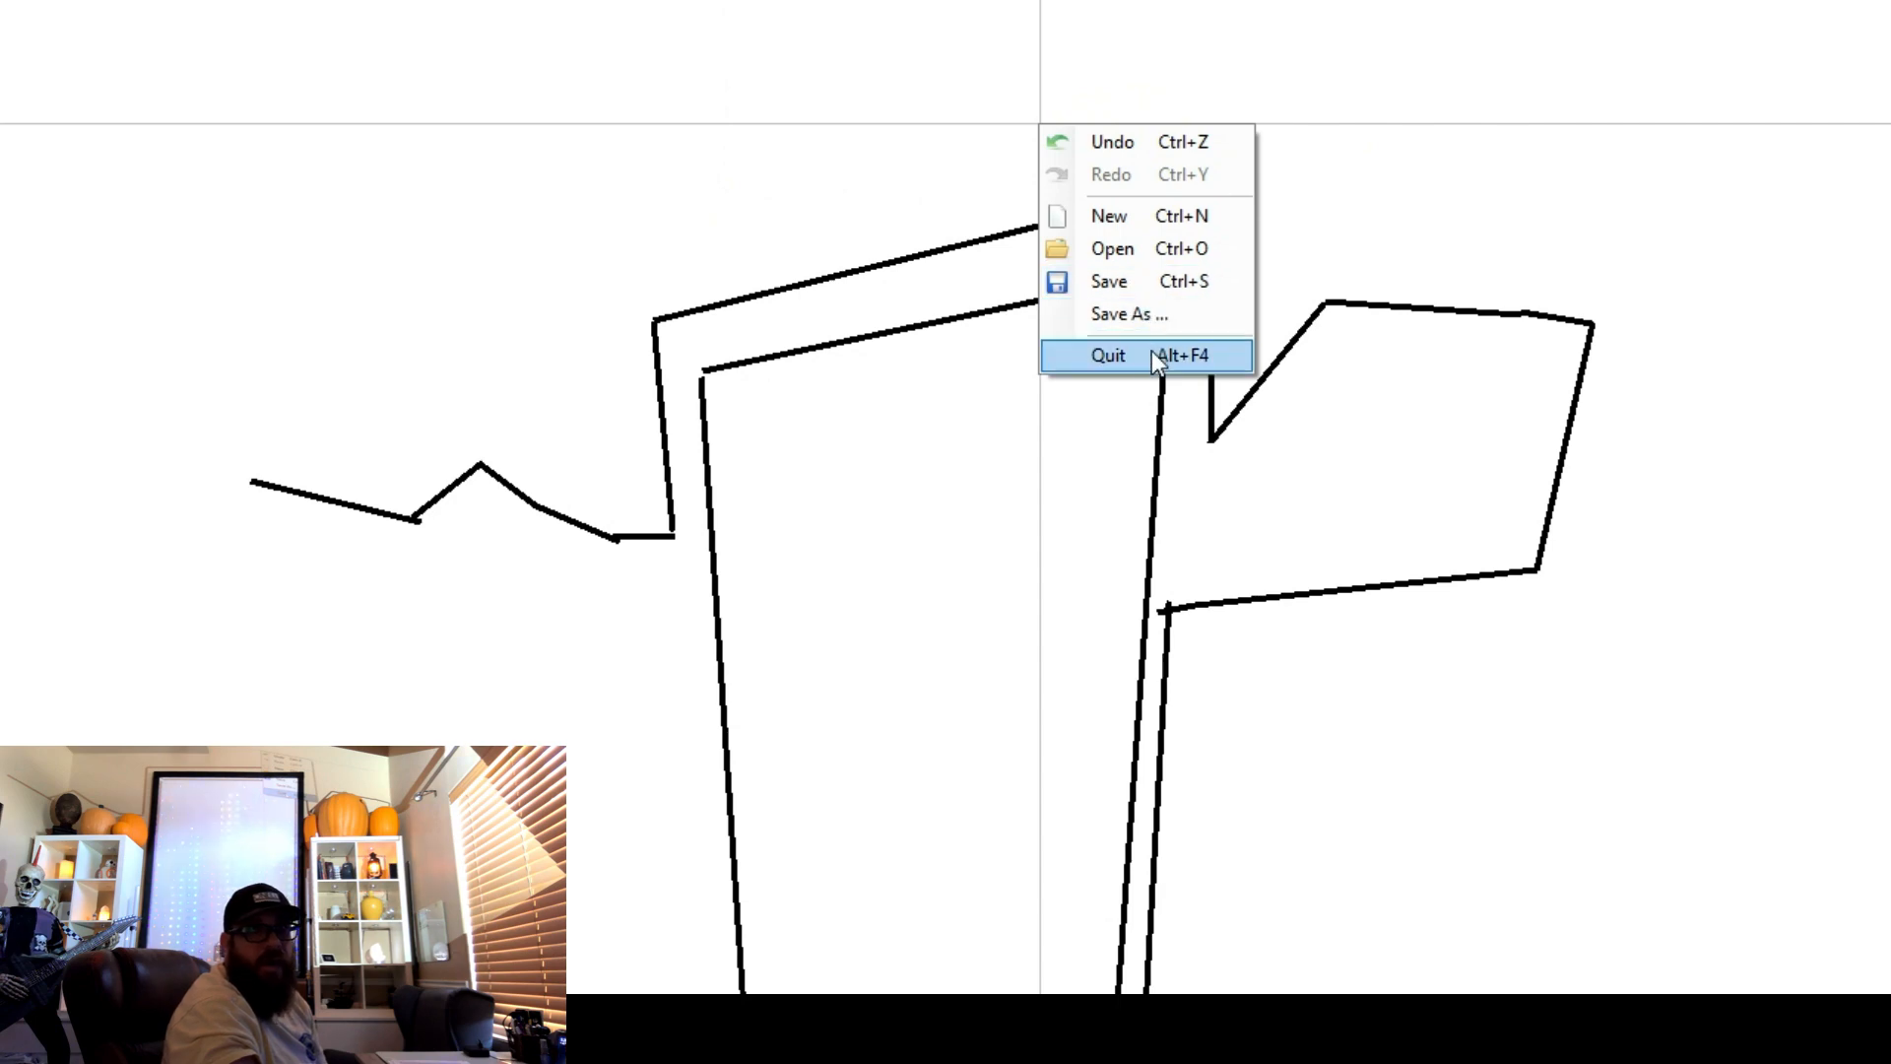
pyautogui.click(1105, 354)
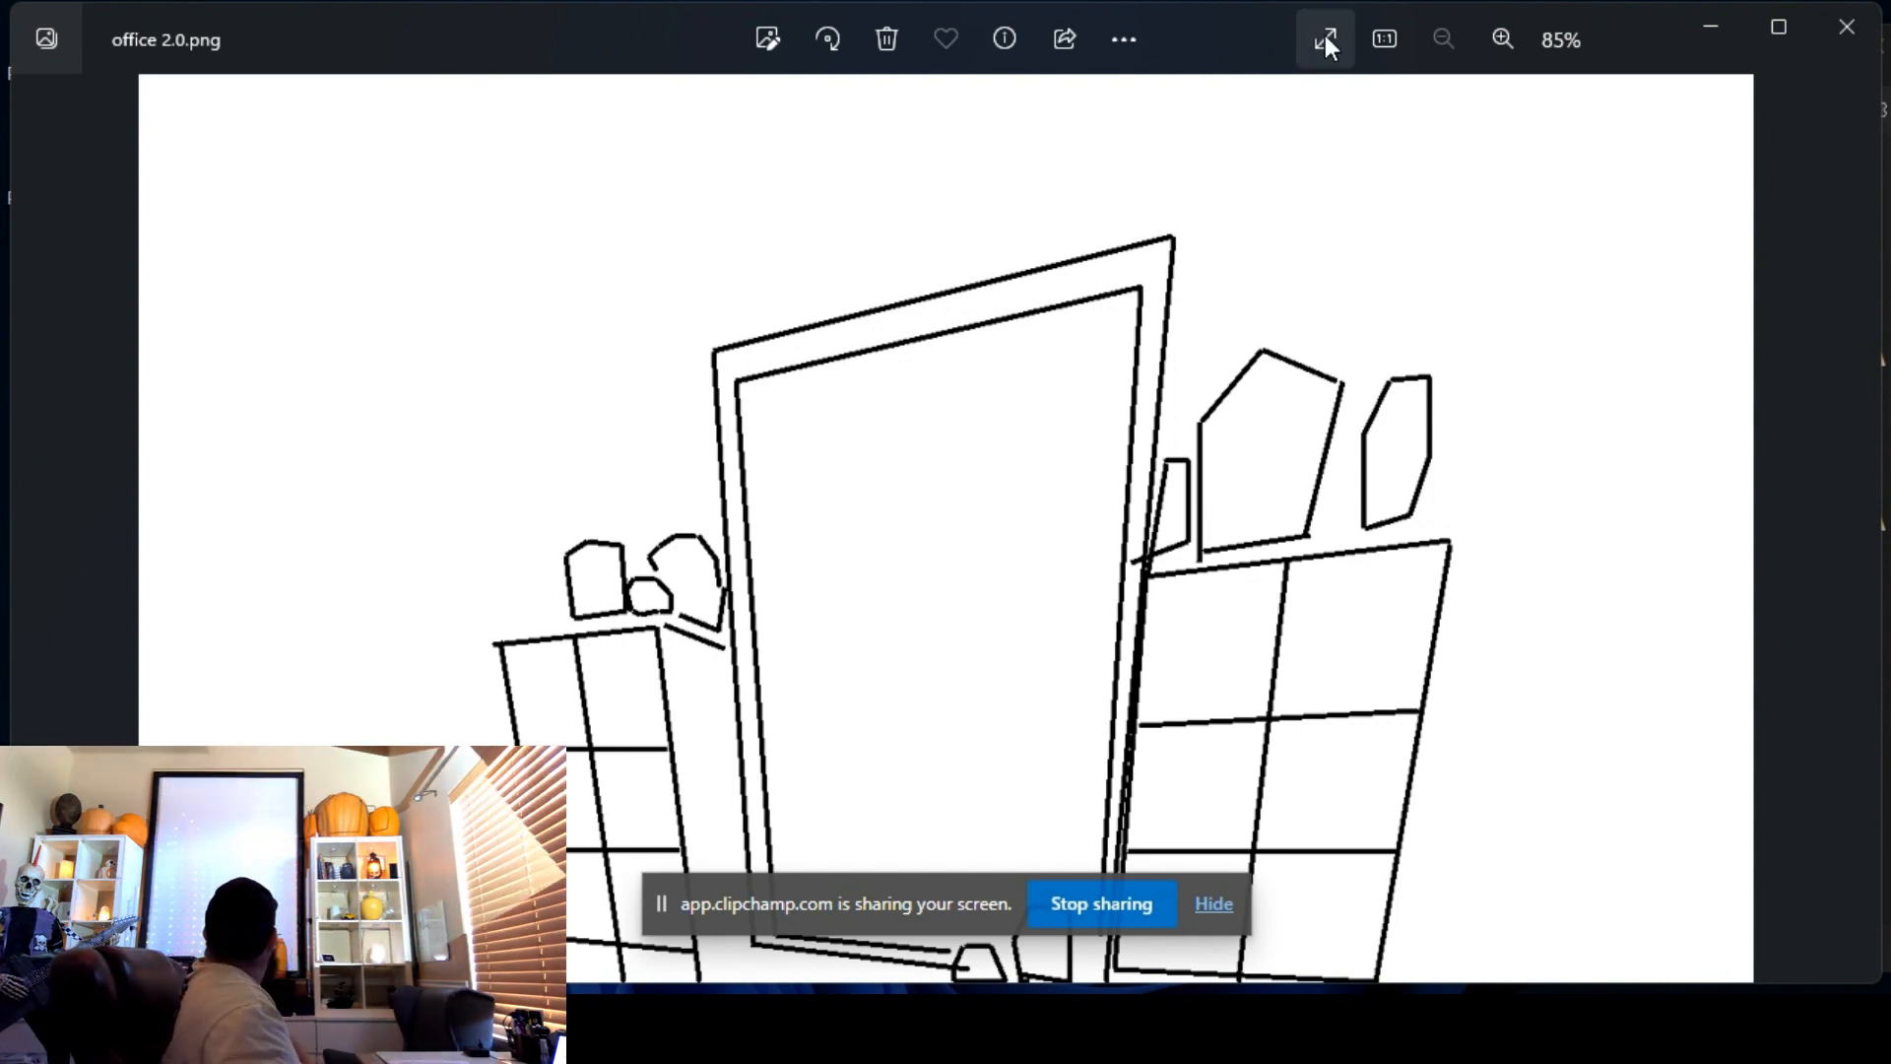
# Step: Show the office 2.0.png room outline full screen in Windows Photos
pyautogui.click(1324, 39)
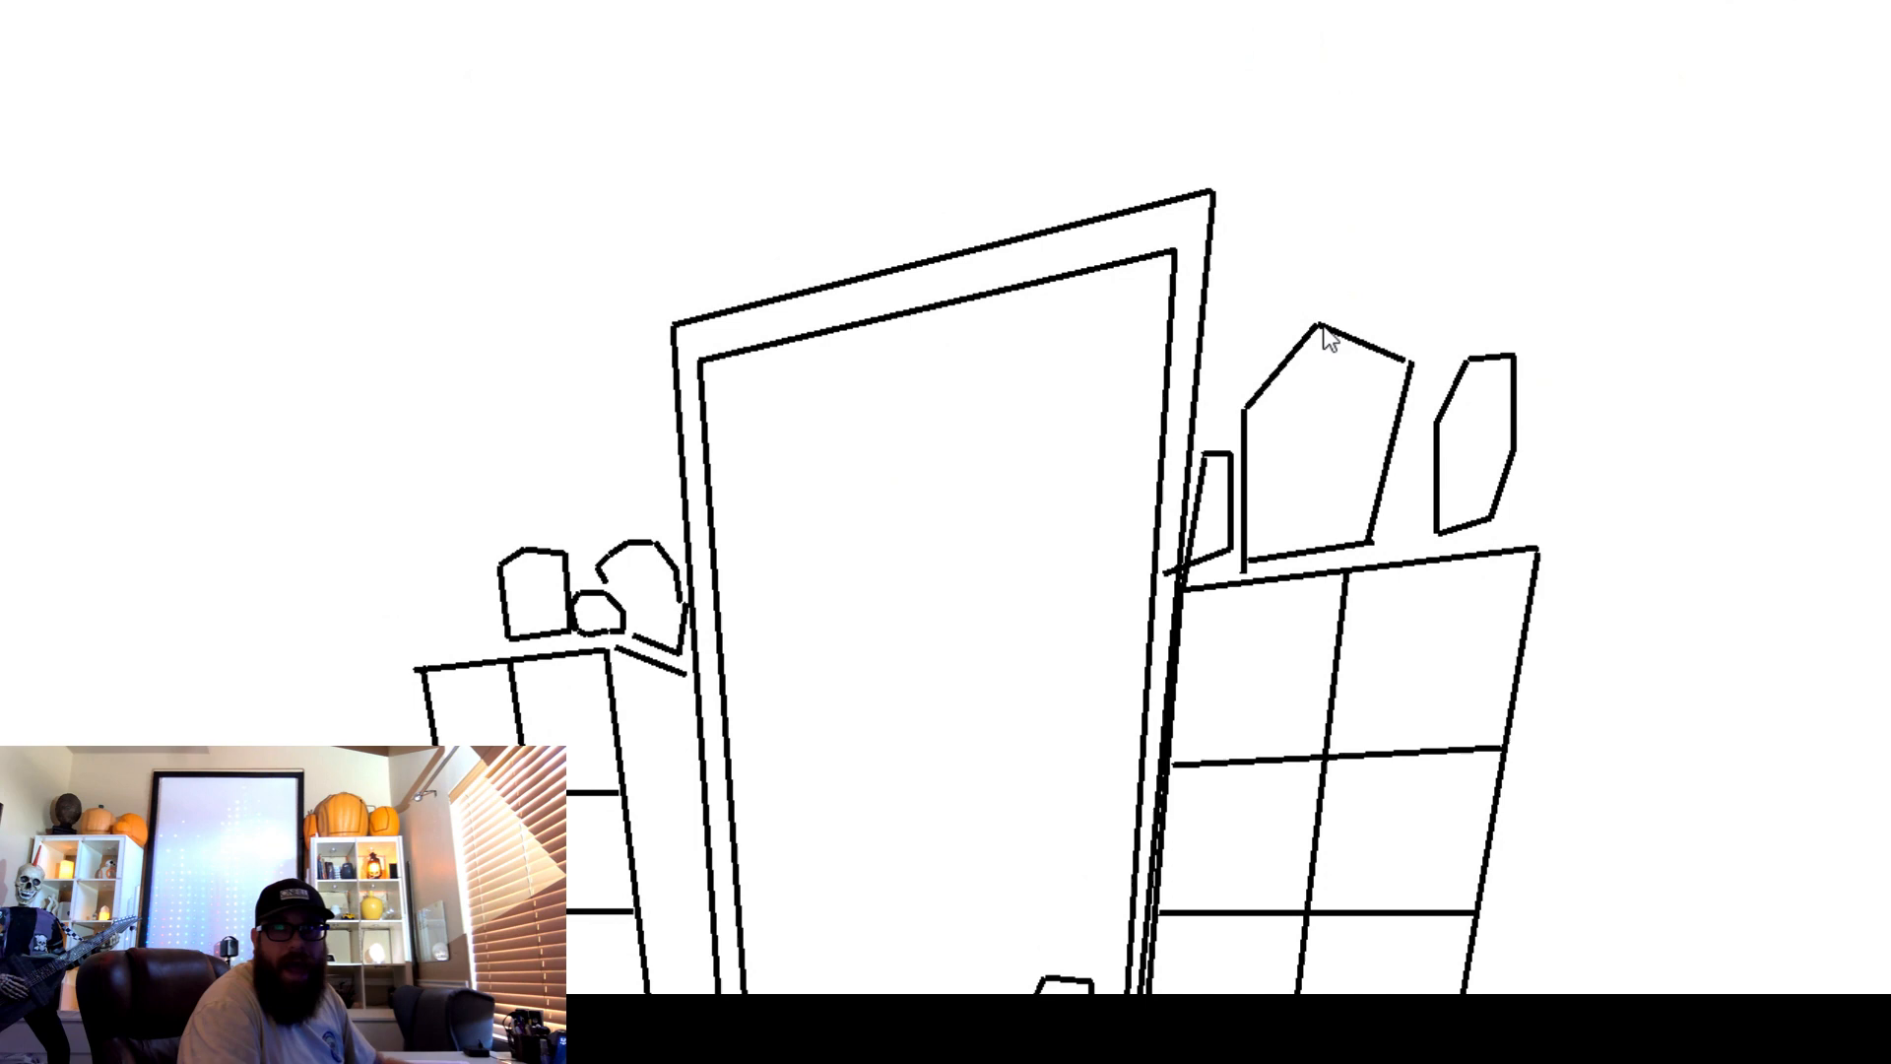
pyautogui.moveTo(1680, 26)
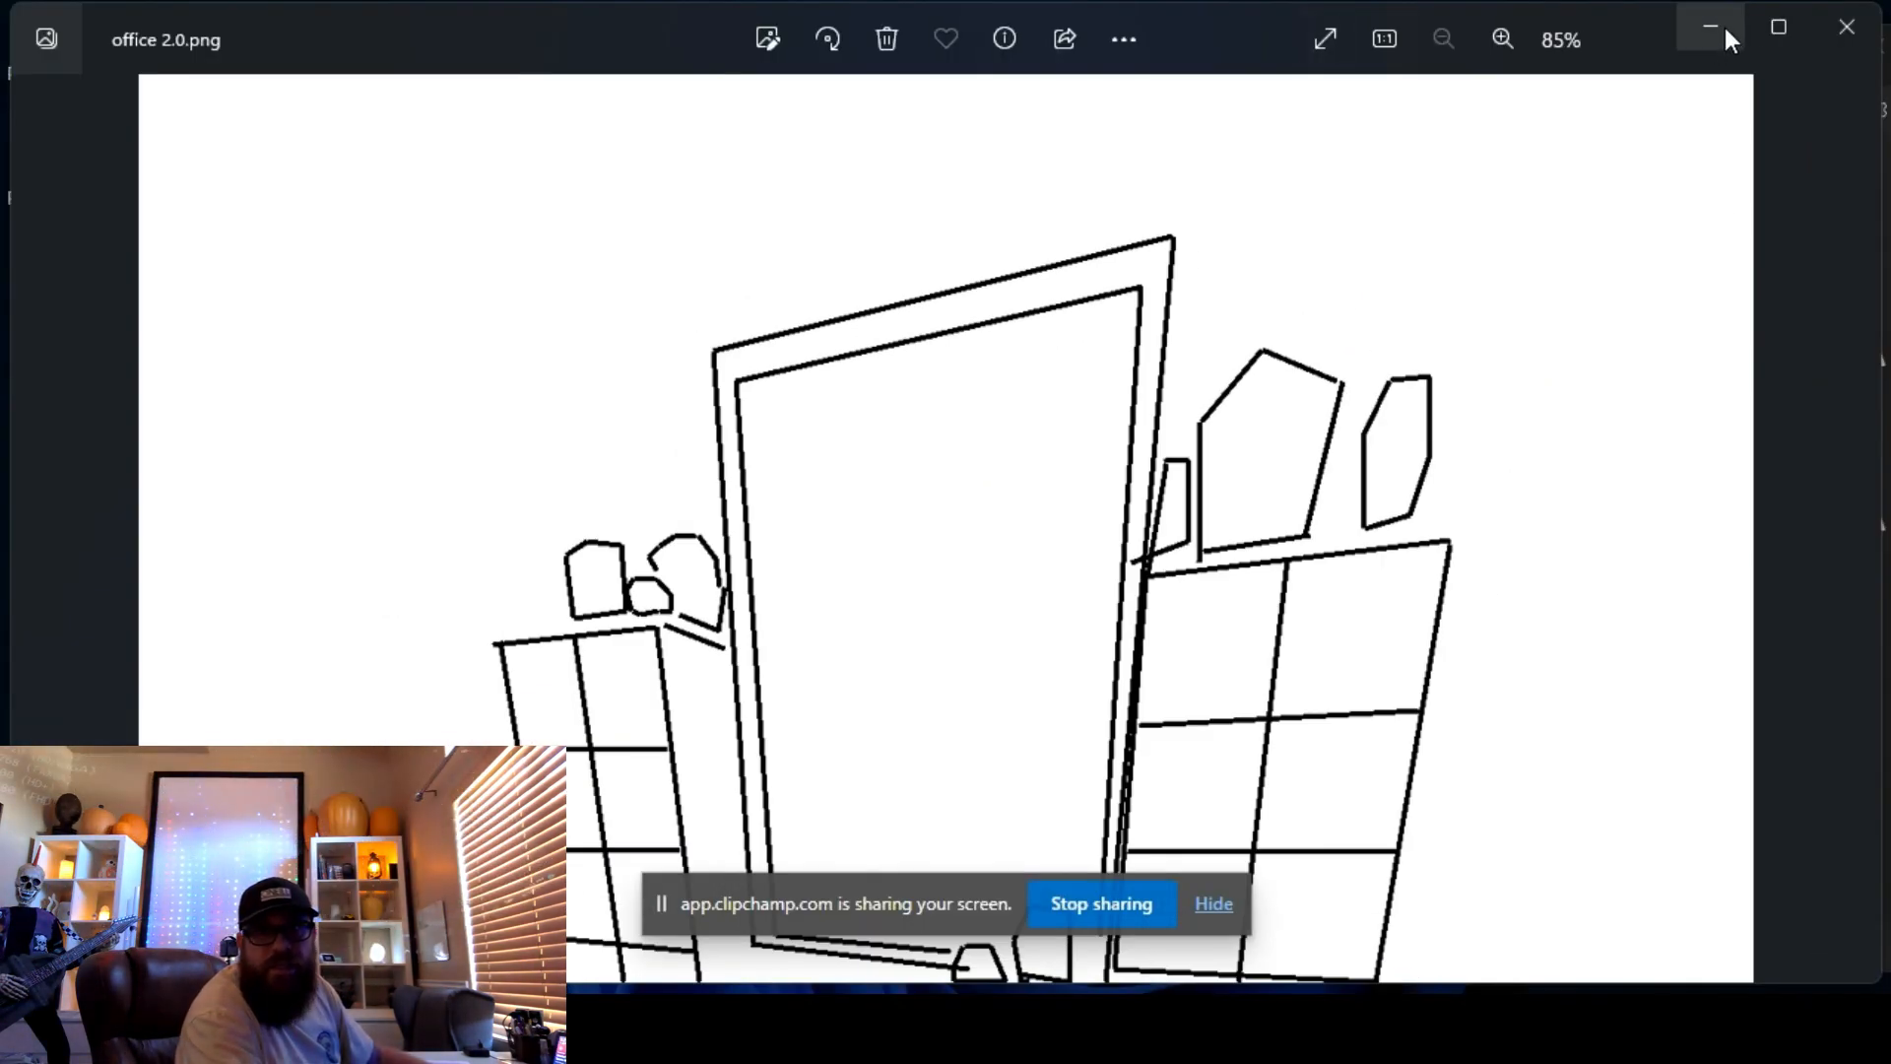
# Step: Minimize Photos to reveal the Notepad list of 16:9 resolutions, 640x360 to 1920x1080
pyautogui.click(1710, 27)
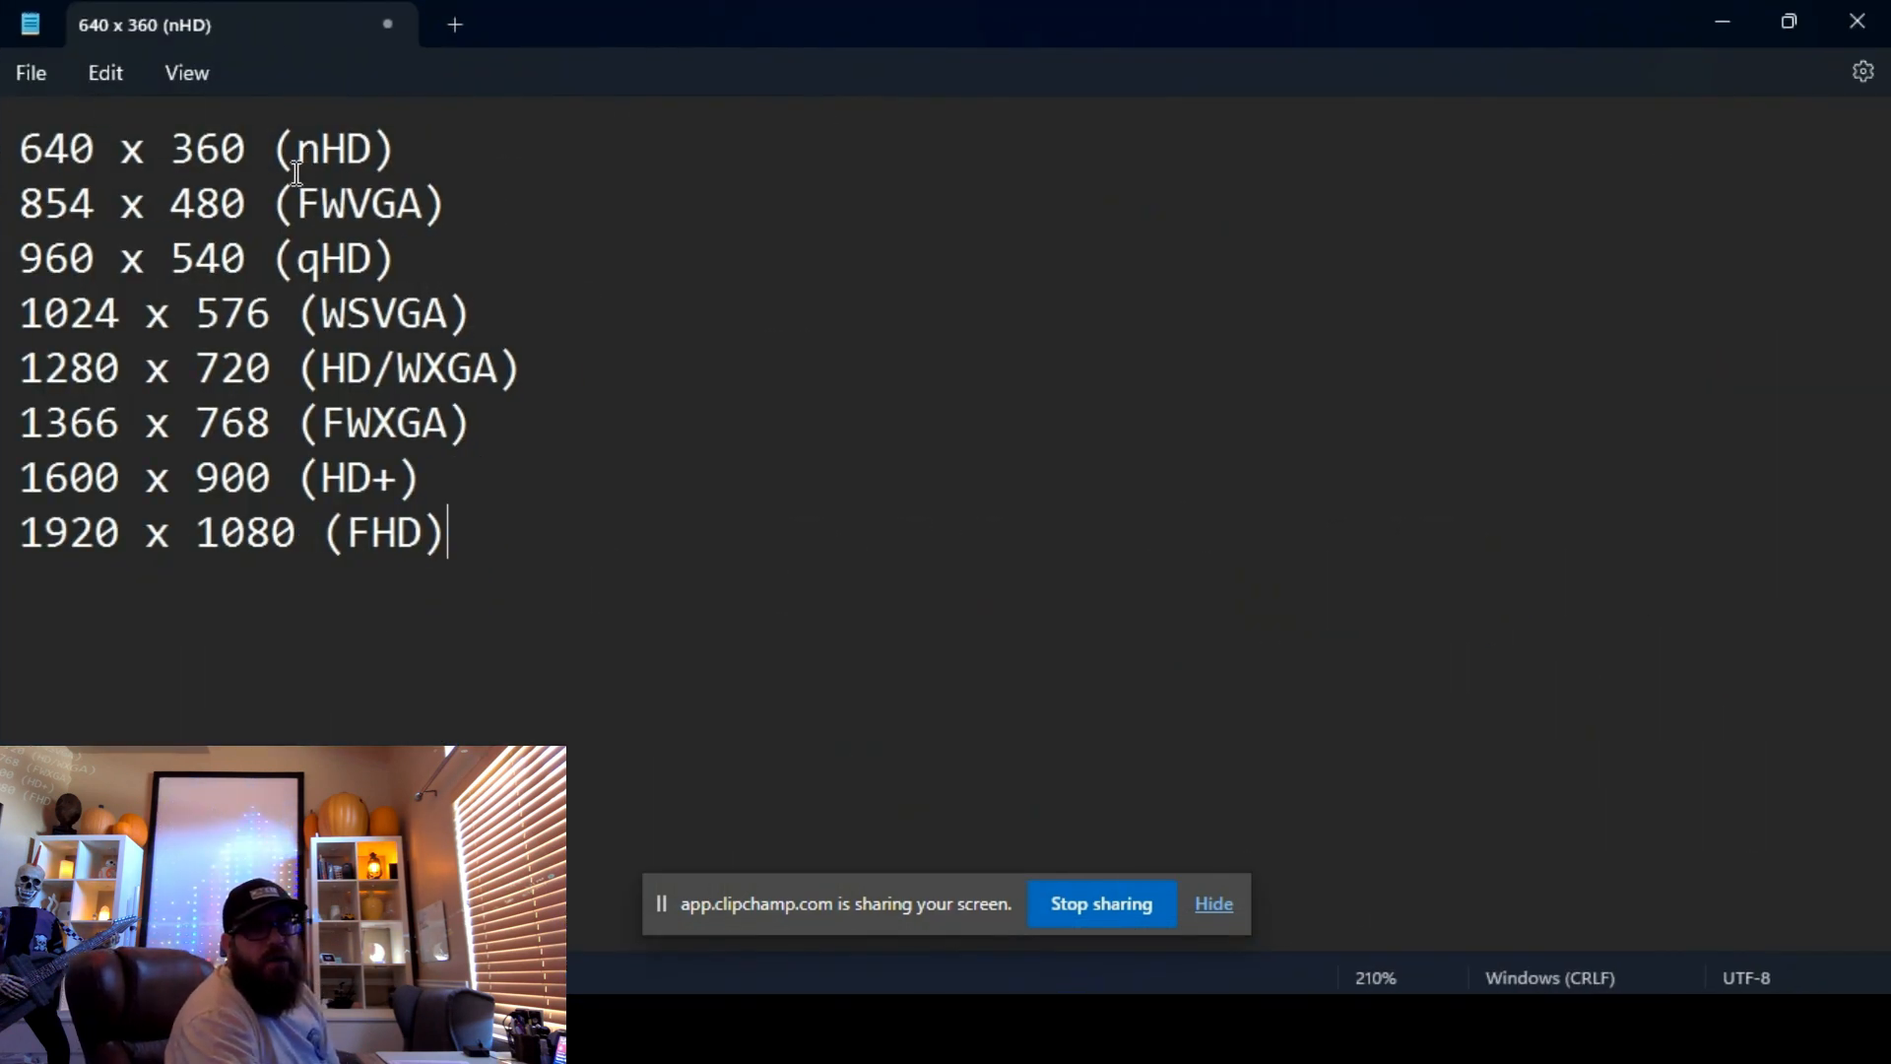
pyautogui.moveTo(313, 232)
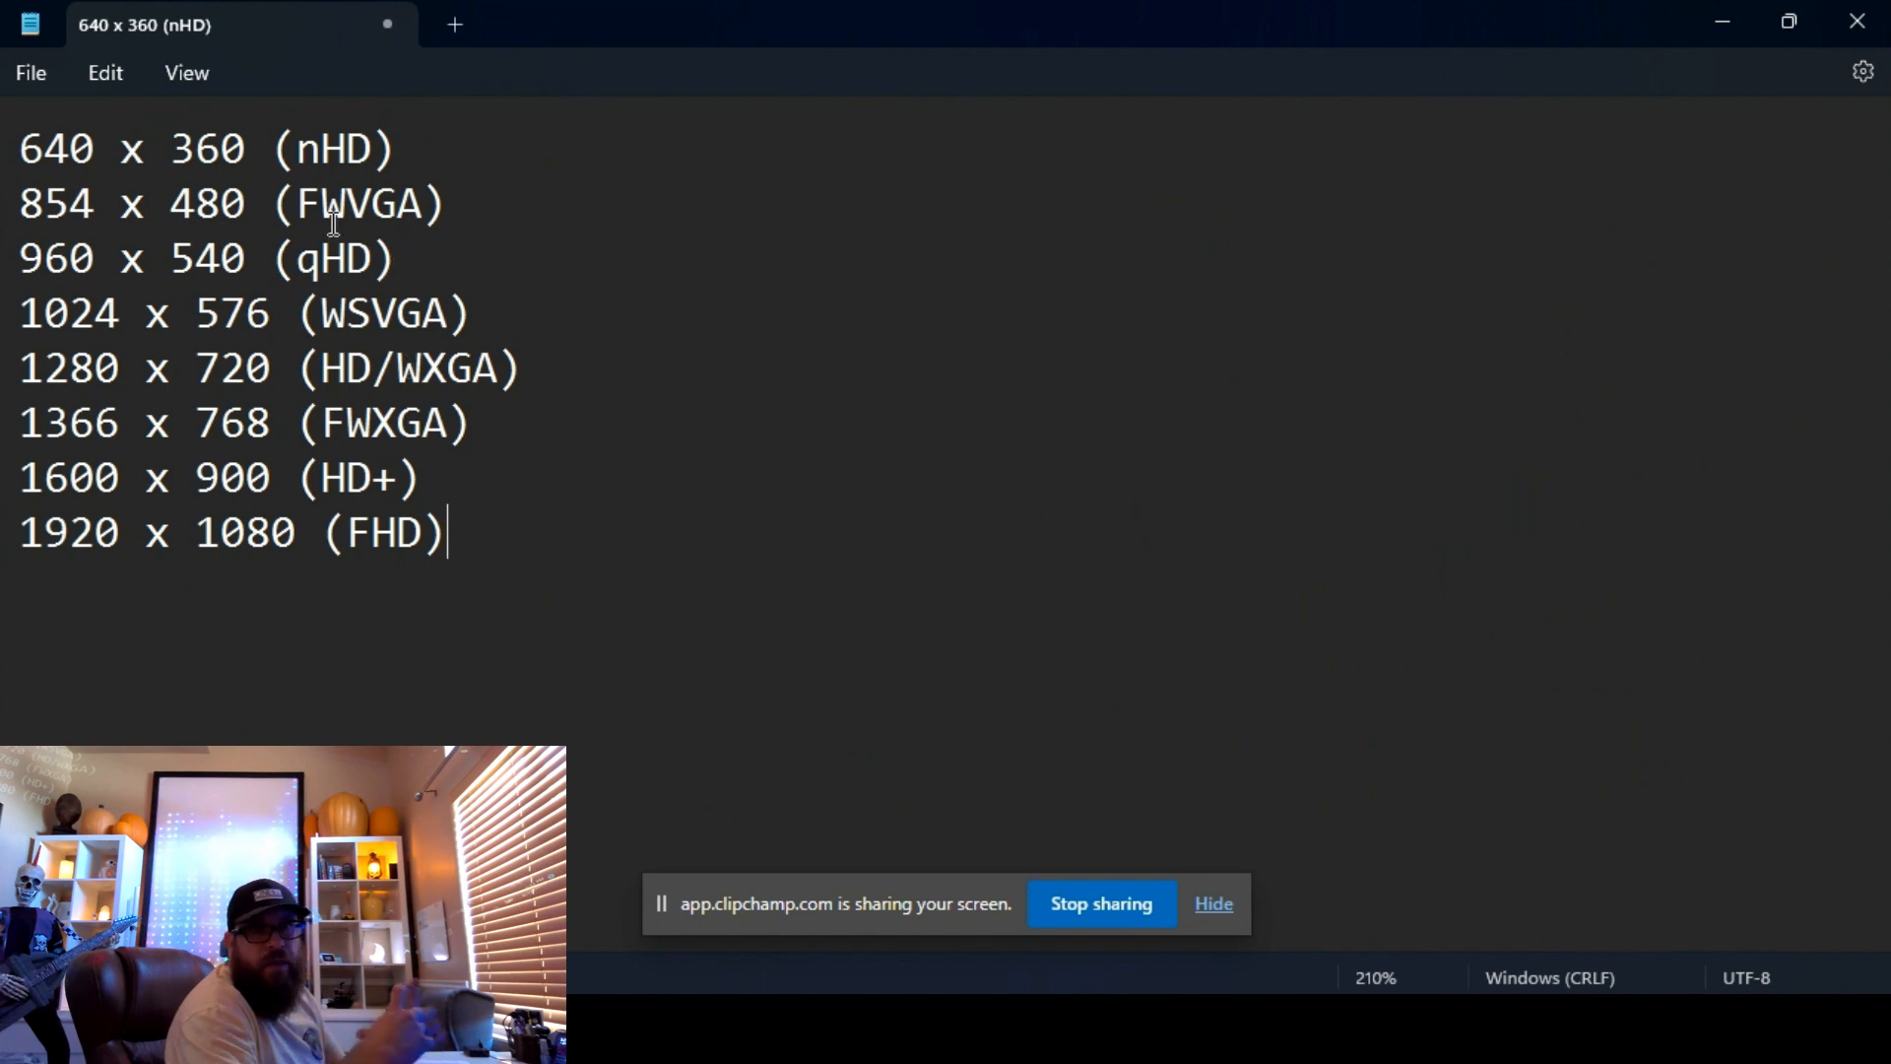
pyautogui.moveTo(1688, 45)
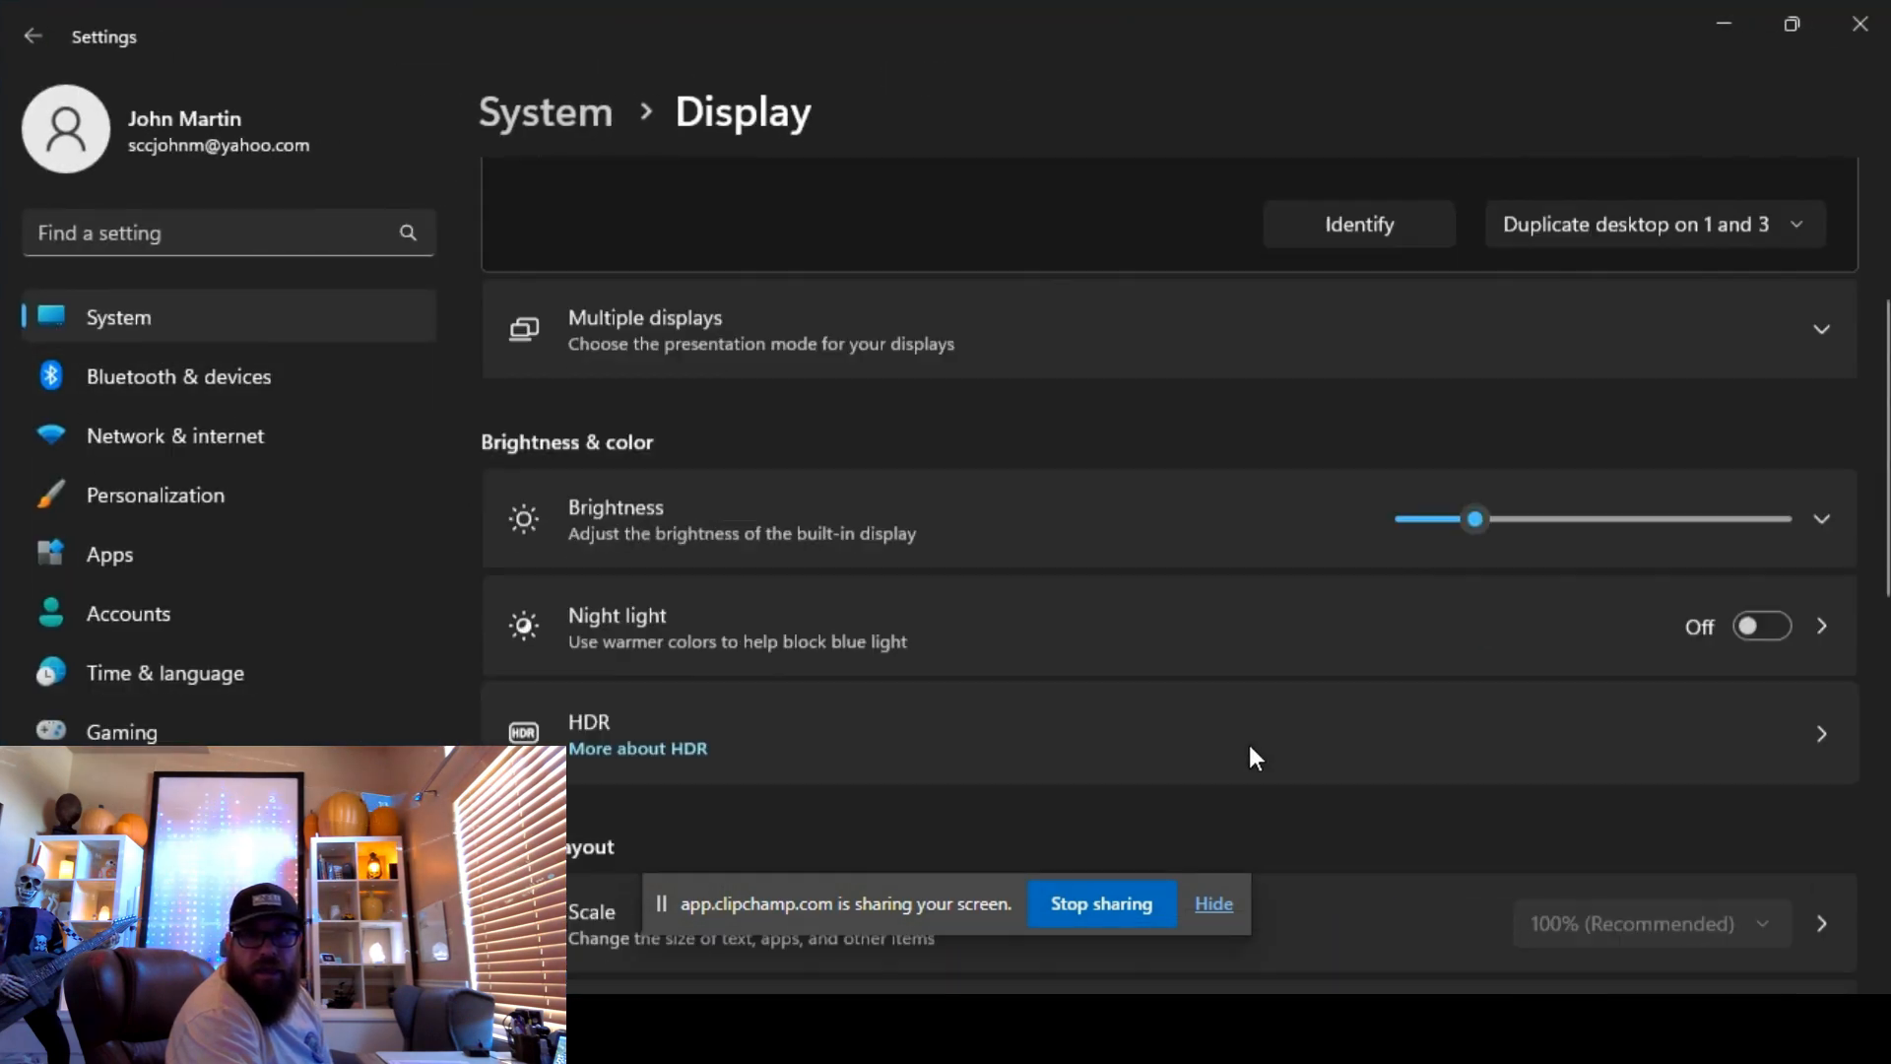
# Step: Scroll the Display settings to the arrangement showing the desktop duplicated on screens 1 and 3
pyautogui.scroll(3)
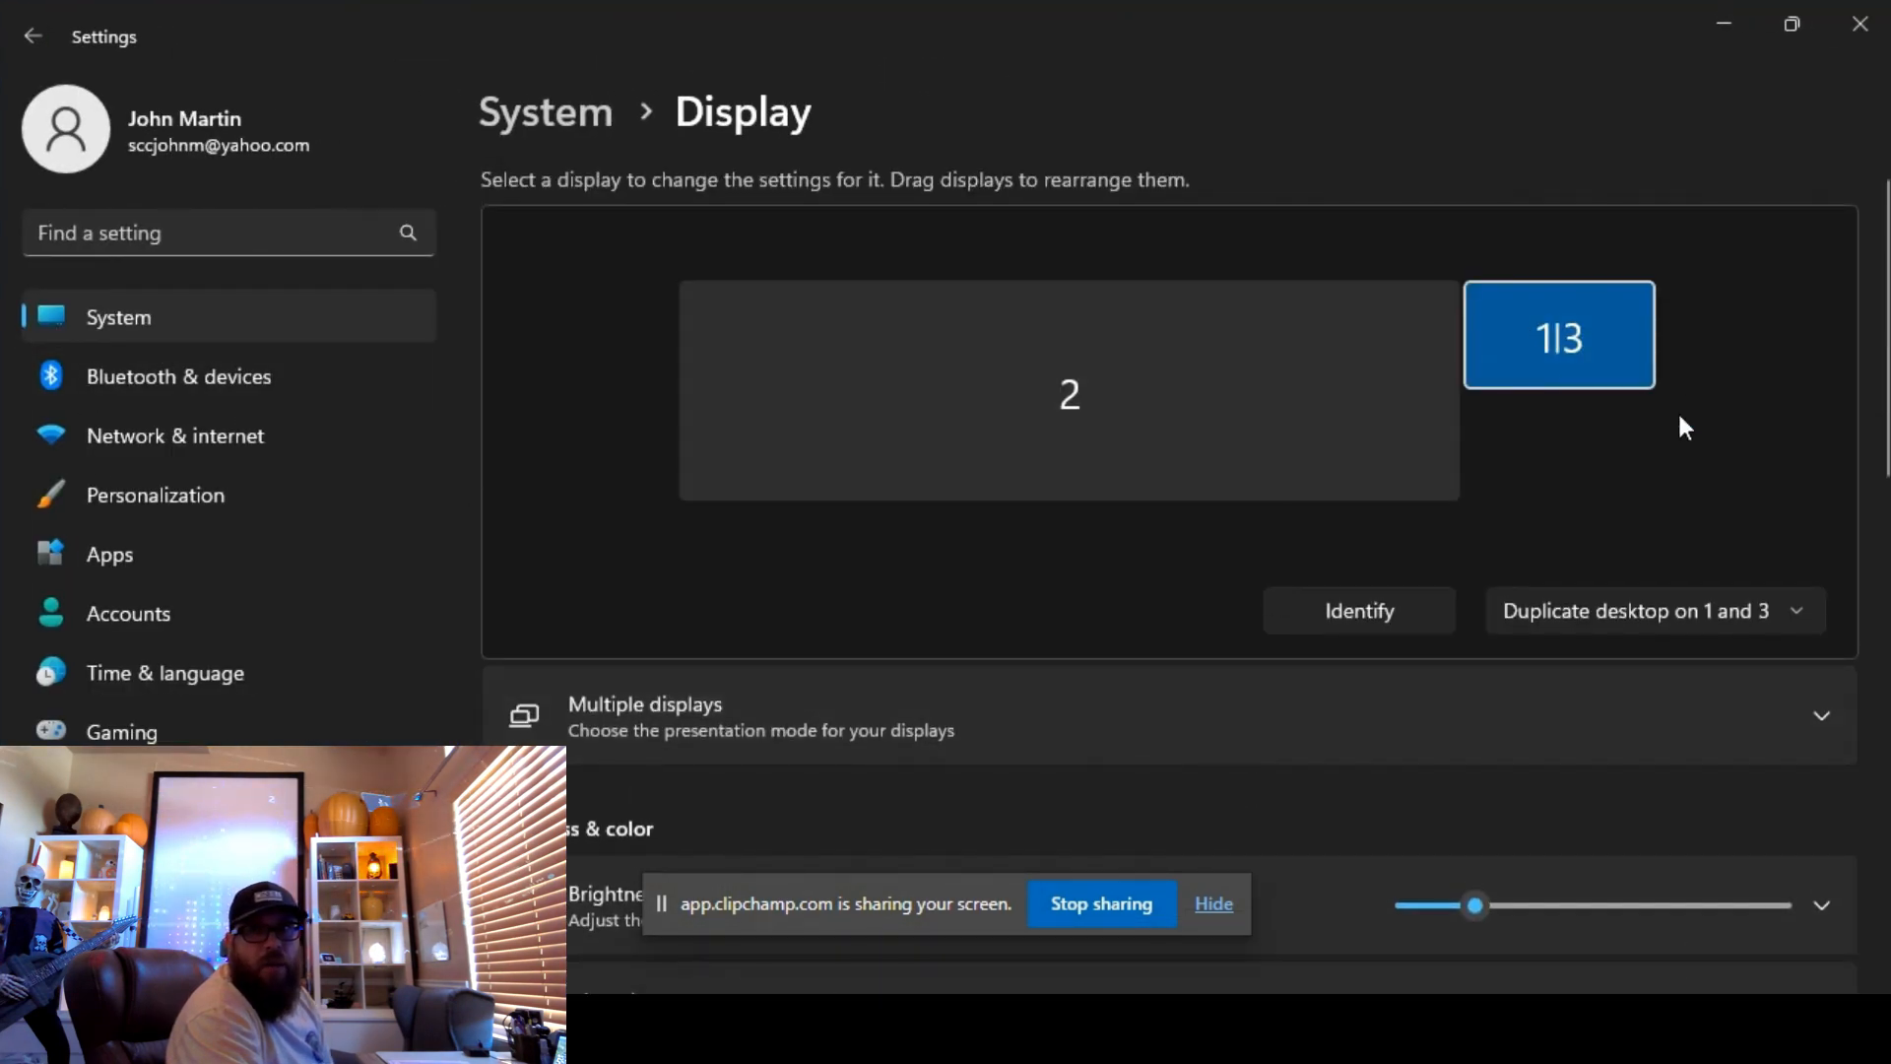
pyautogui.moveTo(1556, 320)
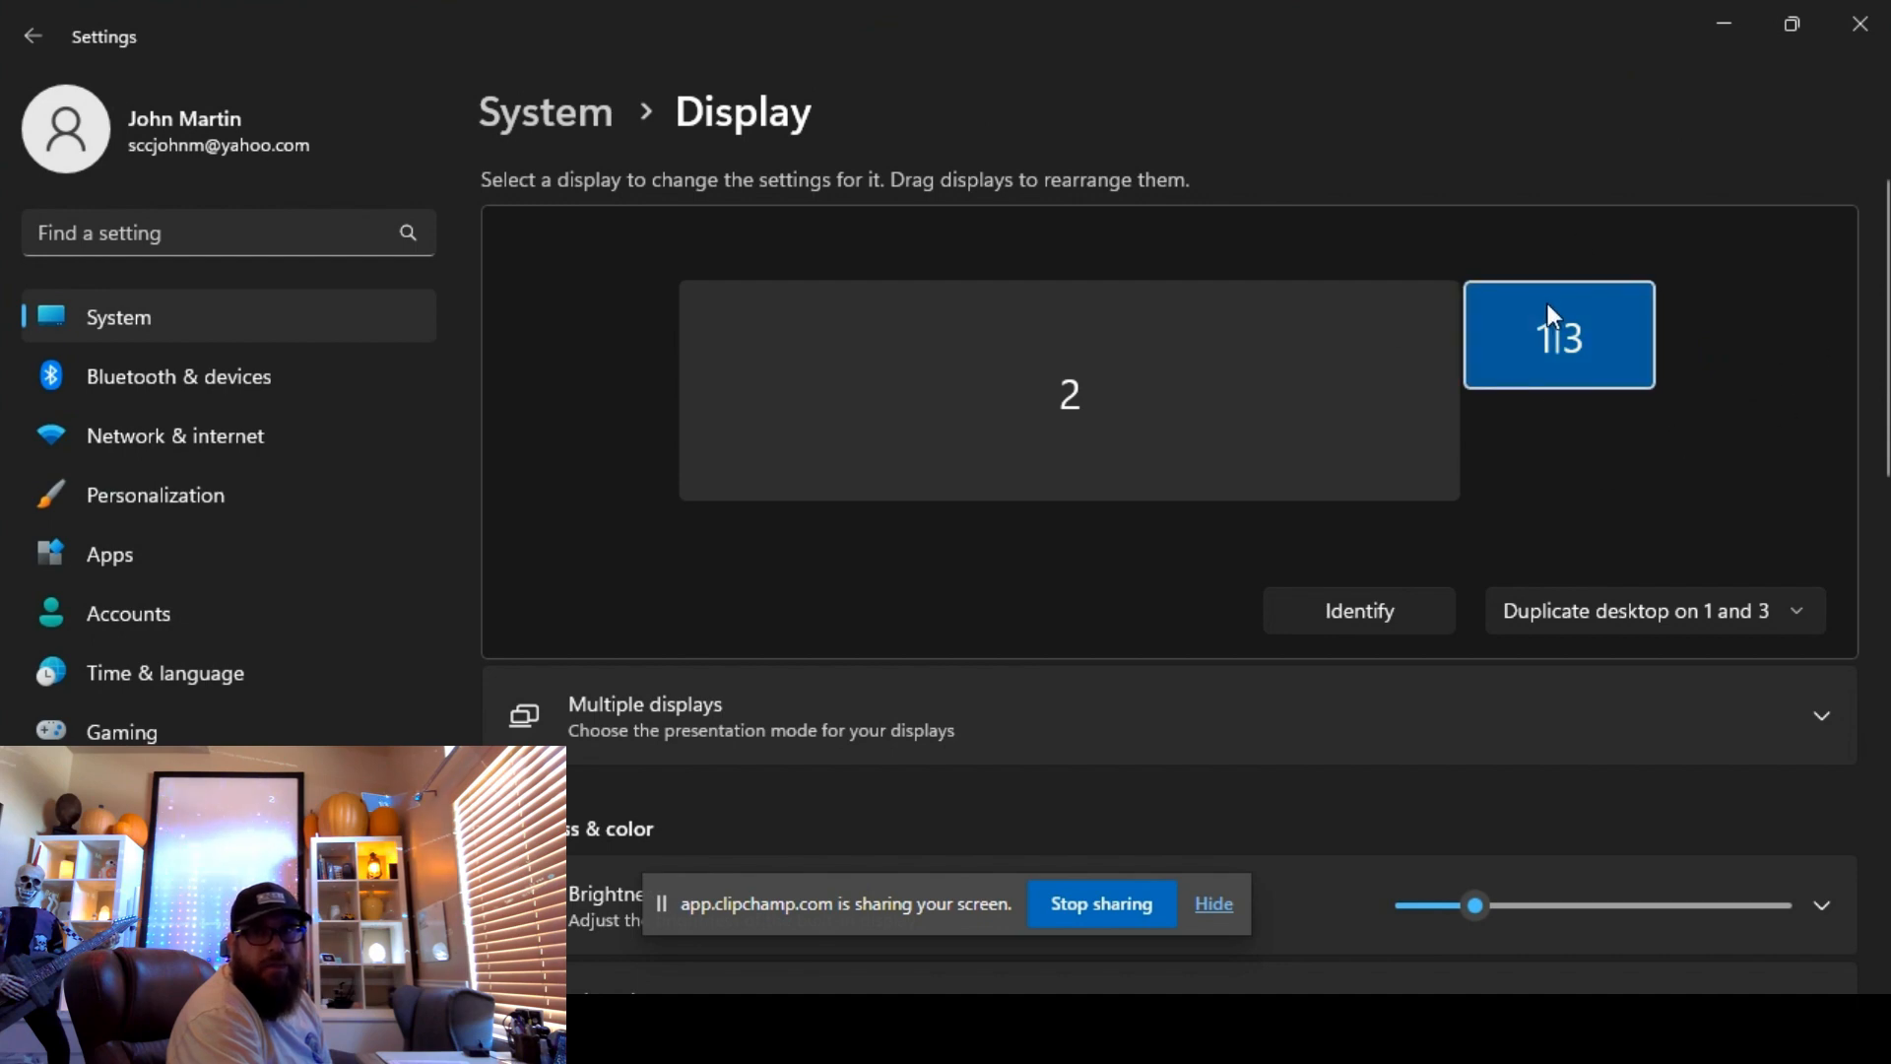
pyautogui.moveTo(1615, 341)
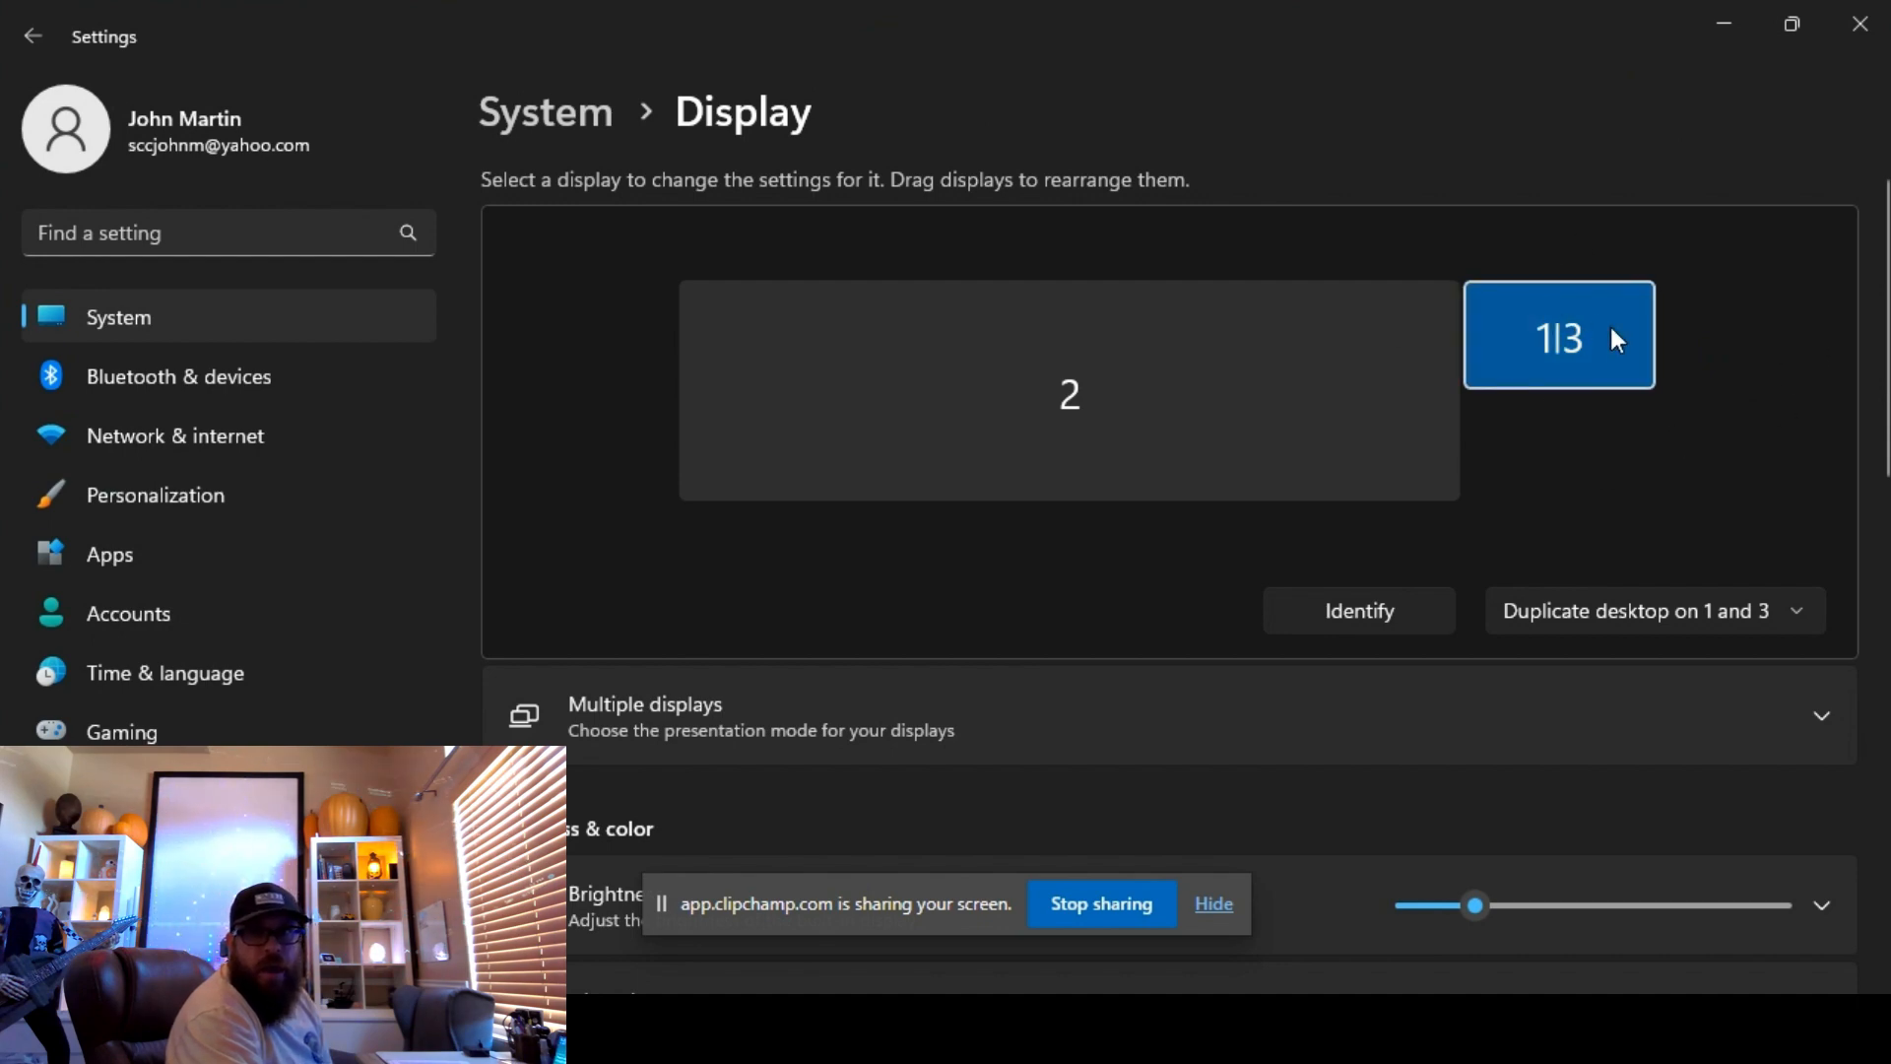
pyautogui.scroll(-3)
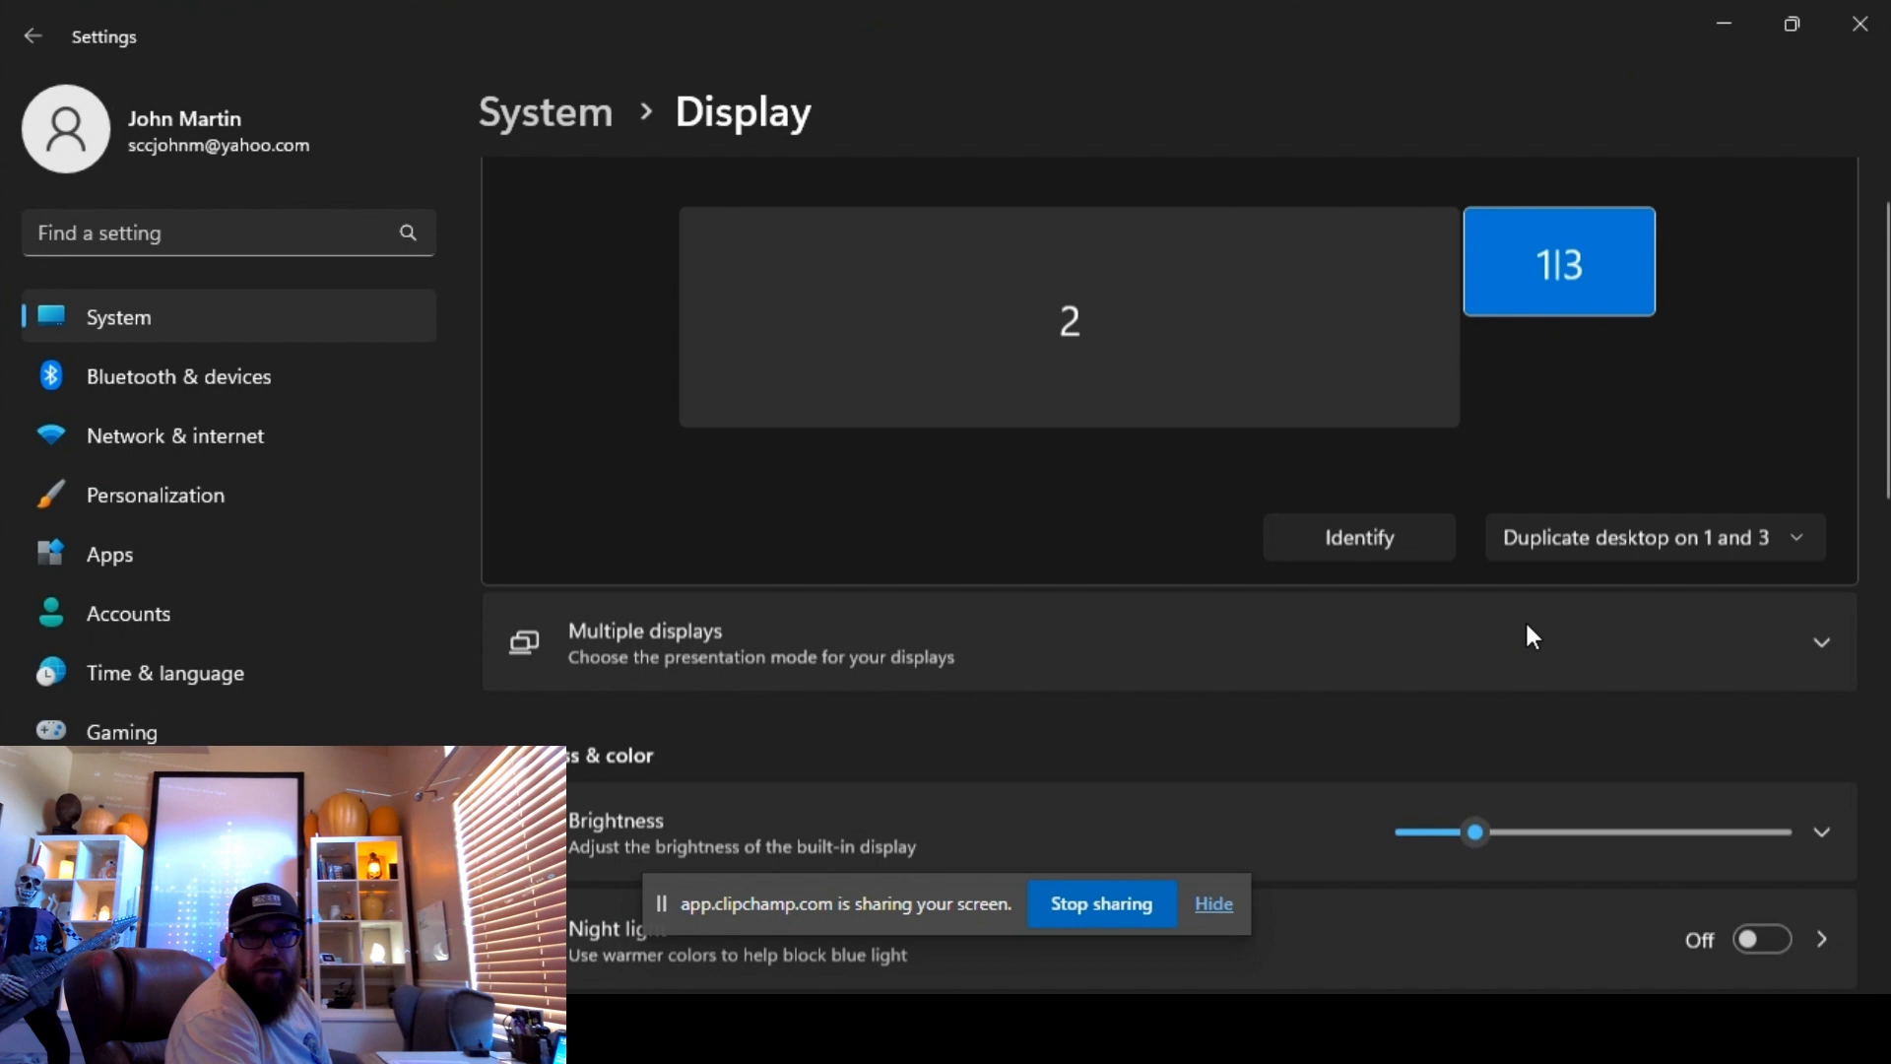
pyautogui.scroll(-3)
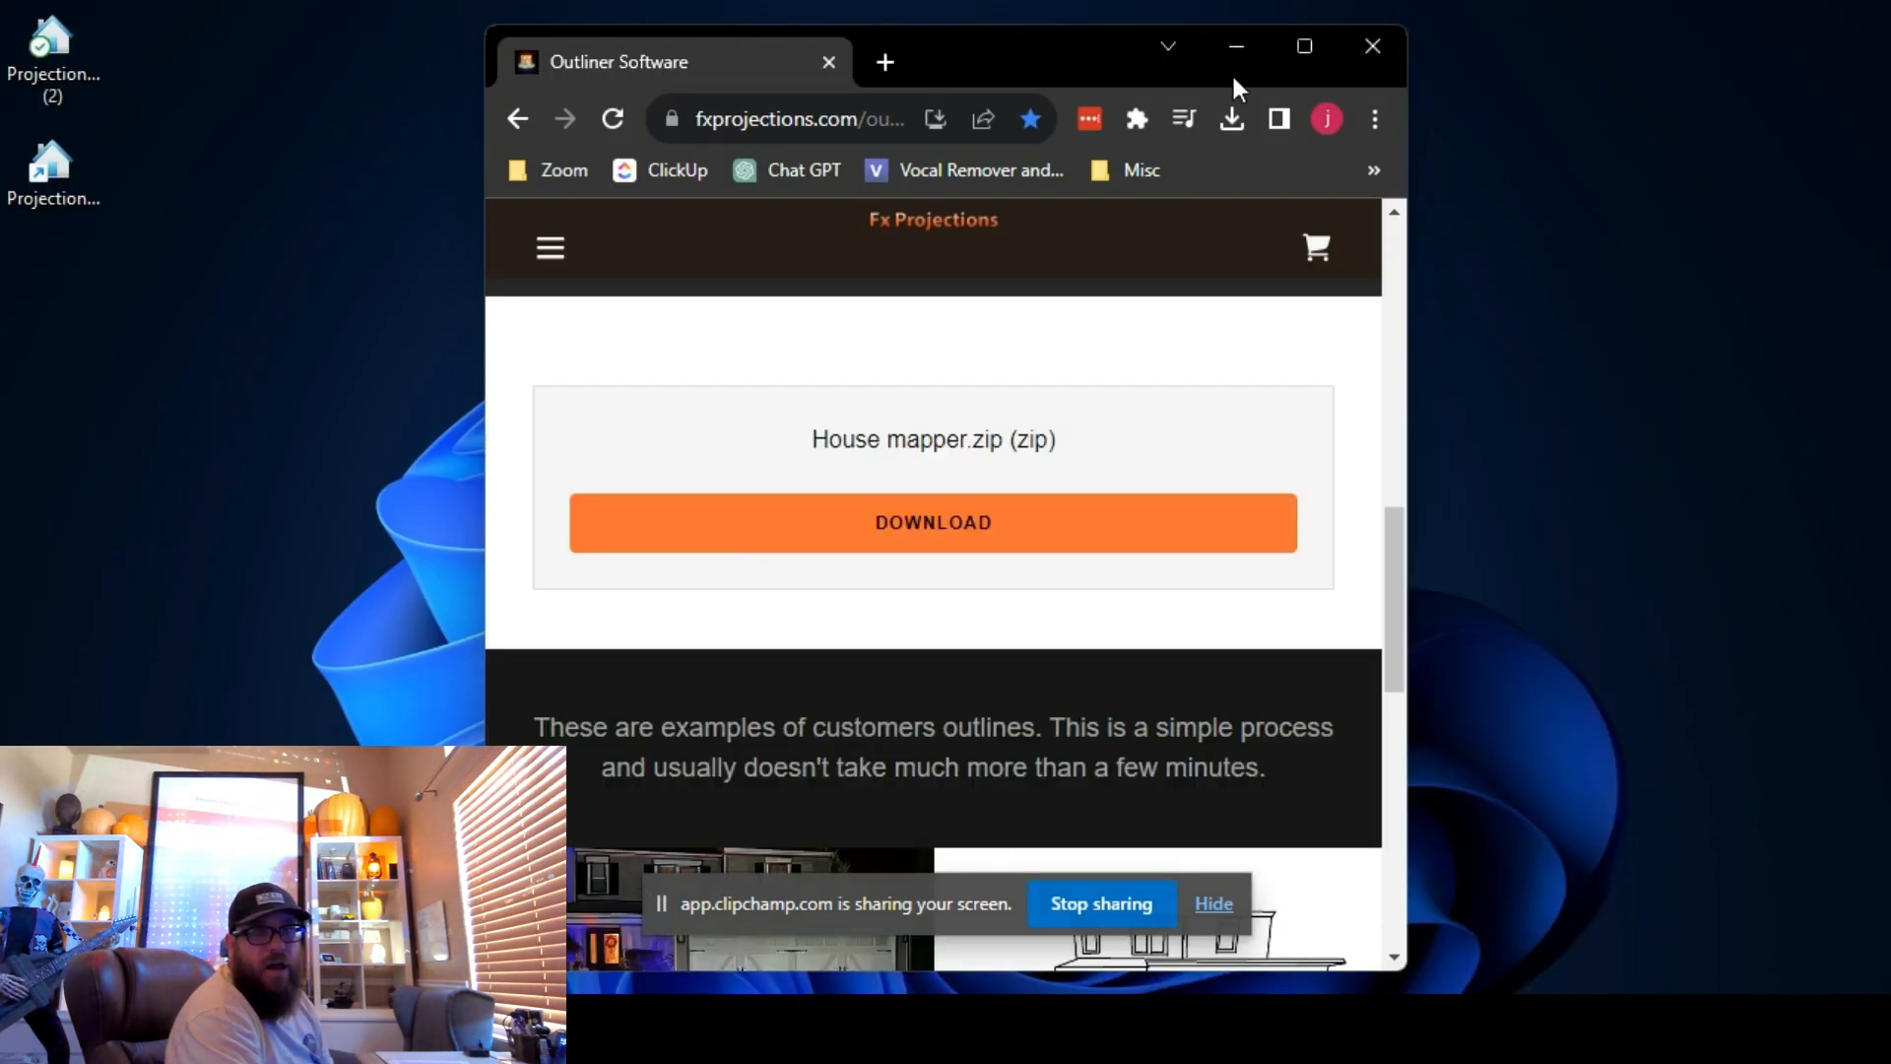
pyautogui.moveTo(1552, 725)
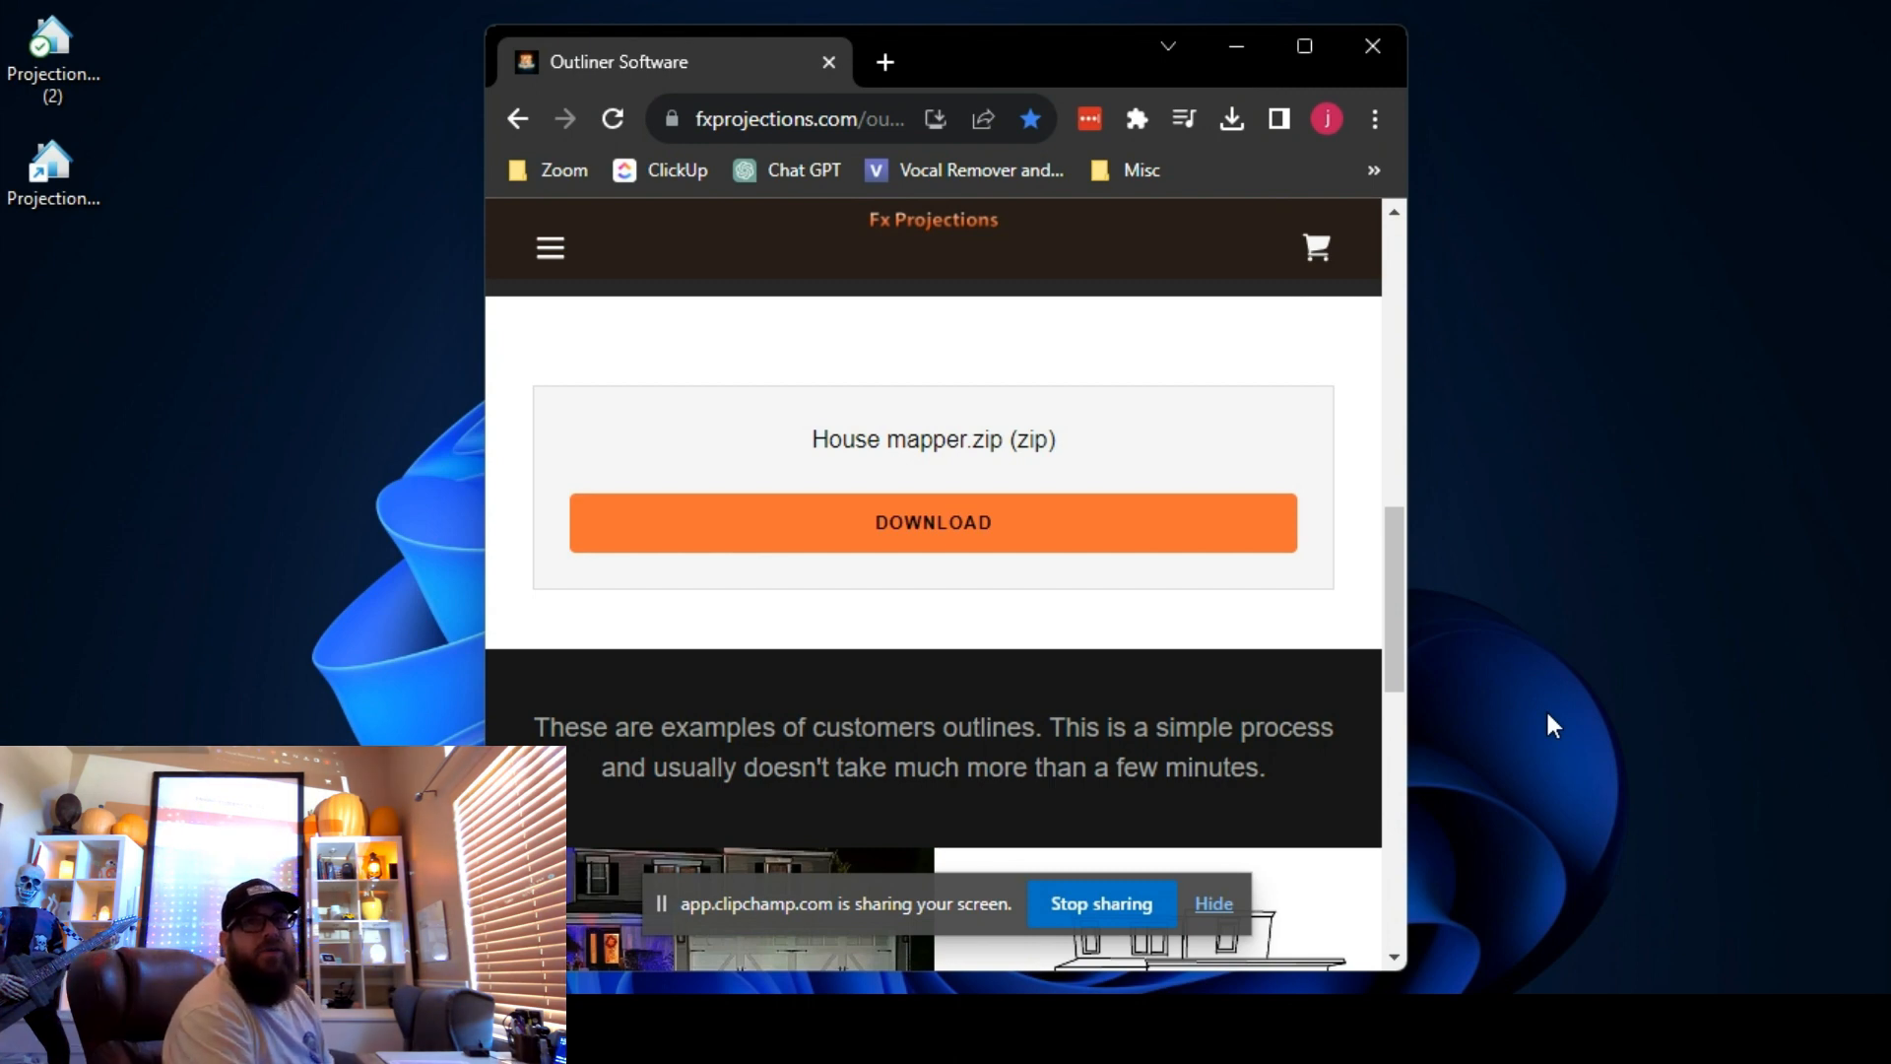